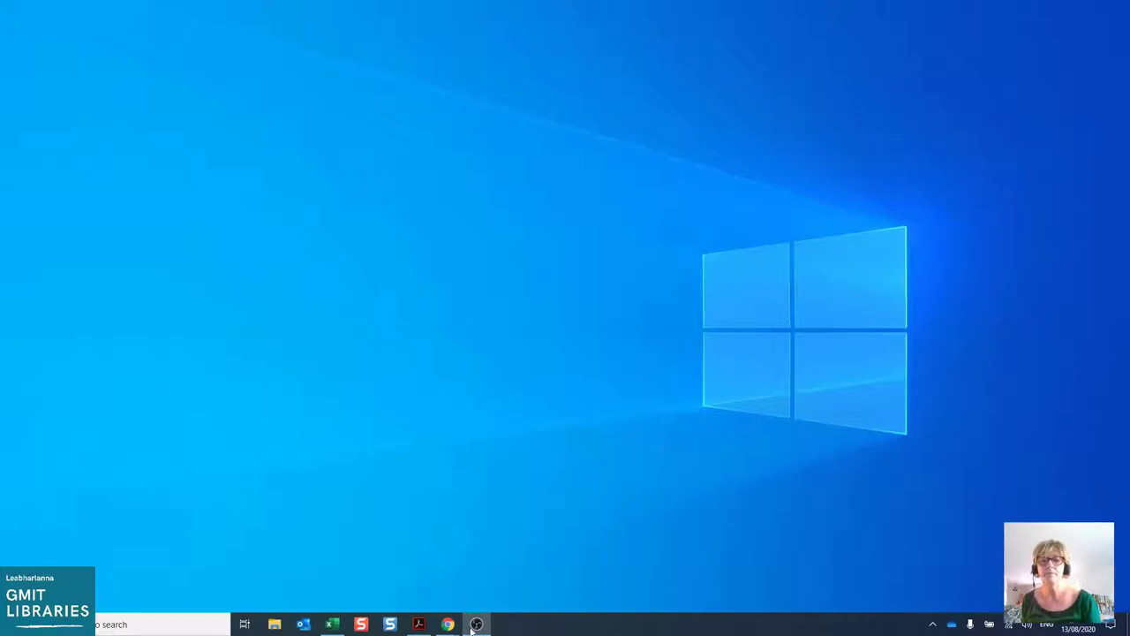
# - Bring Chrome forward from the taskbar, showing the GMIT Libraries homepage
pyautogui.click(448, 625)
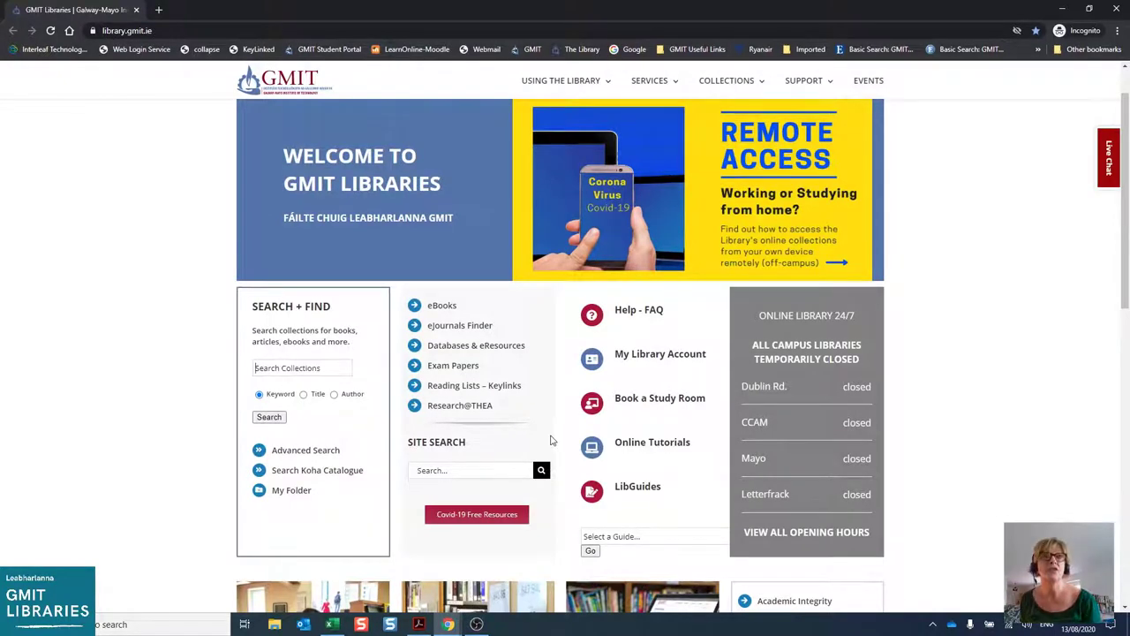
pyautogui.moveTo(501, 390)
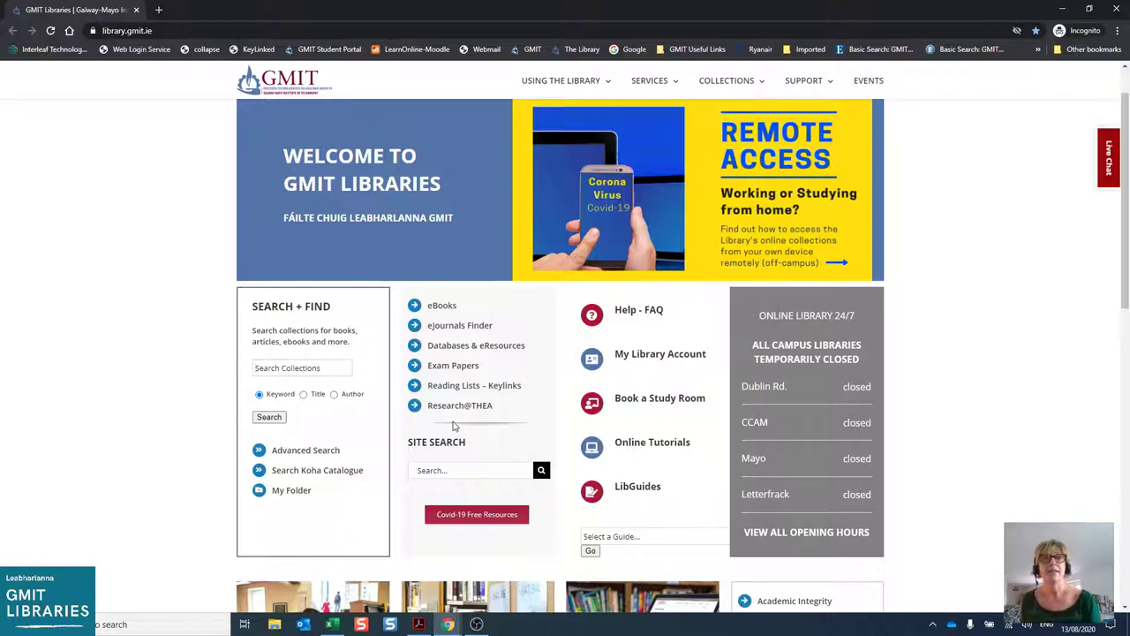
pyautogui.moveTo(587, 388)
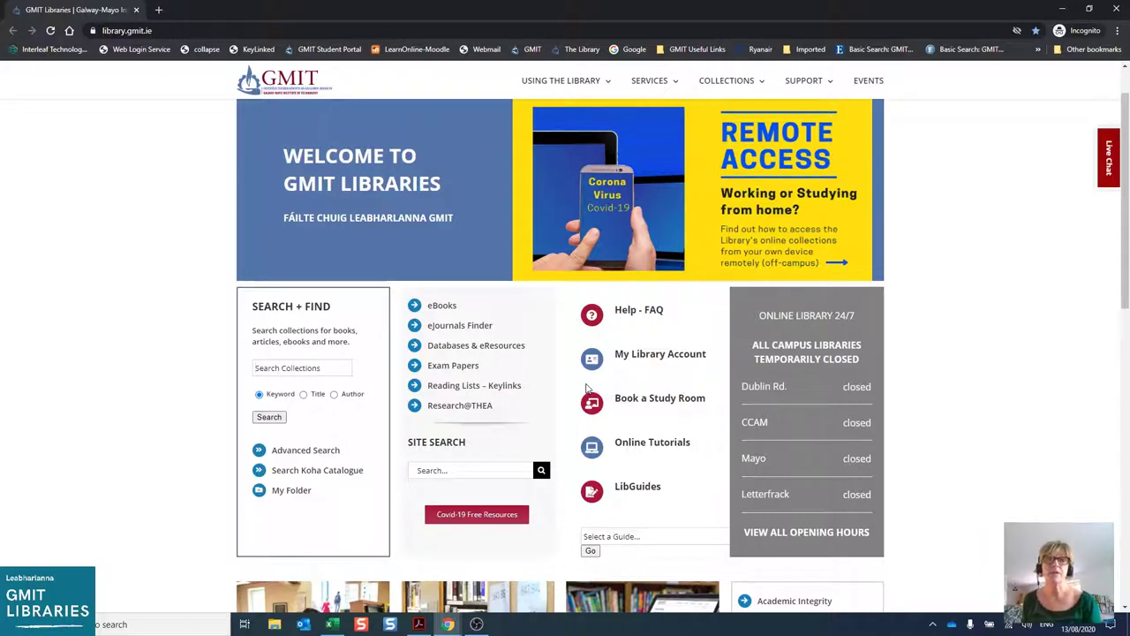
pyautogui.moveTo(634, 349)
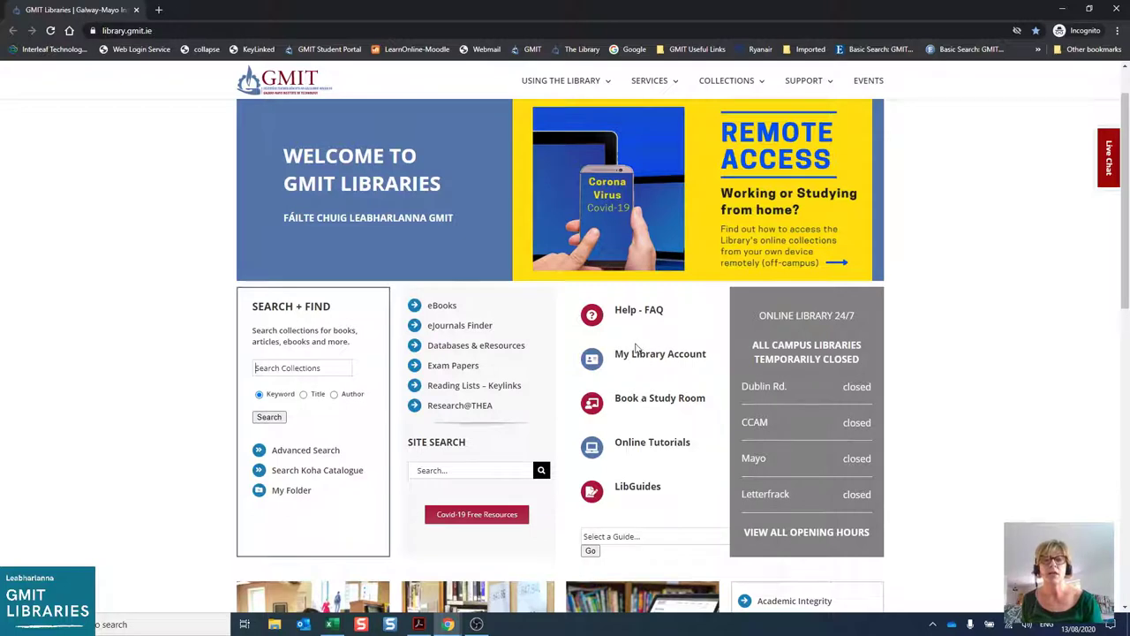
pyautogui.moveTo(669, 400)
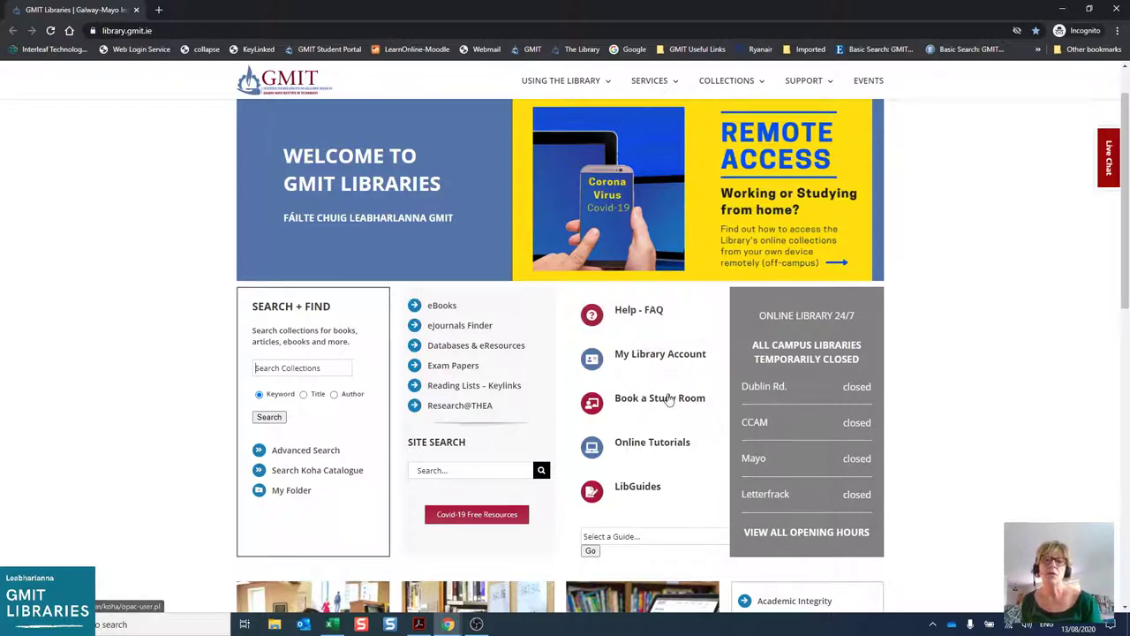
pyautogui.moveTo(687, 463)
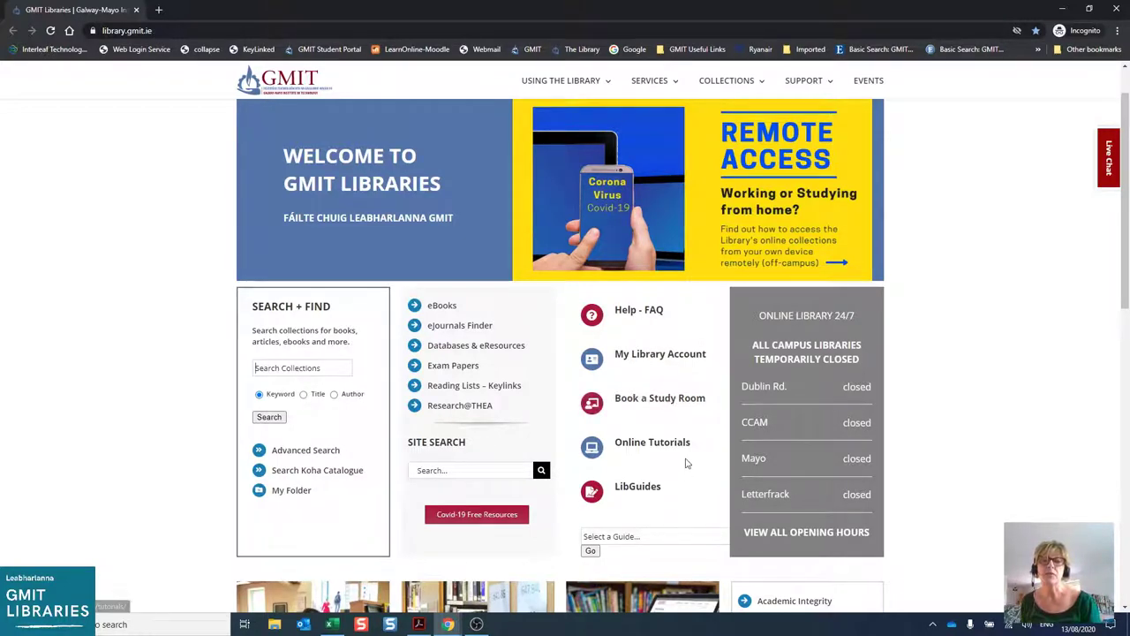
pyautogui.moveTo(696, 481)
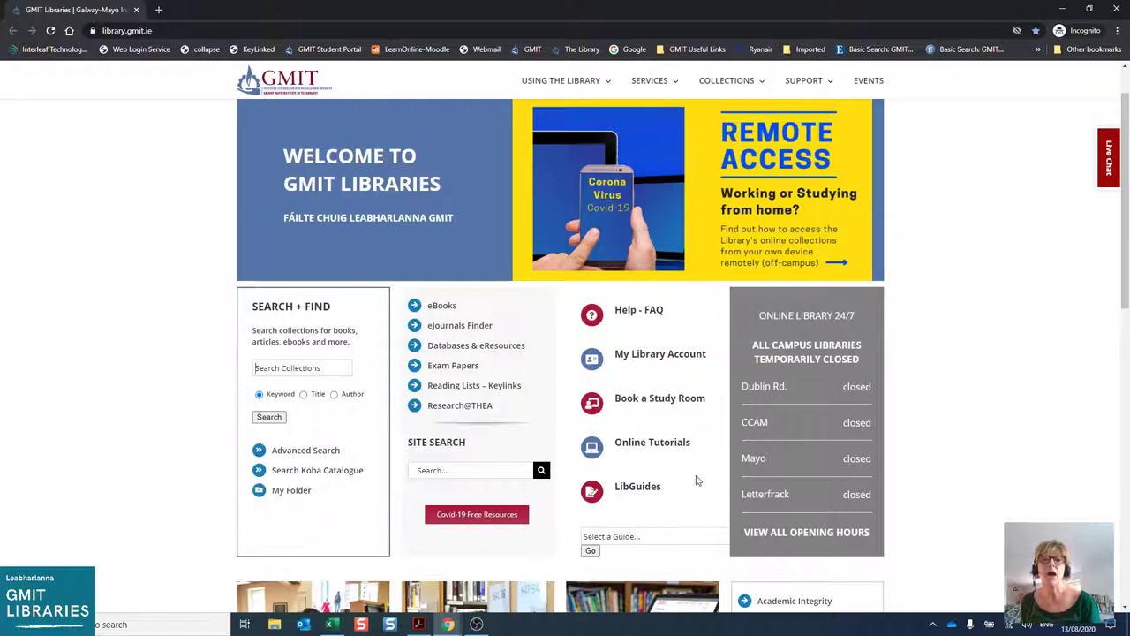
pyautogui.moveTo(690, 481)
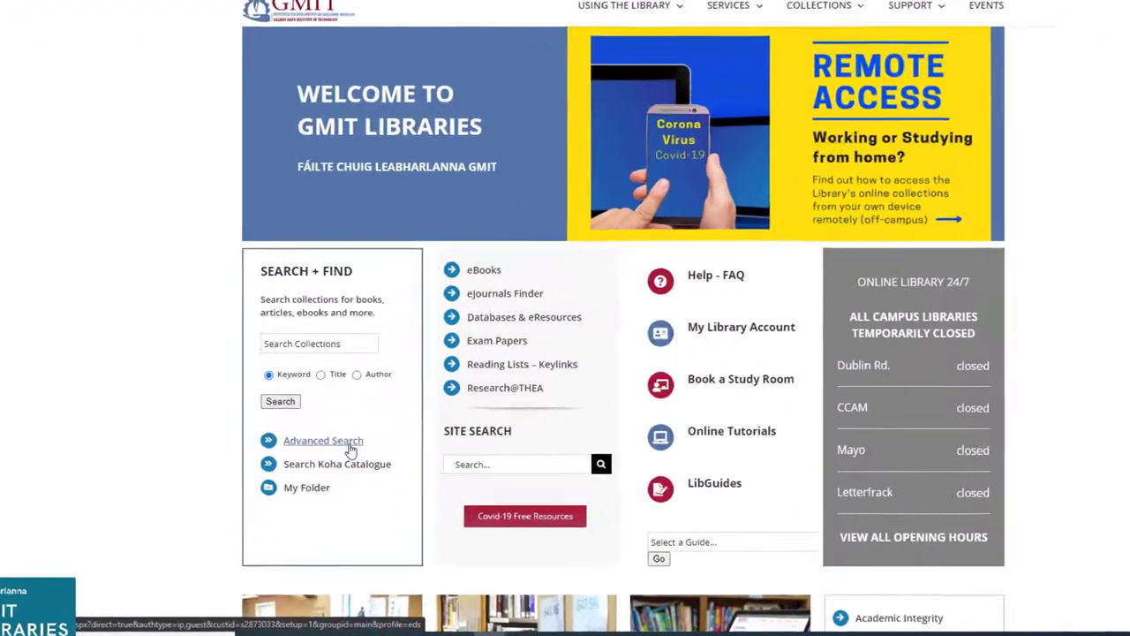
pyautogui.scroll(-3)
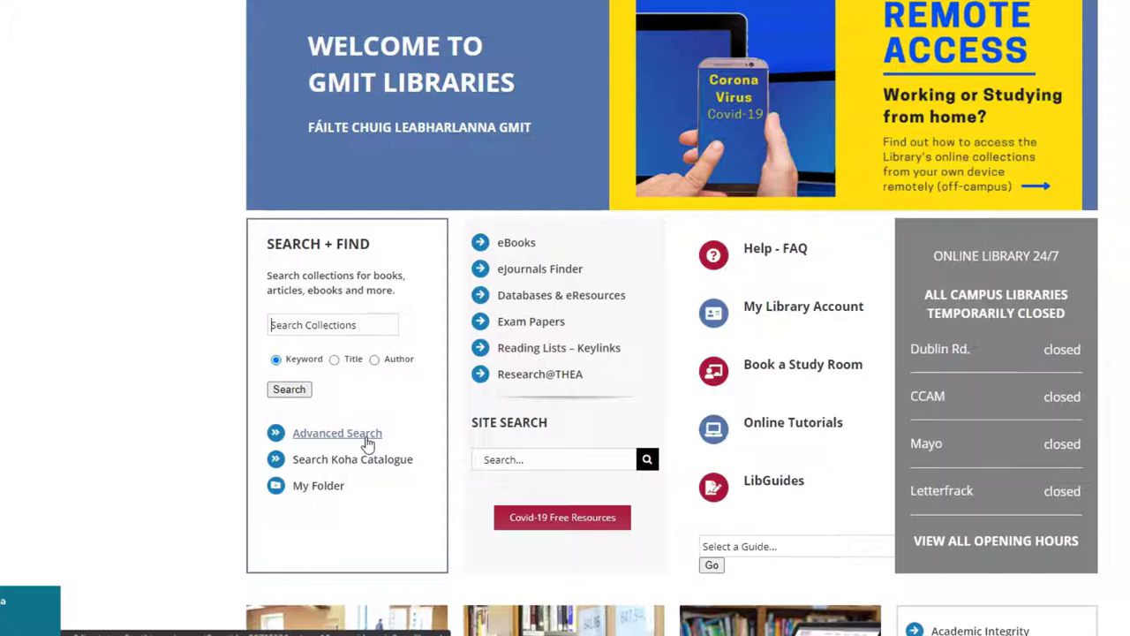
pyautogui.moveTo(691, 413)
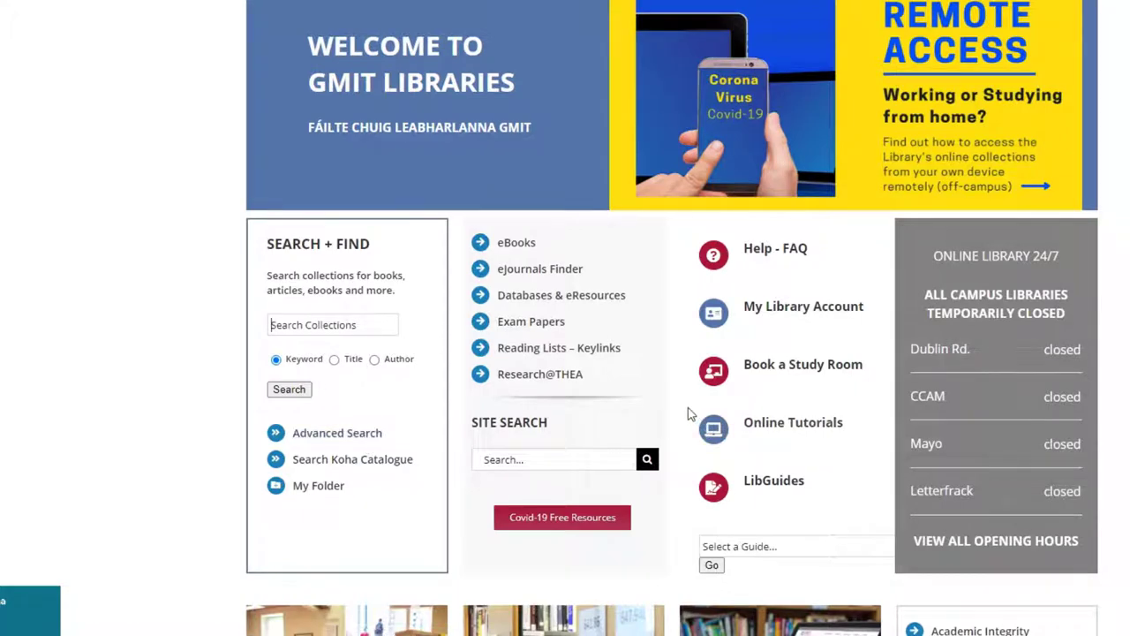
pyautogui.moveTo(352, 354)
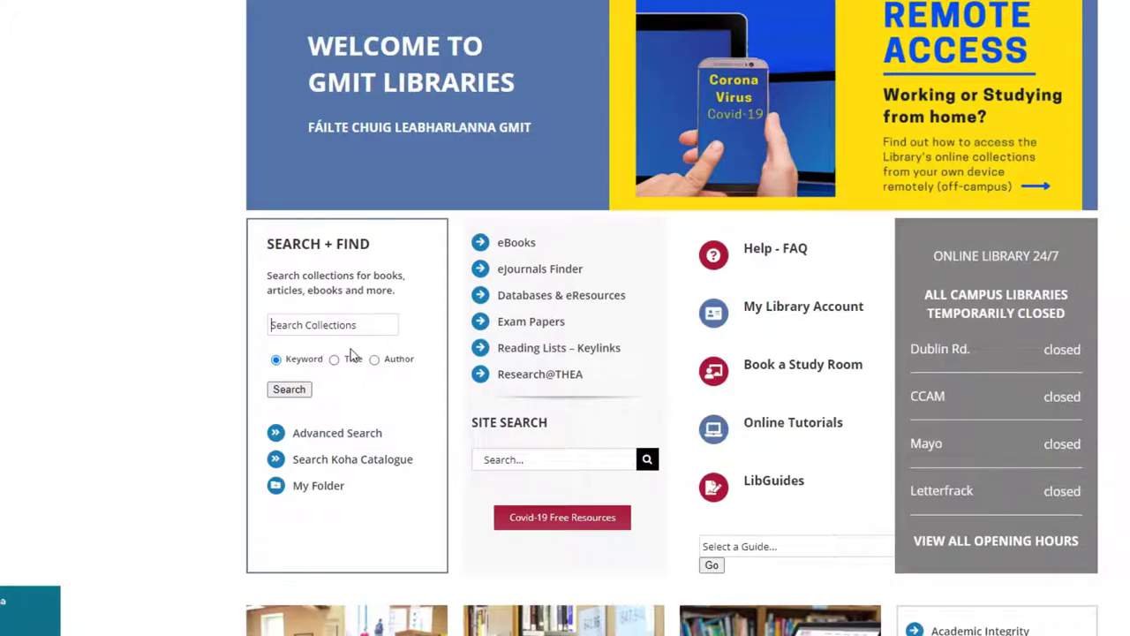
pyautogui.moveTo(493, 369)
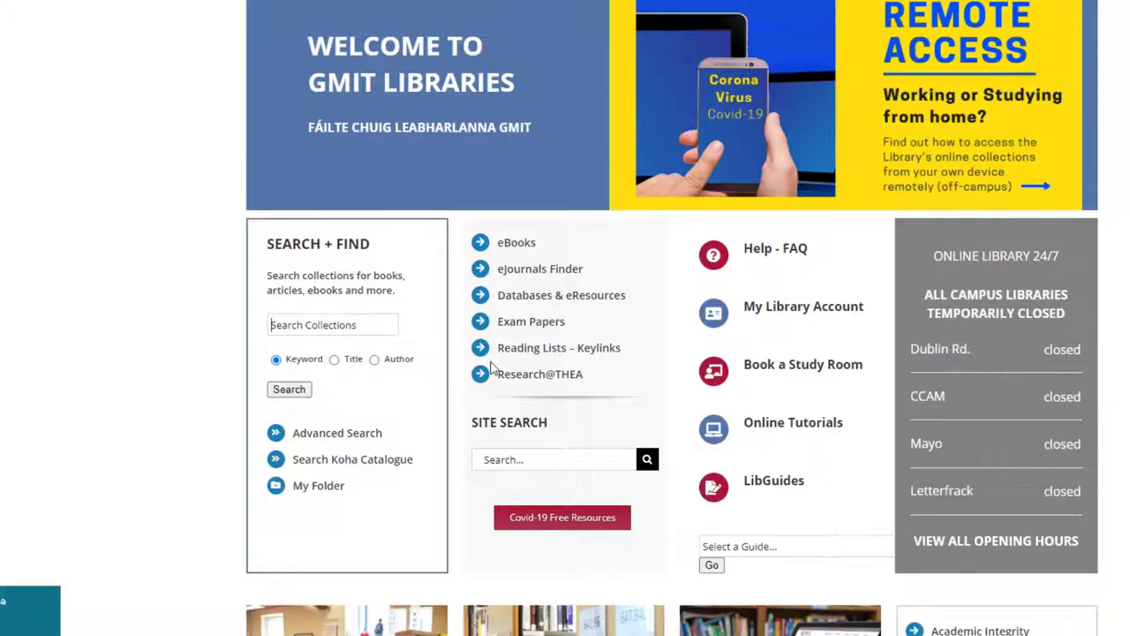
# - Keyword-search the library collections for 'brexit', returning 437,749 results
pyautogui.write('brexit')
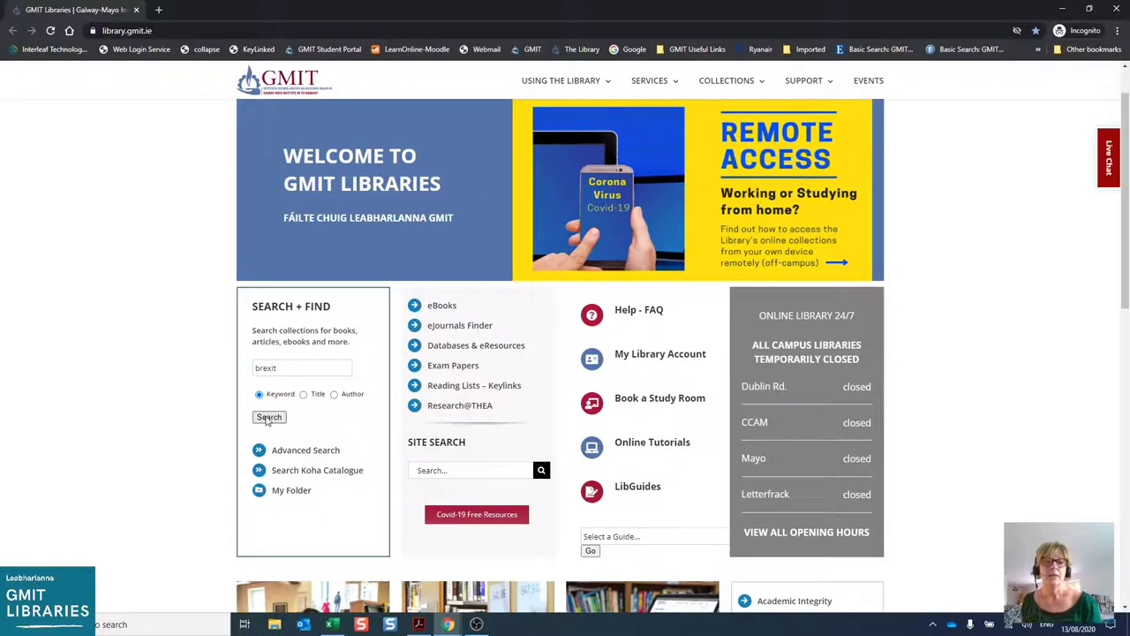
pyautogui.click(269, 417)
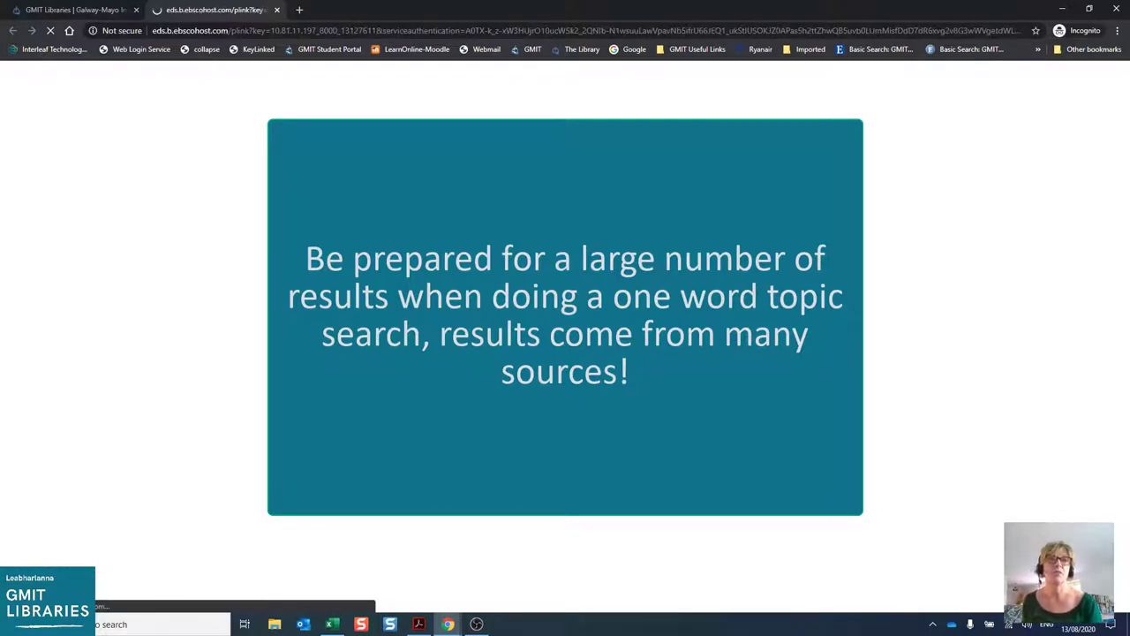
pyautogui.click(477, 146)
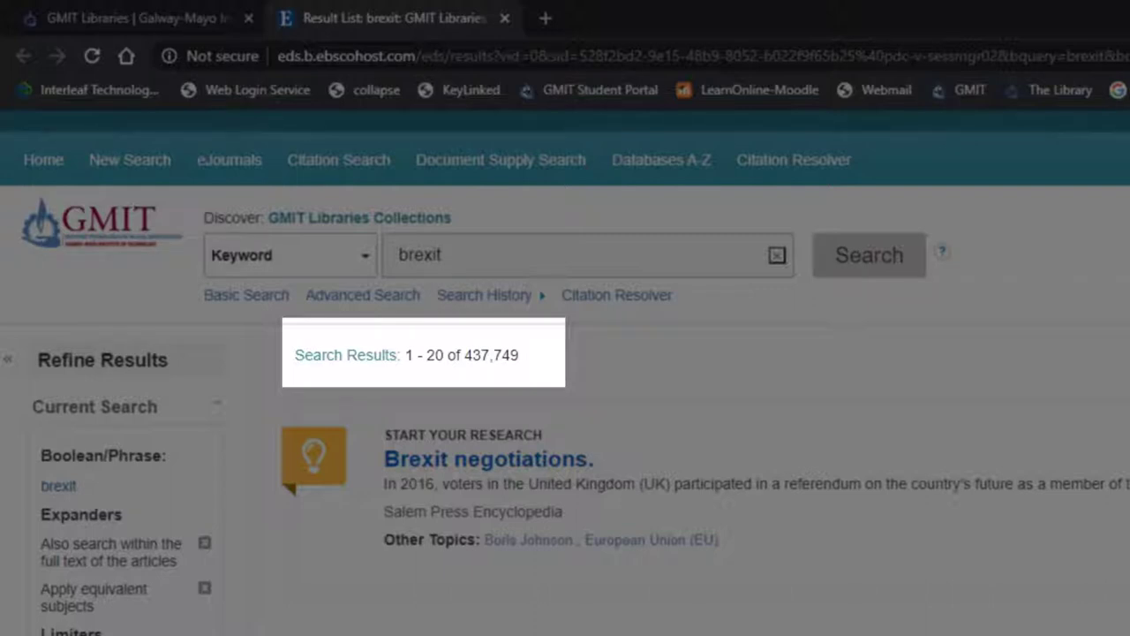
pyautogui.moveTo(332, 354)
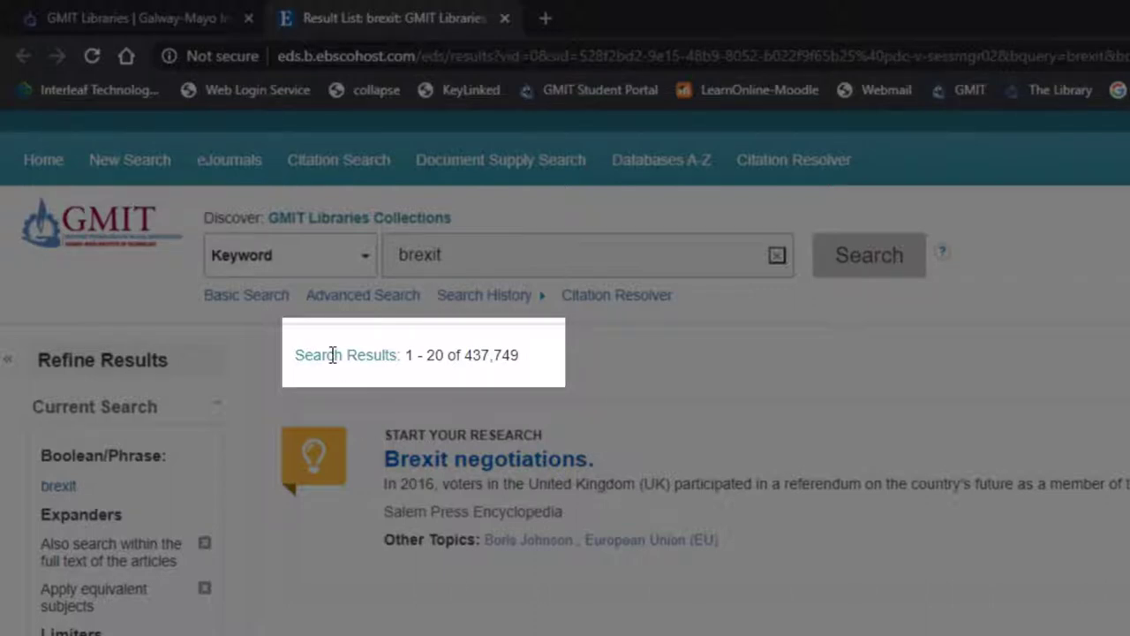
pyautogui.doubleClick(491, 354)
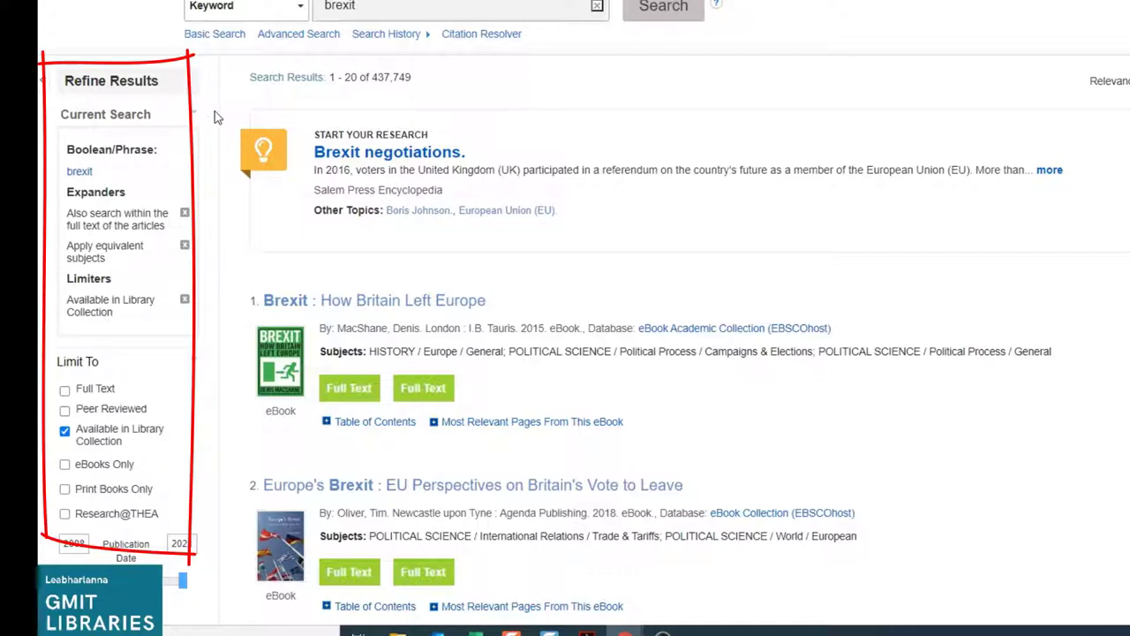
pyautogui.scroll(-3)
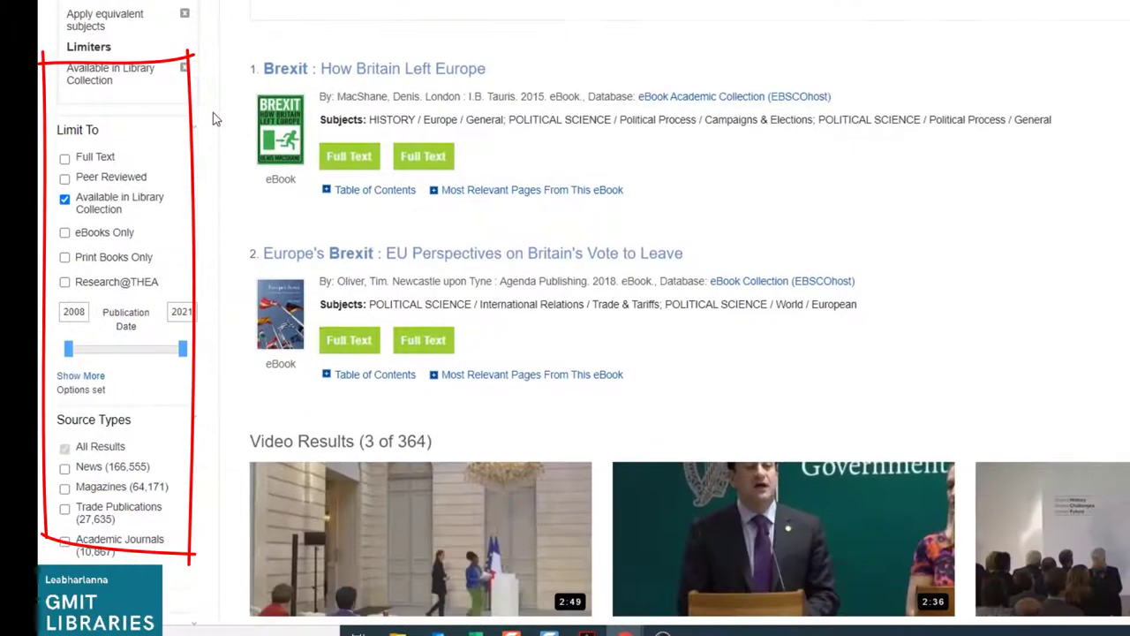
pyautogui.moveTo(172, 203)
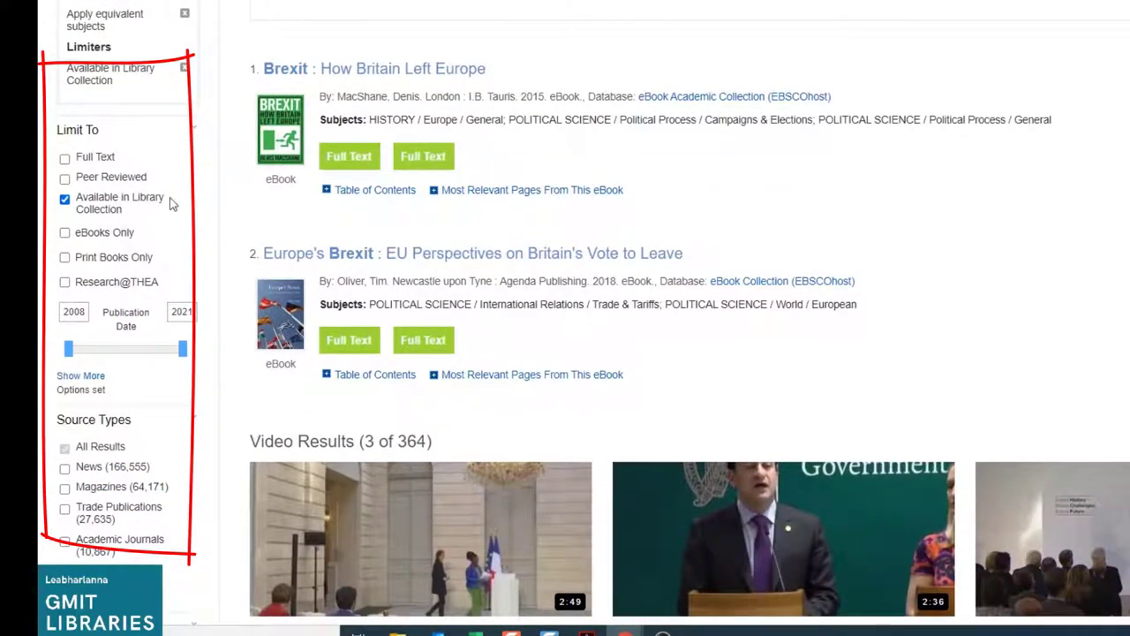
pyautogui.moveTo(163, 225)
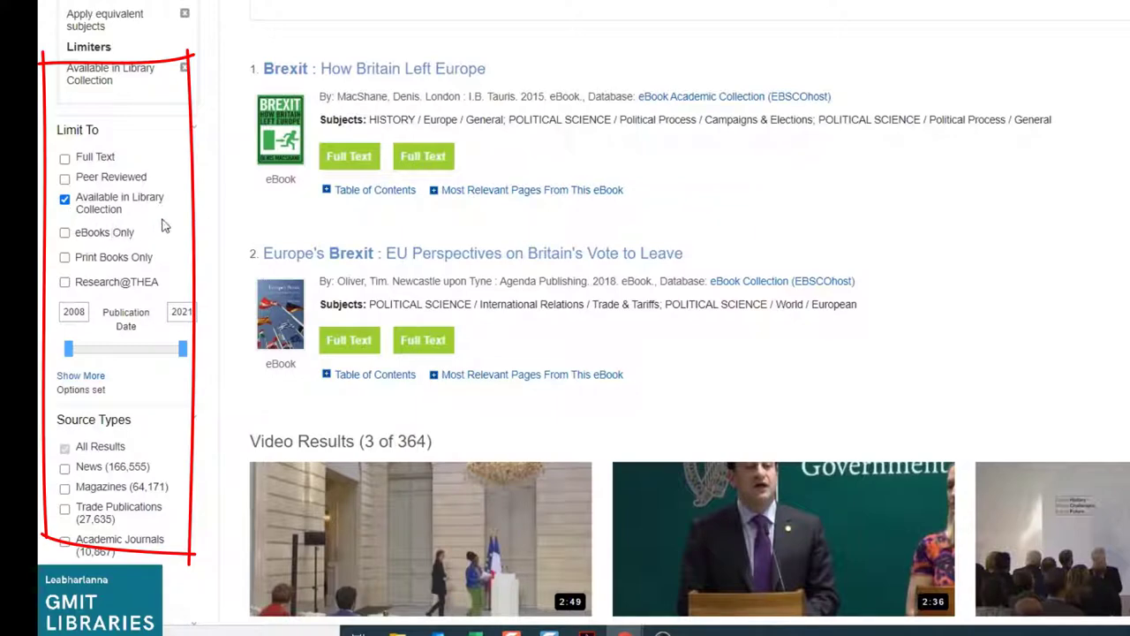
pyautogui.moveTo(198, 246)
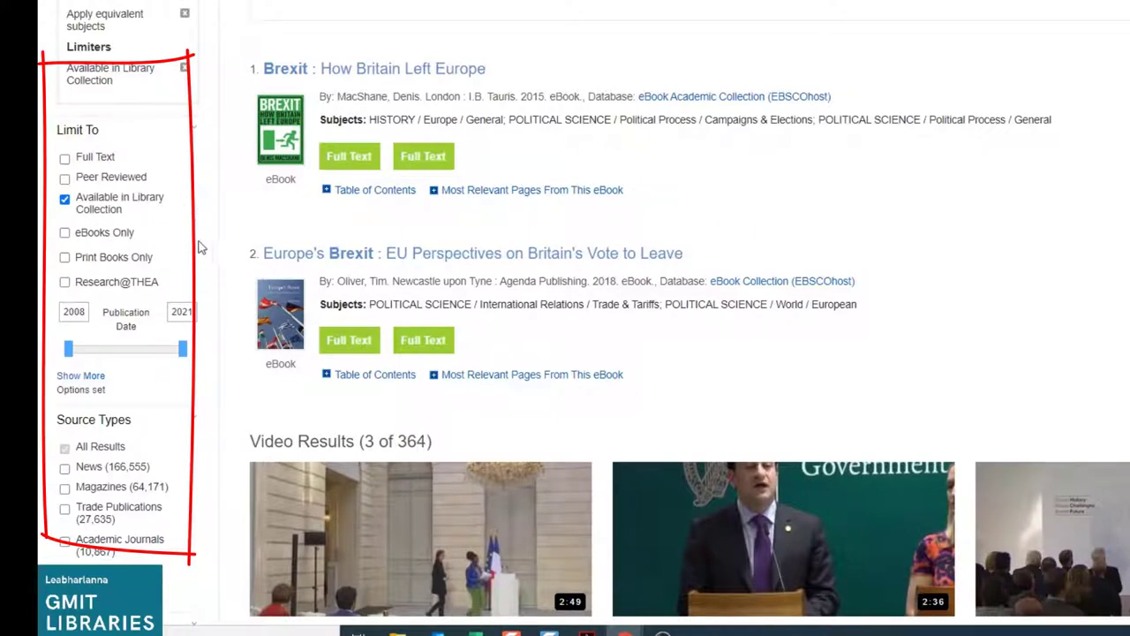
pyautogui.moveTo(146, 272)
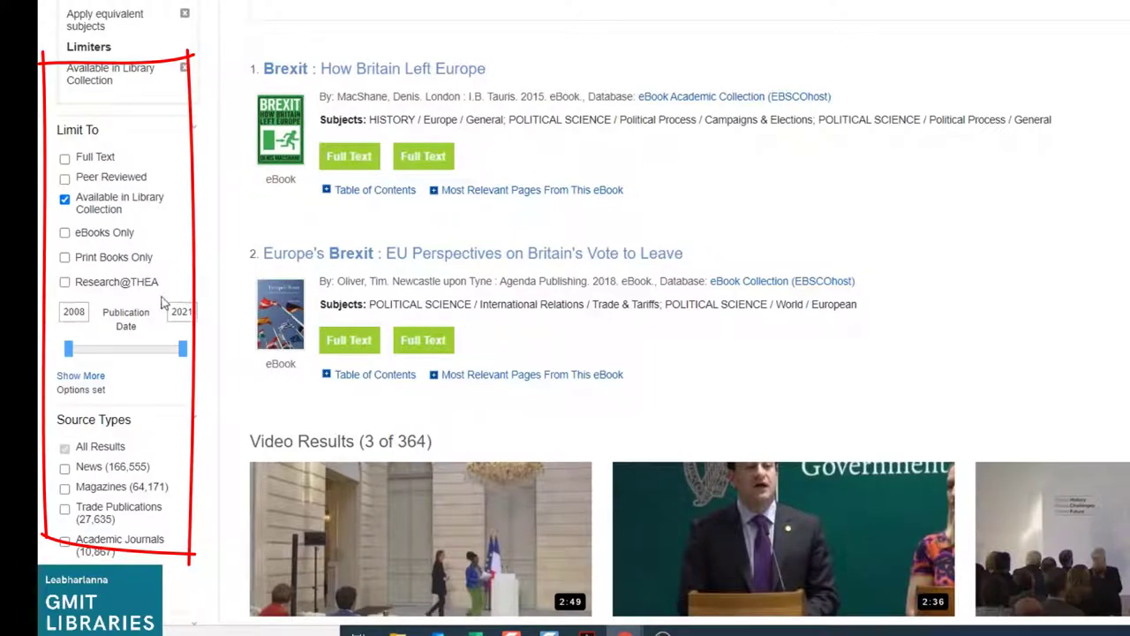
pyautogui.moveTo(69, 300)
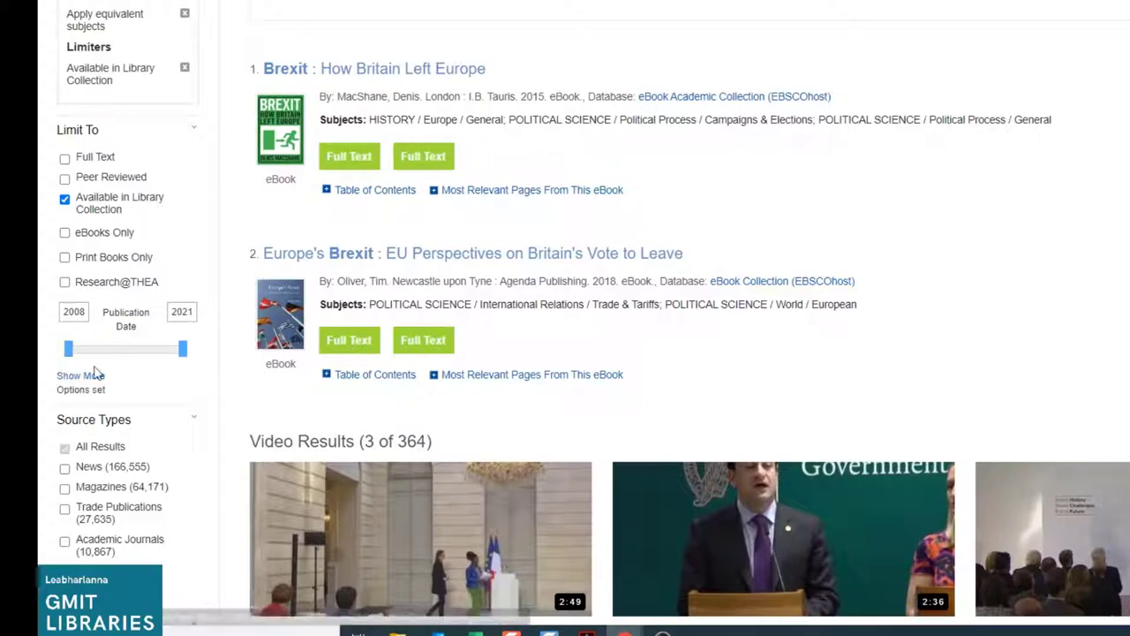
pyautogui.moveTo(89, 336)
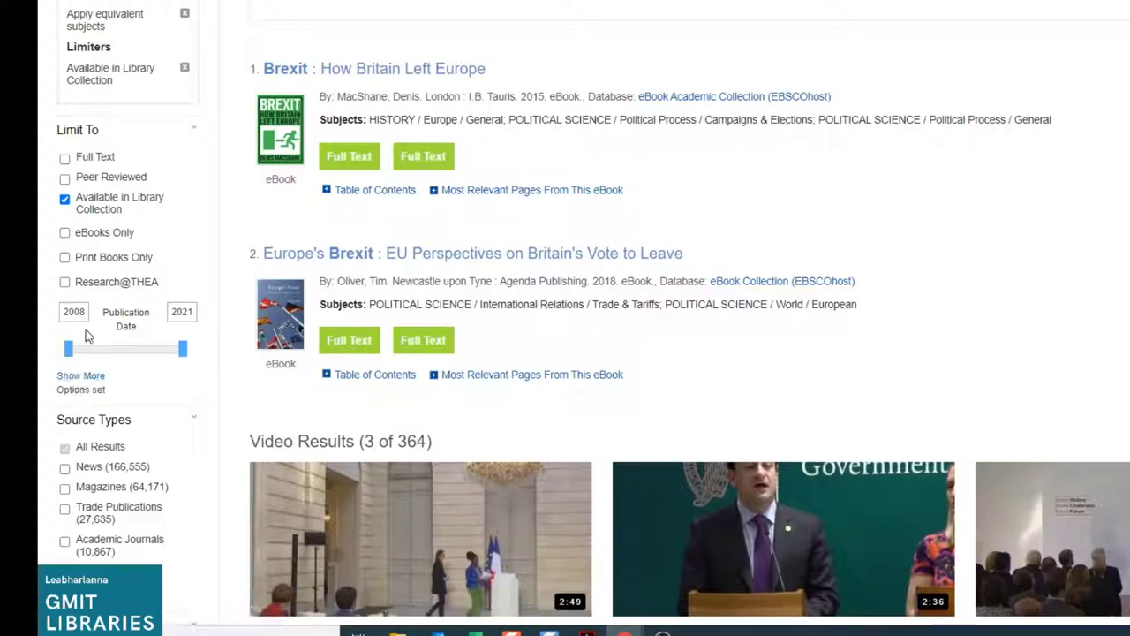
pyautogui.click(74, 312)
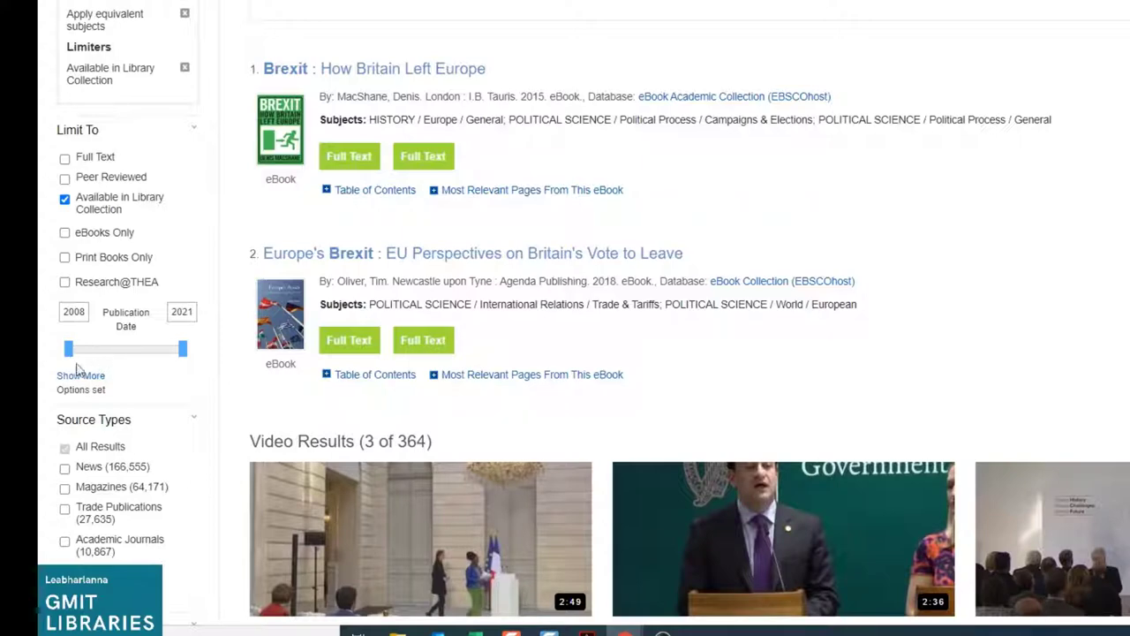
pyautogui.moveTo(68, 347); pyautogui.dragTo(137, 348)
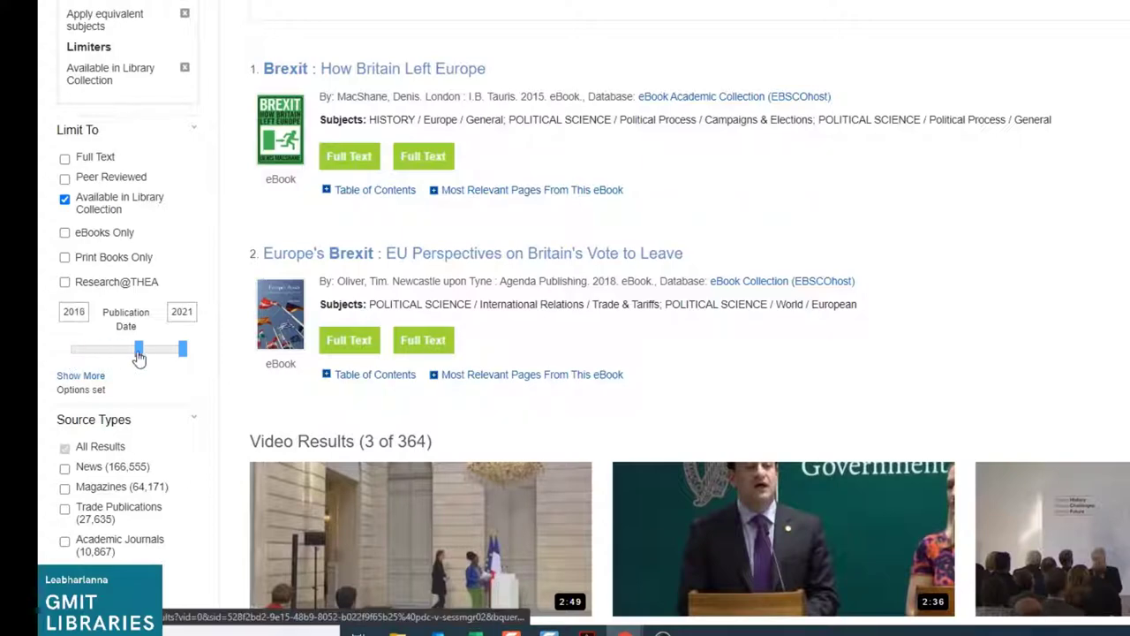
pyautogui.moveTo(137, 349); pyautogui.dragTo(148, 349)
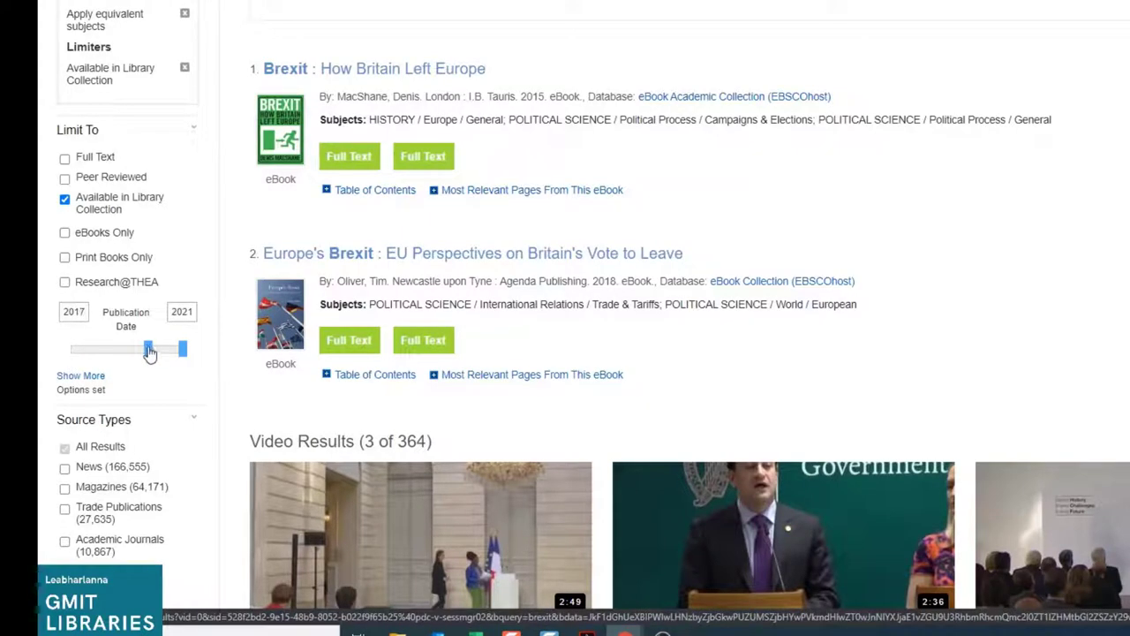
pyautogui.moveTo(149, 348); pyautogui.dragTo(148, 349)
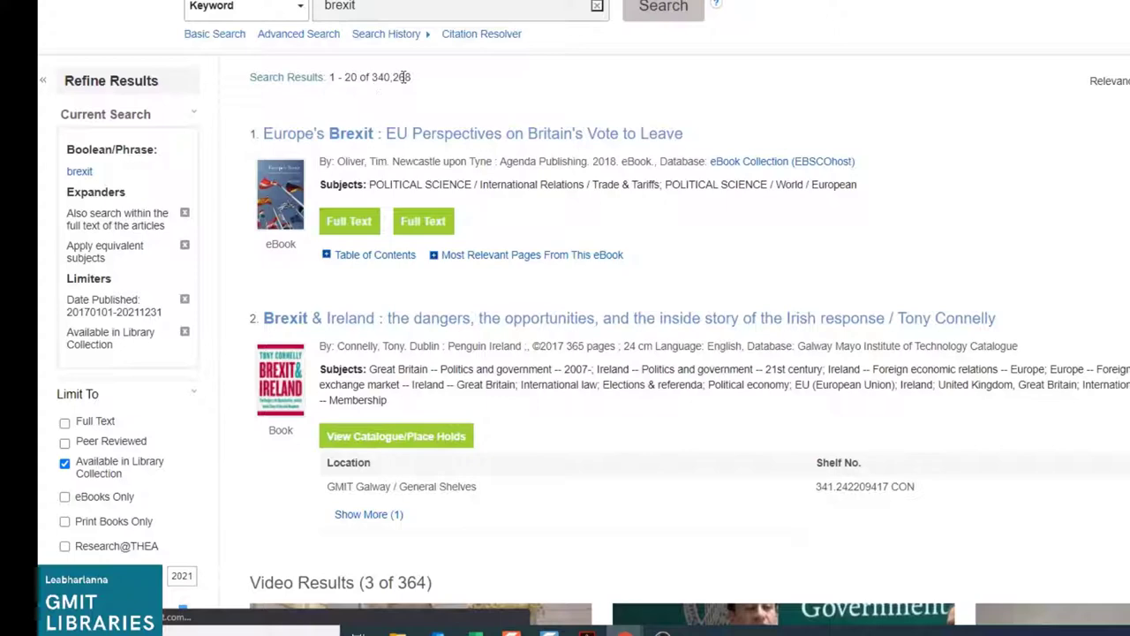
pyautogui.moveTo(380, 161)
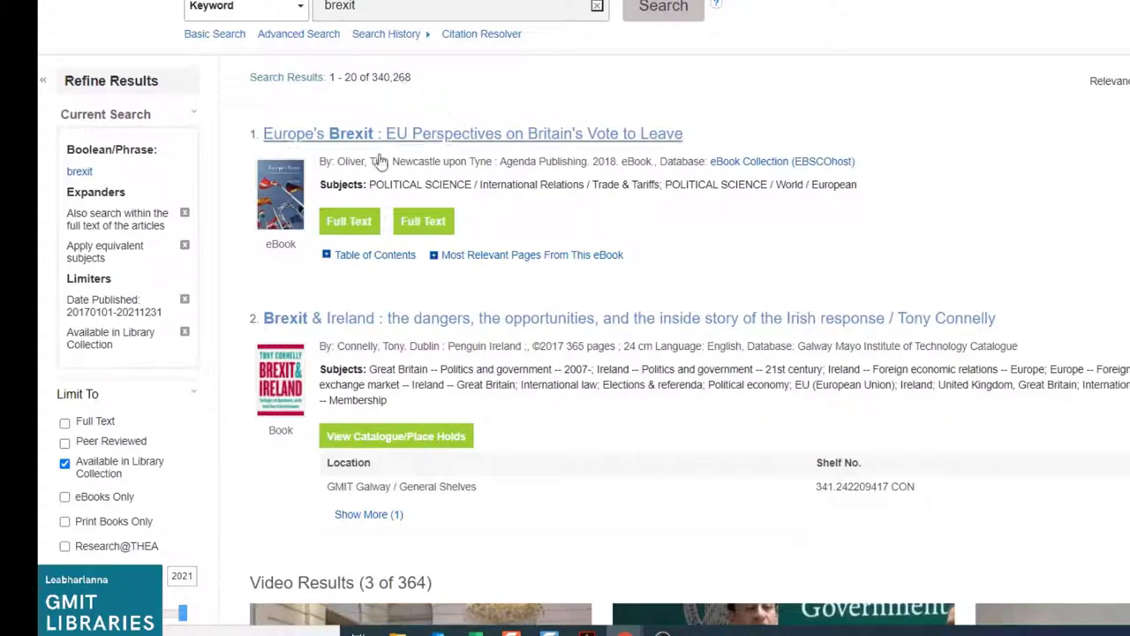
pyautogui.moveTo(210, 285)
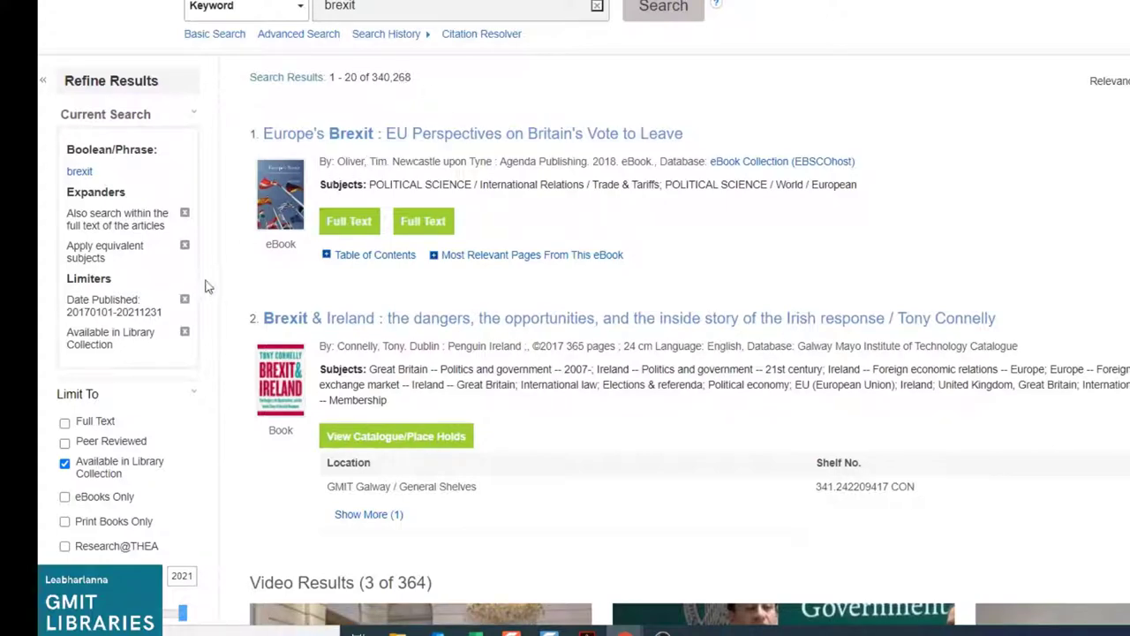
pyautogui.scroll(-3)
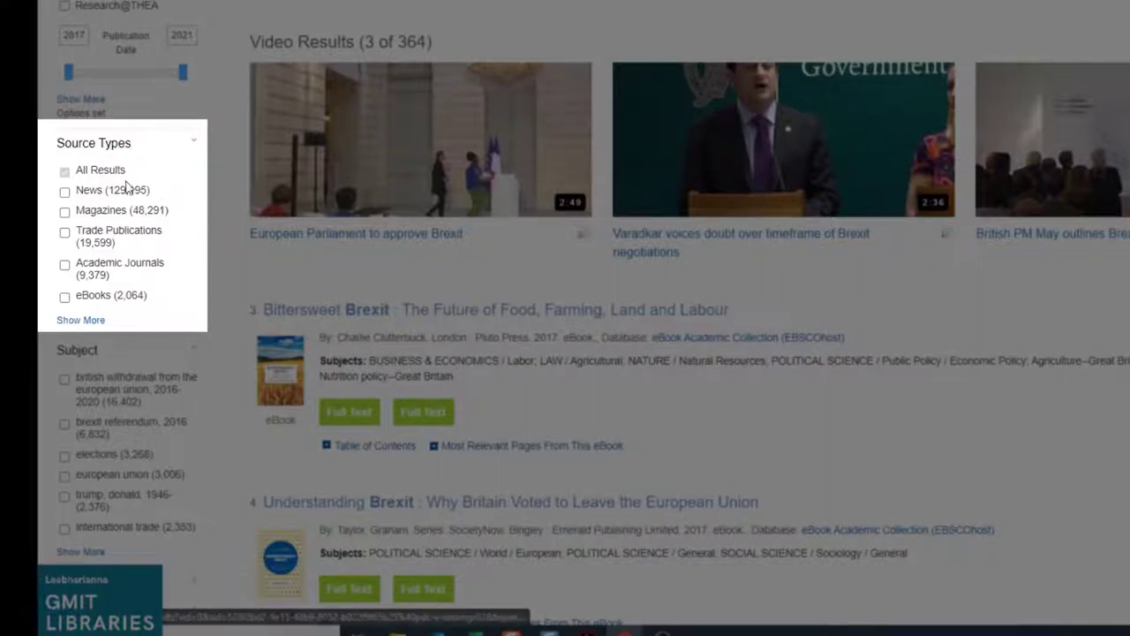
pyautogui.moveTo(154, 195)
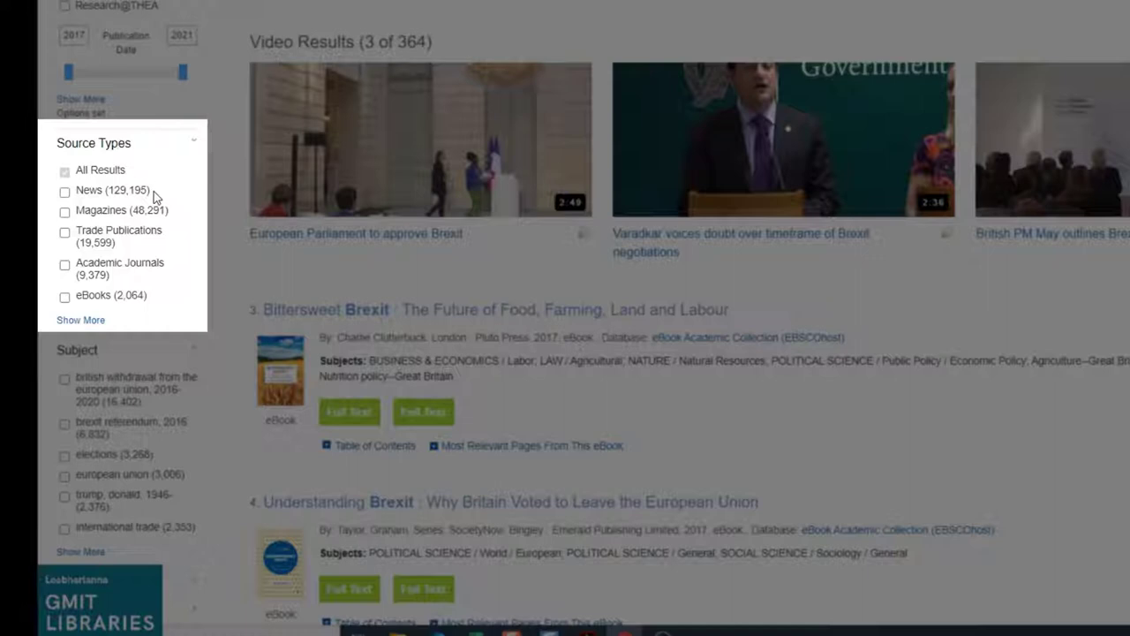
pyautogui.moveTo(163, 192)
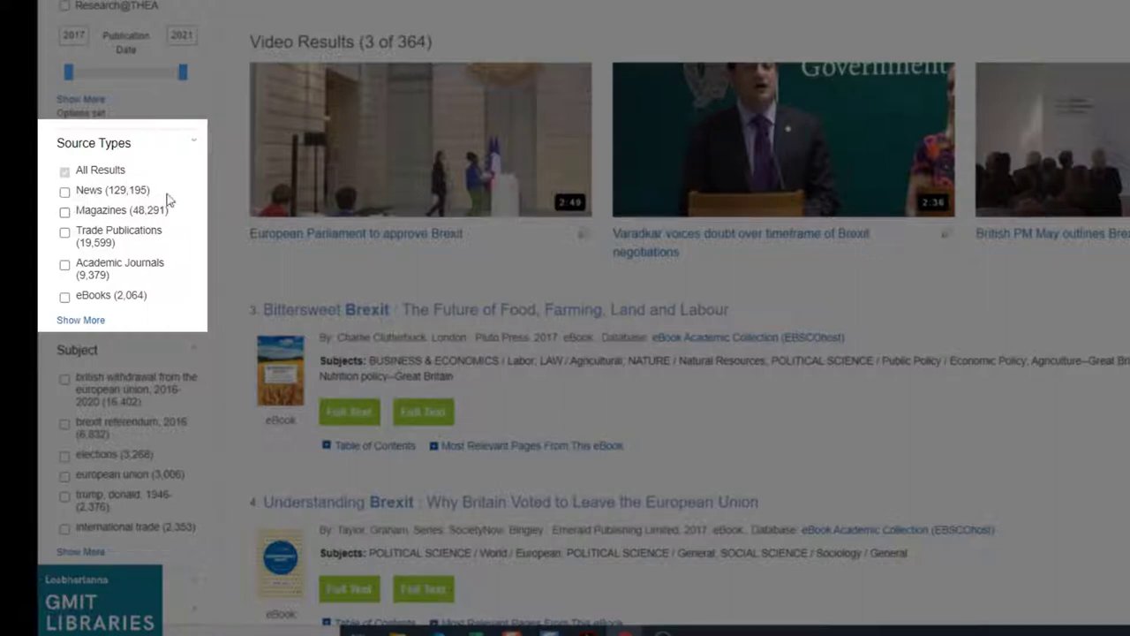
pyautogui.moveTo(106, 203)
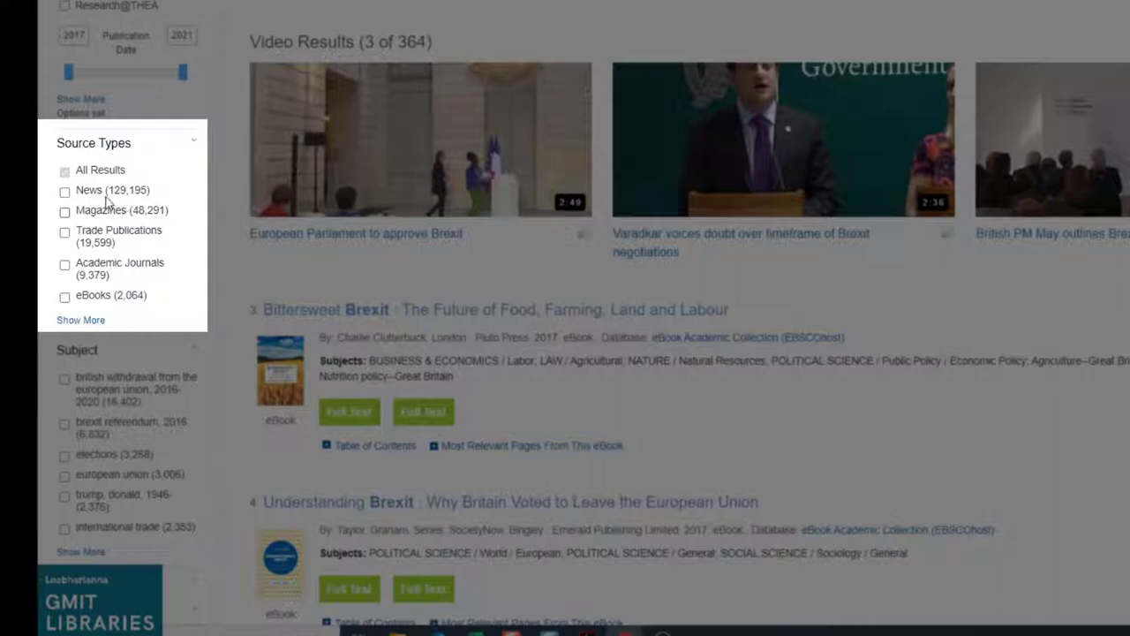
pyautogui.moveTo(139, 192)
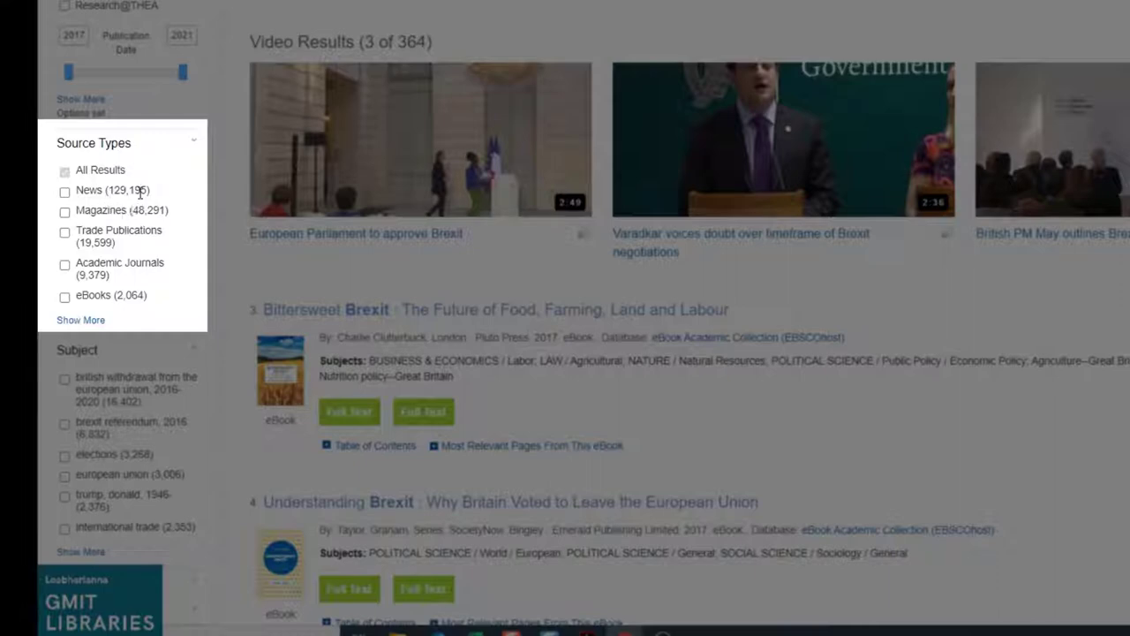
pyautogui.moveTo(115, 219)
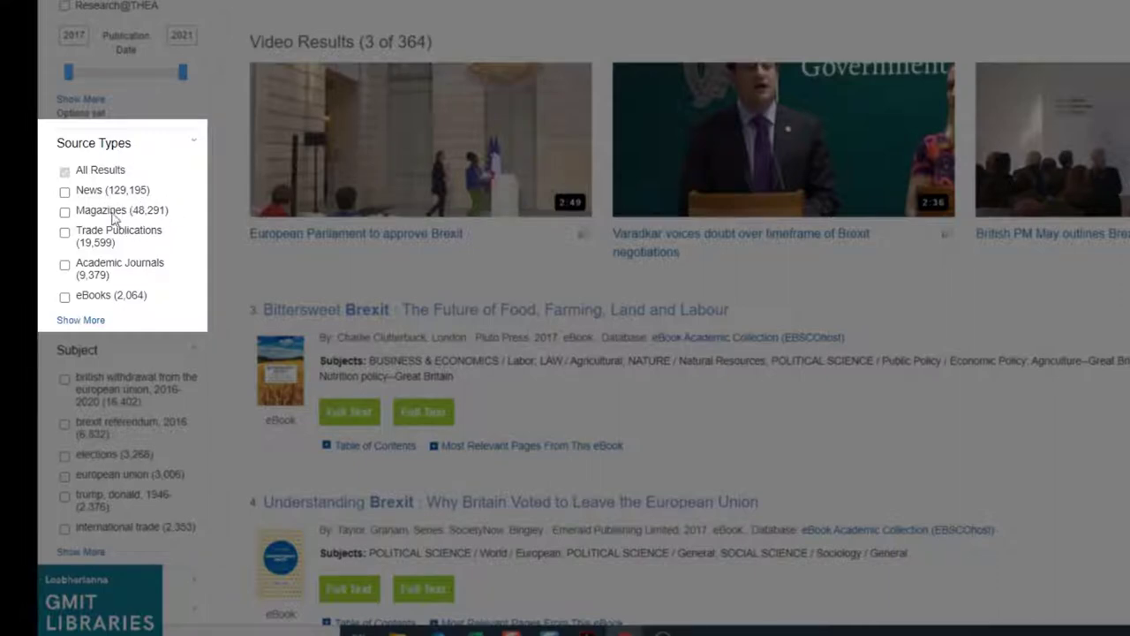
pyautogui.moveTo(171, 233)
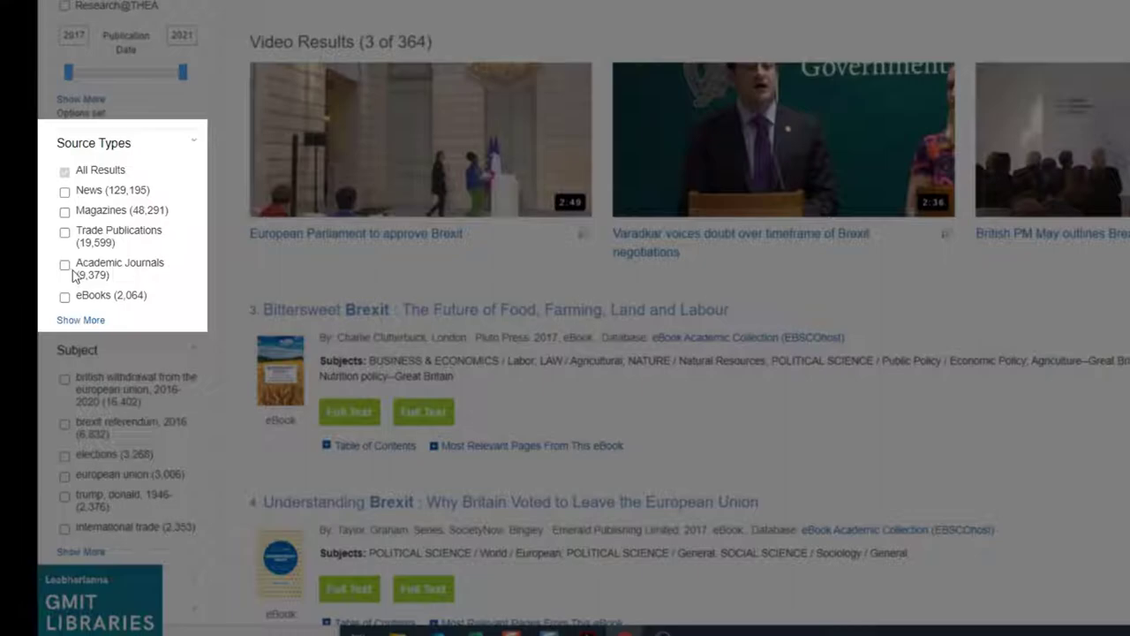
# - Tick the Academic Journals source type to cut brexit results to 9,378
pyautogui.click(64, 263)
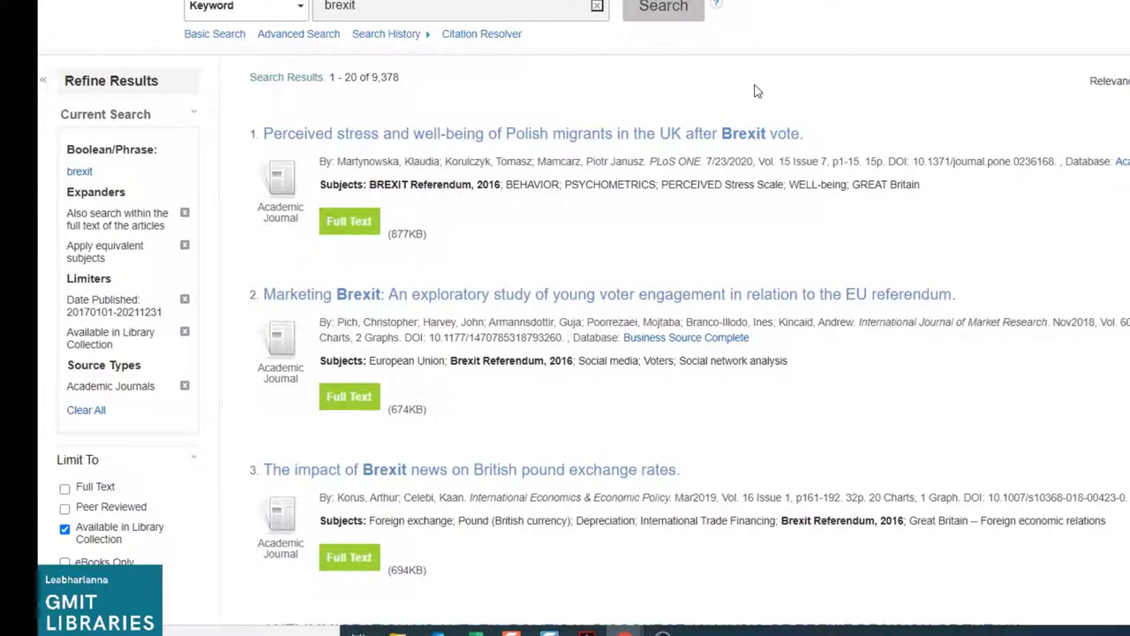
pyautogui.moveTo(751, 93)
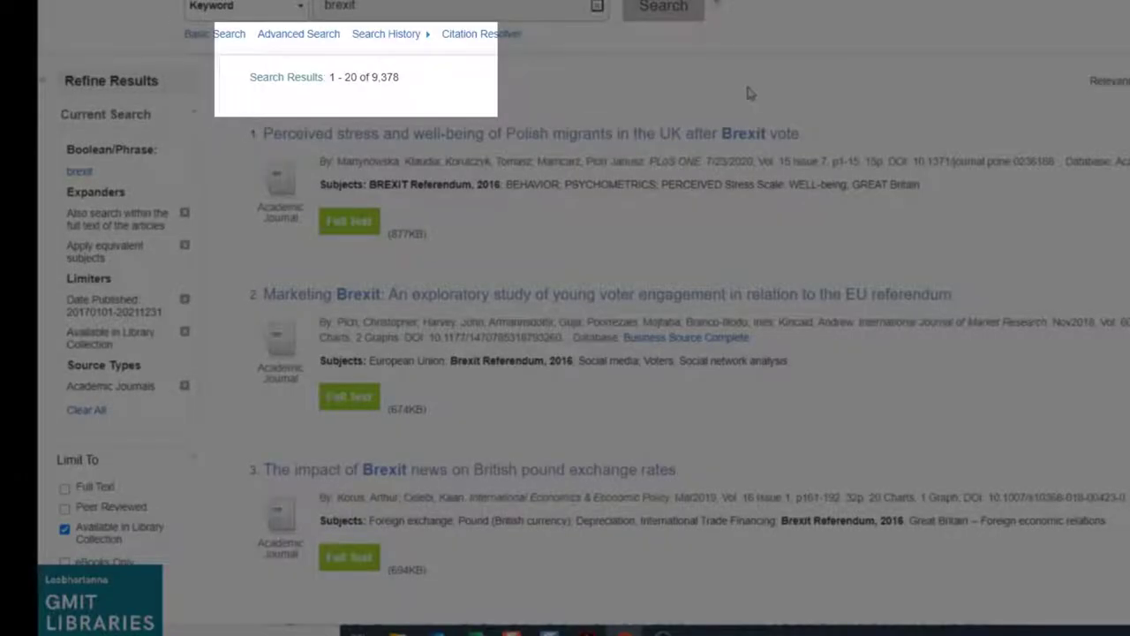
pyautogui.moveTo(719, 75)
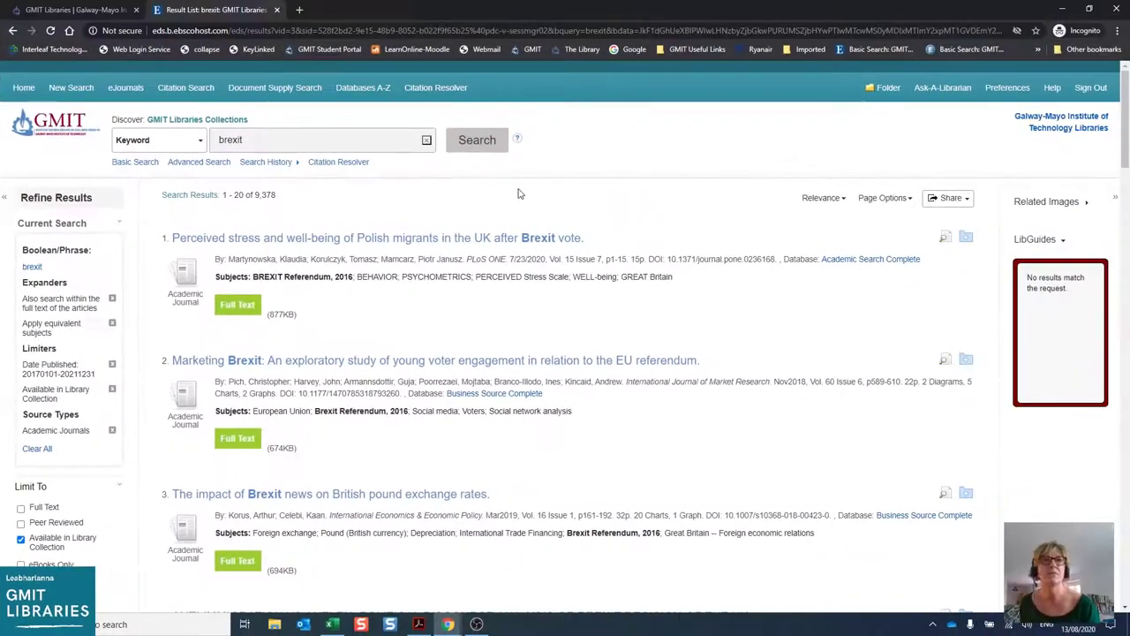
pyautogui.moveTo(472, 291)
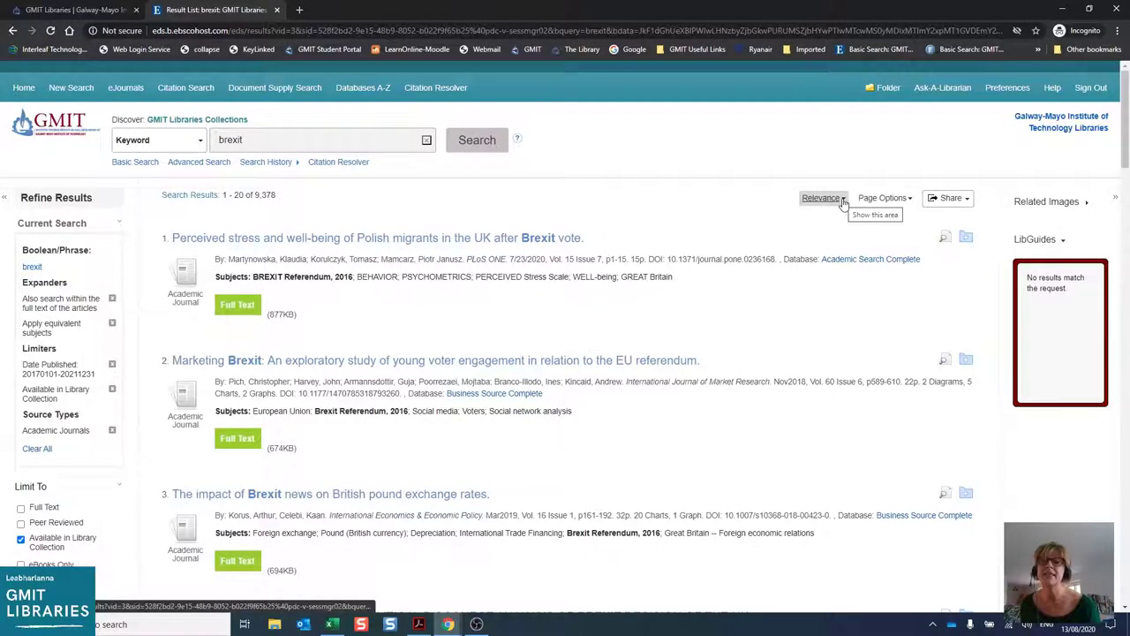
pyautogui.moveTo(541, 235)
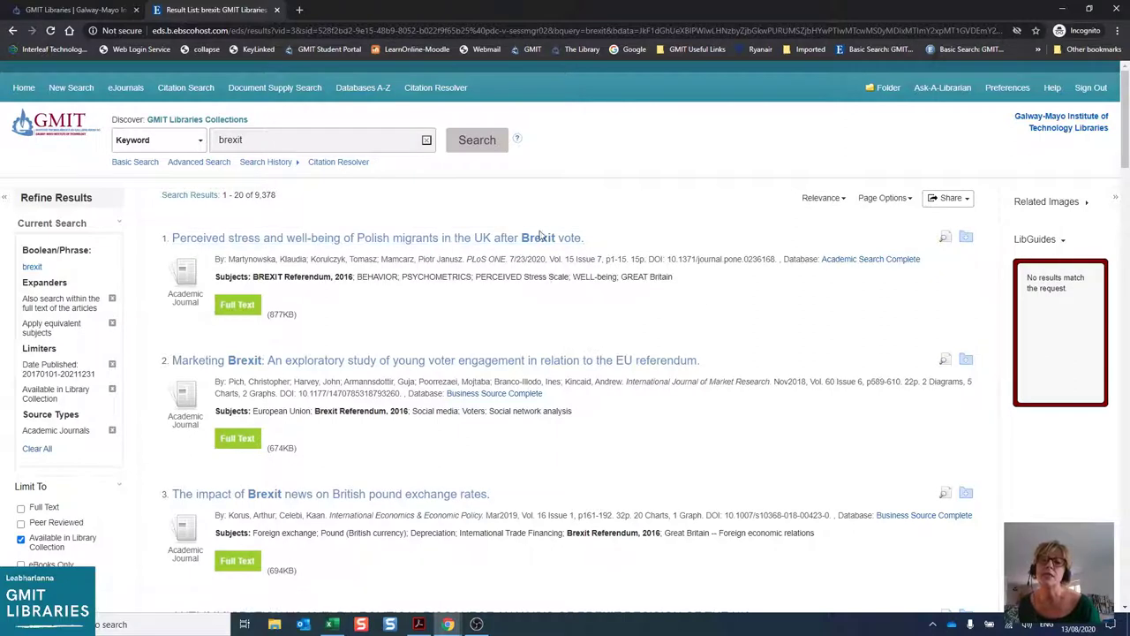
pyautogui.moveTo(690, 232)
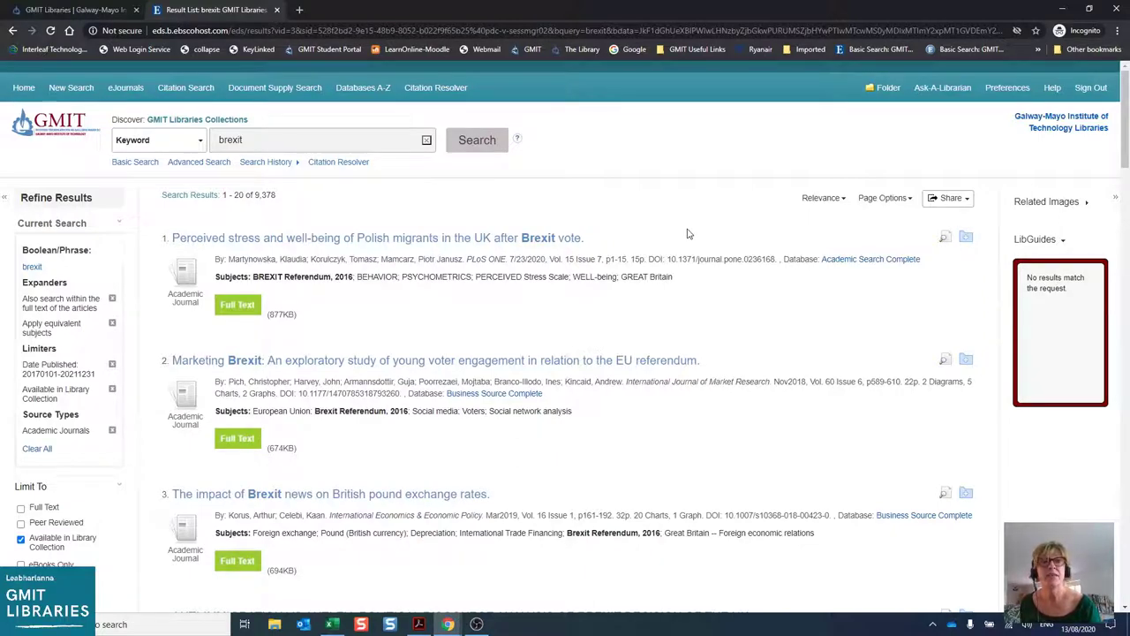
pyautogui.scroll(-3)
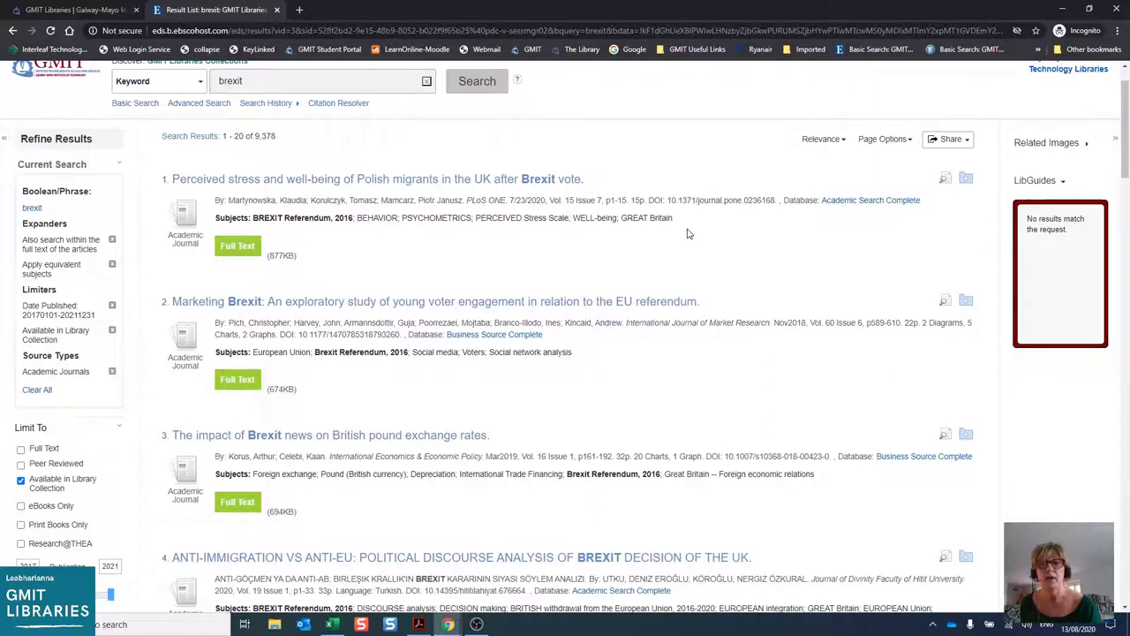
pyautogui.moveTo(682, 238)
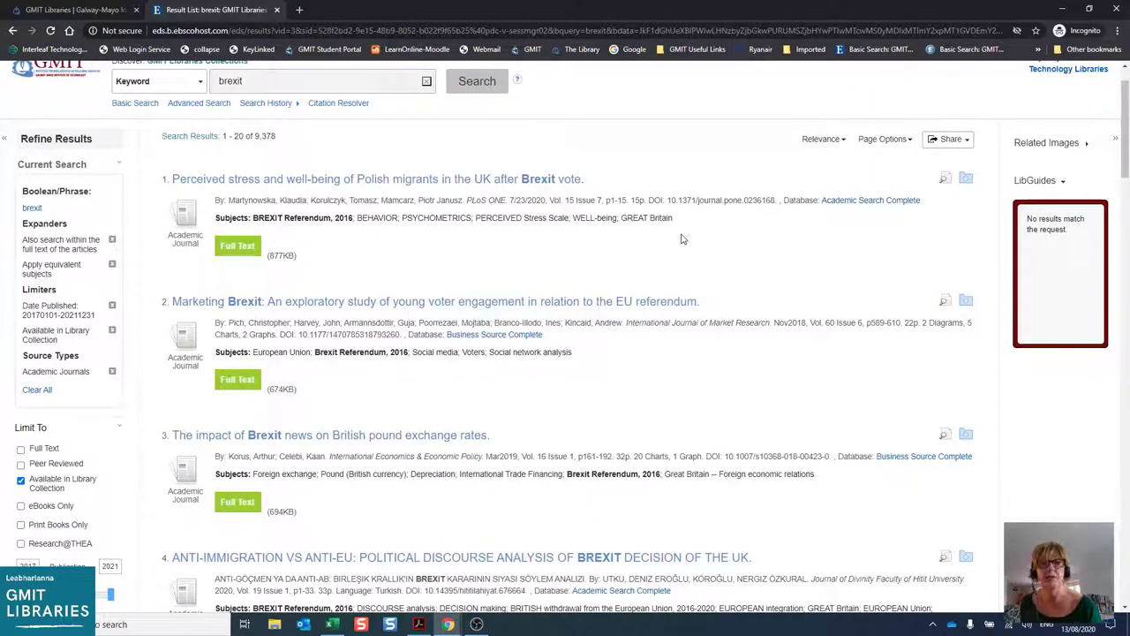
pyautogui.scroll(-3)
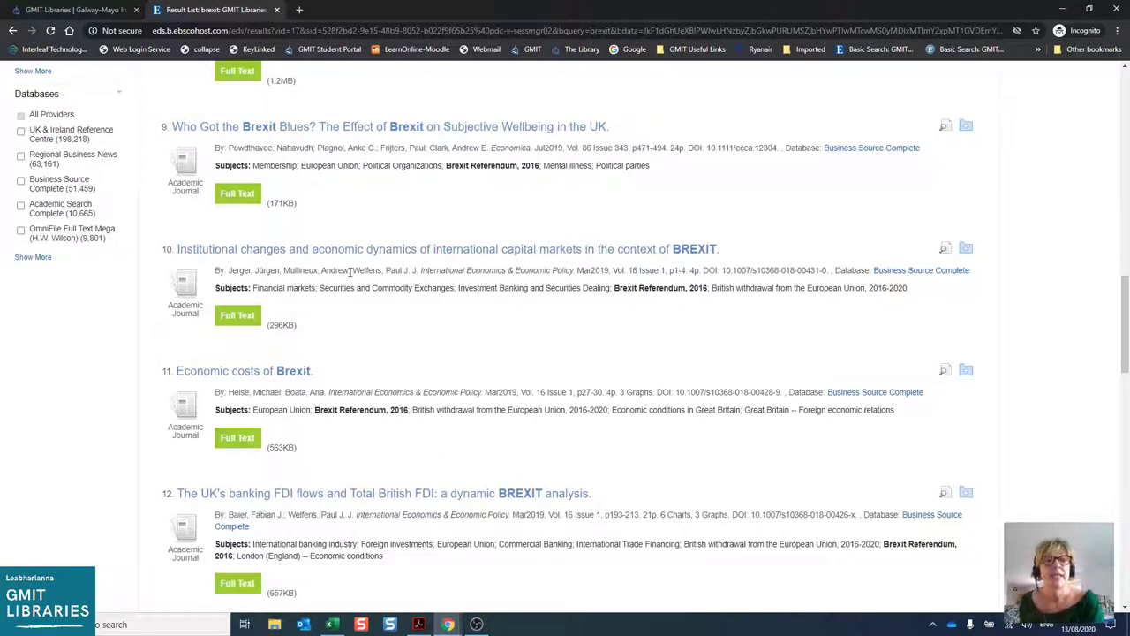
pyautogui.click(341, 127)
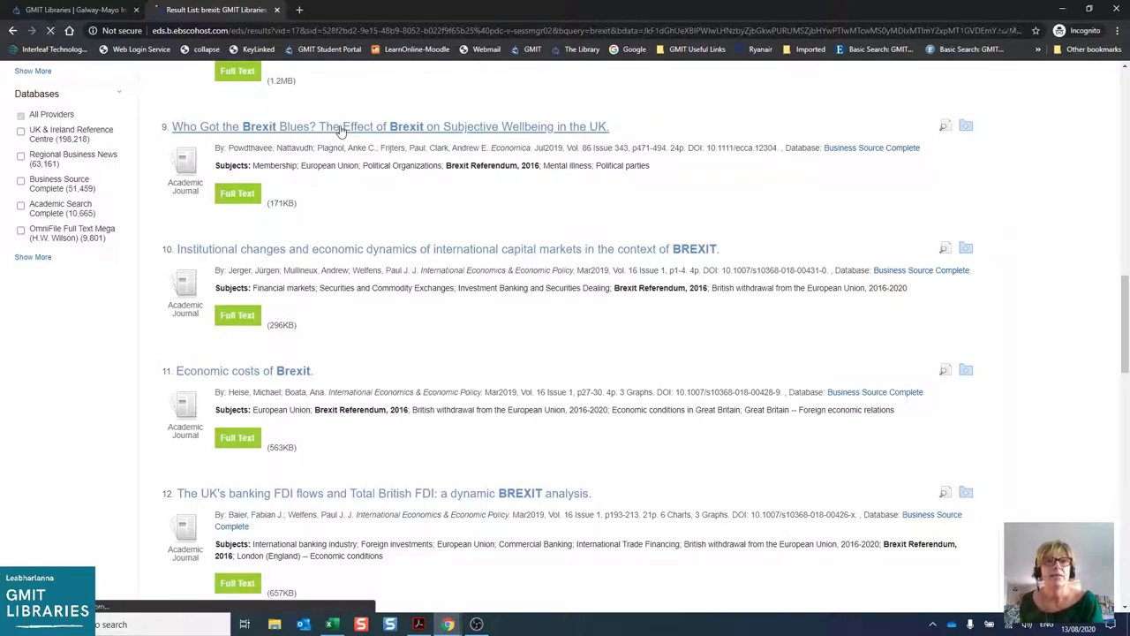
pyautogui.click(389, 126)
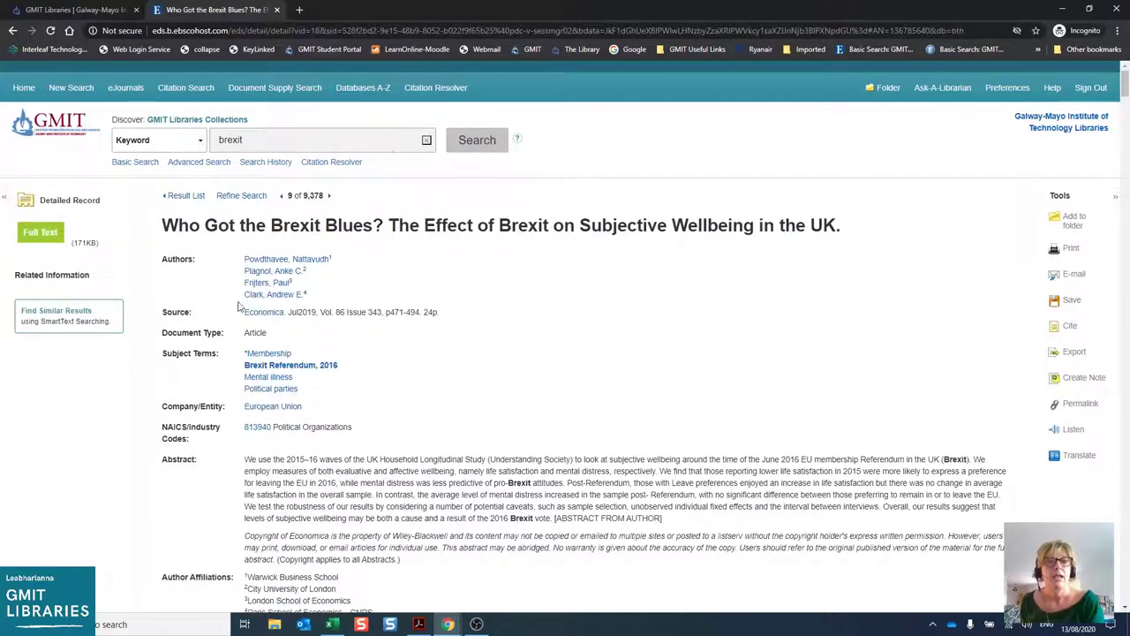
pyautogui.moveTo(473, 256)
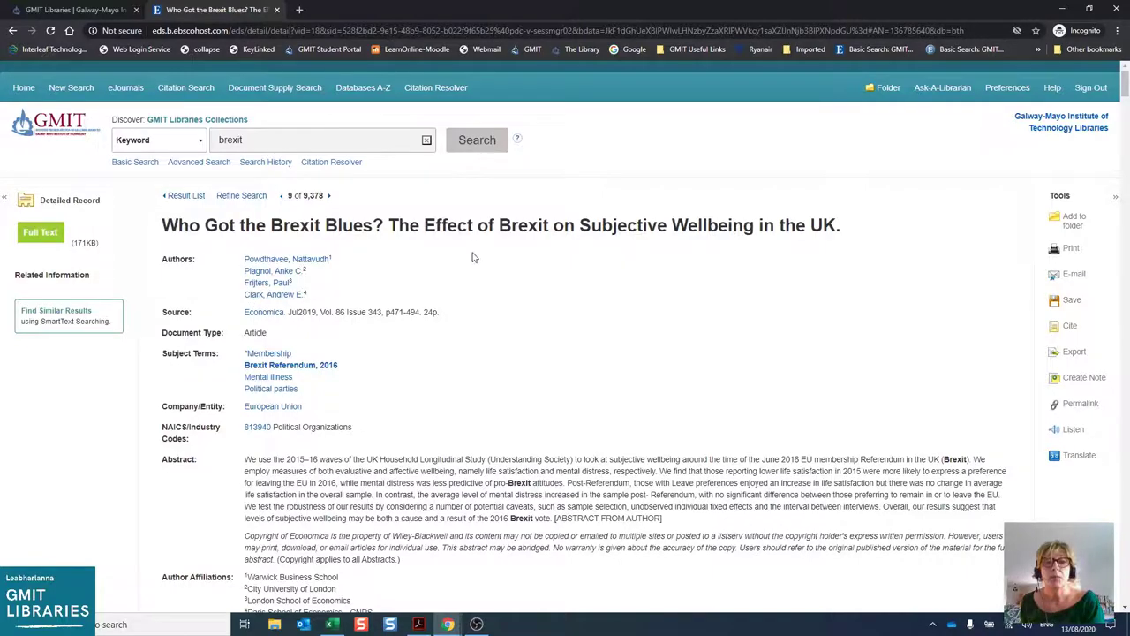
pyautogui.press('ctrl+plus')
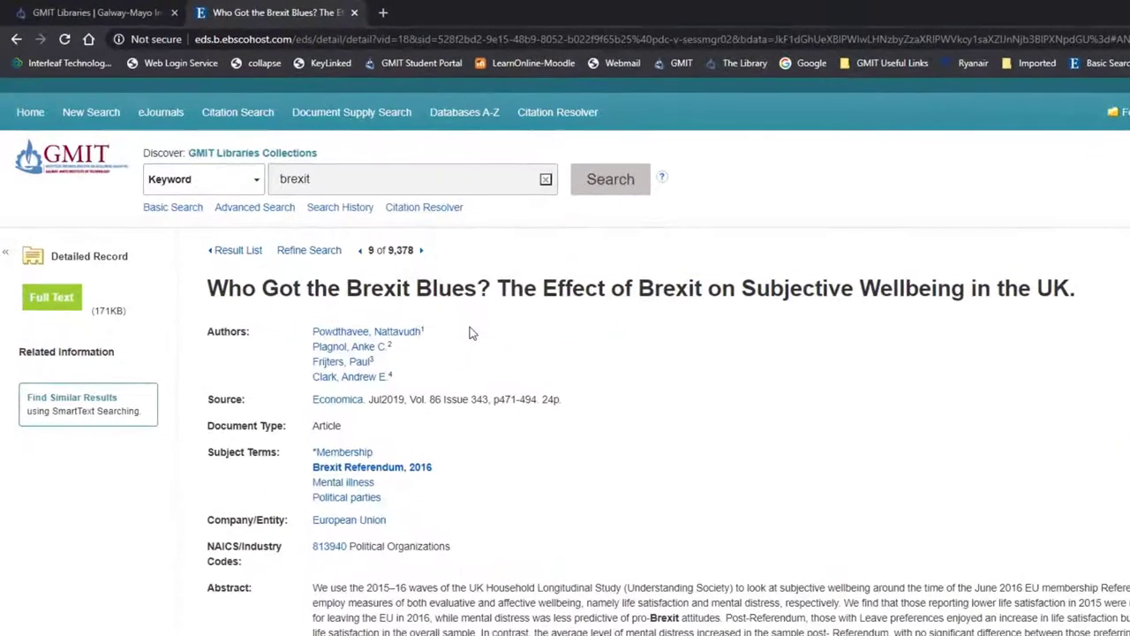
pyautogui.moveTo(481, 343)
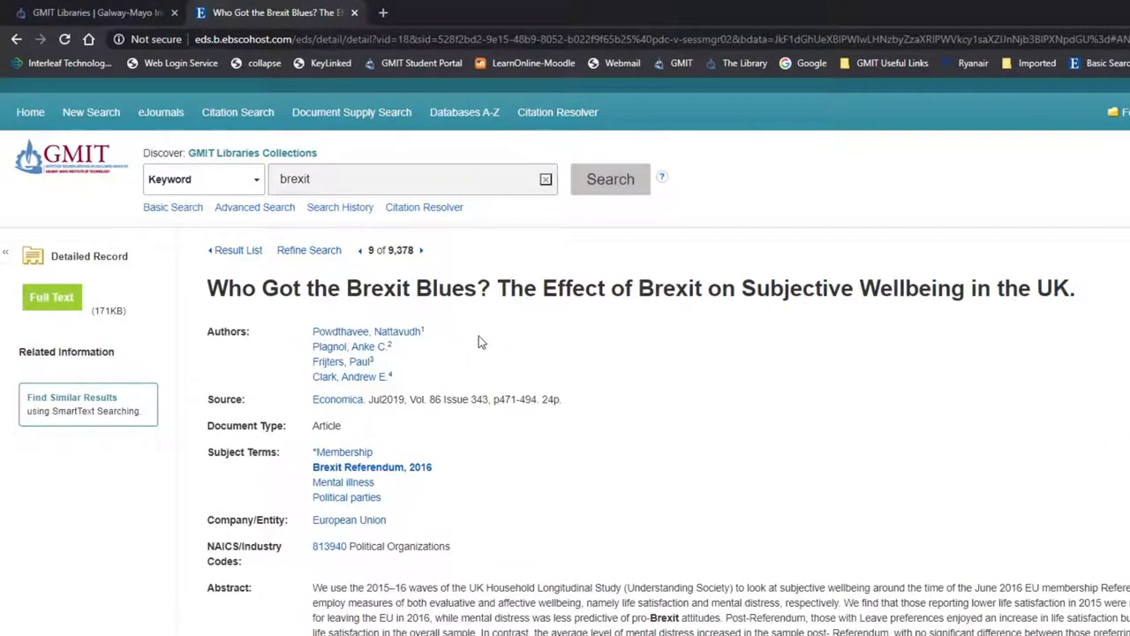
pyautogui.moveTo(474, 345)
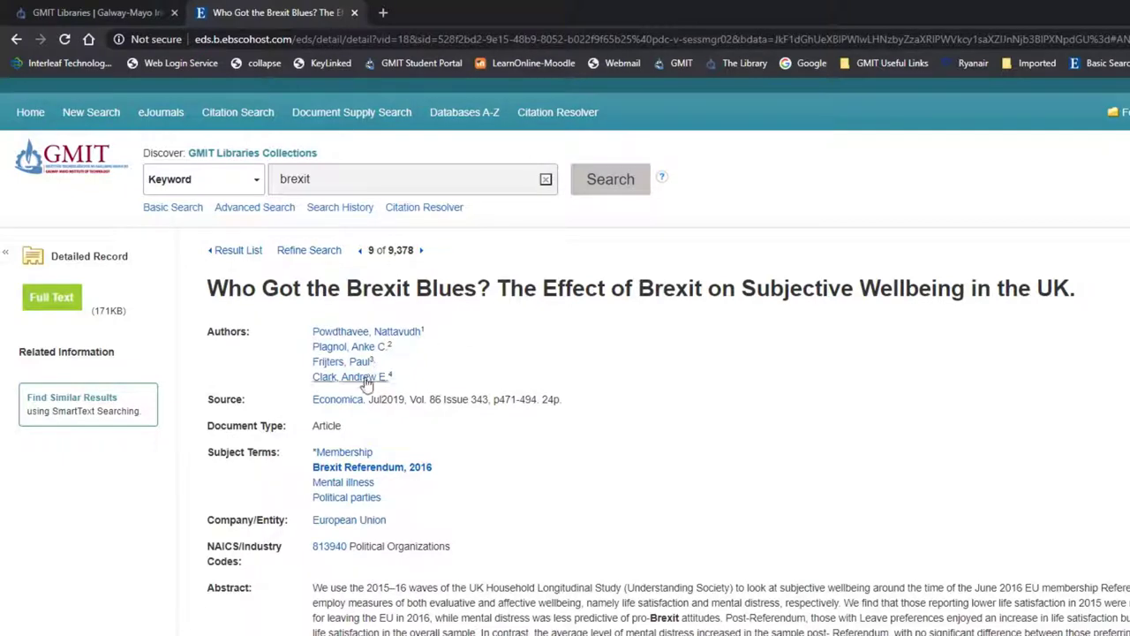
pyautogui.moveTo(596, 468)
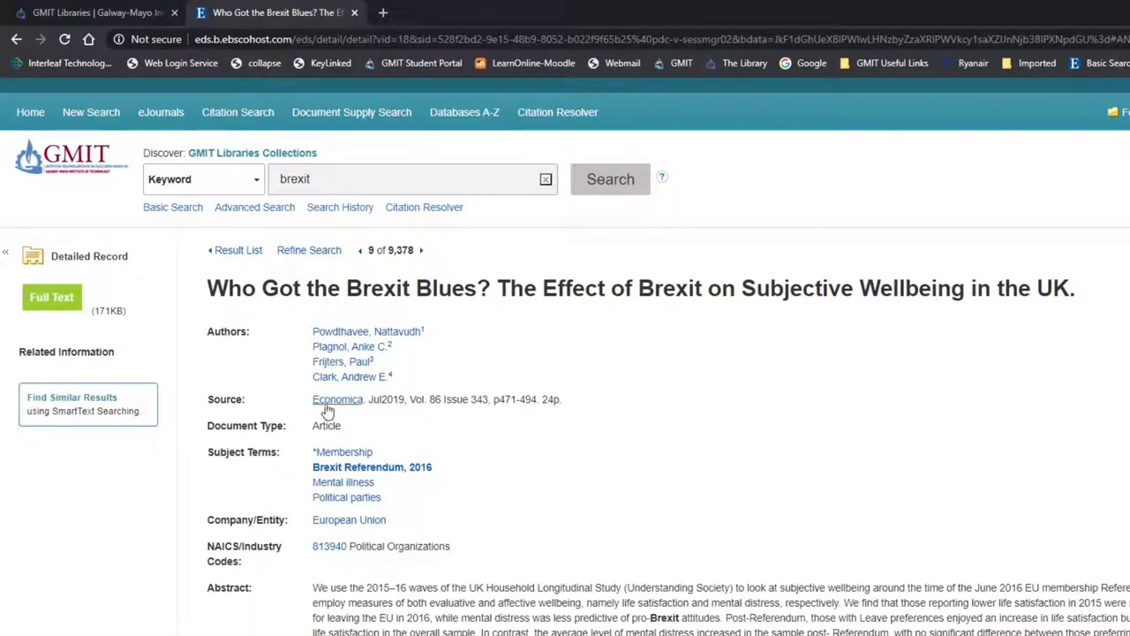
pyautogui.moveTo(338, 399)
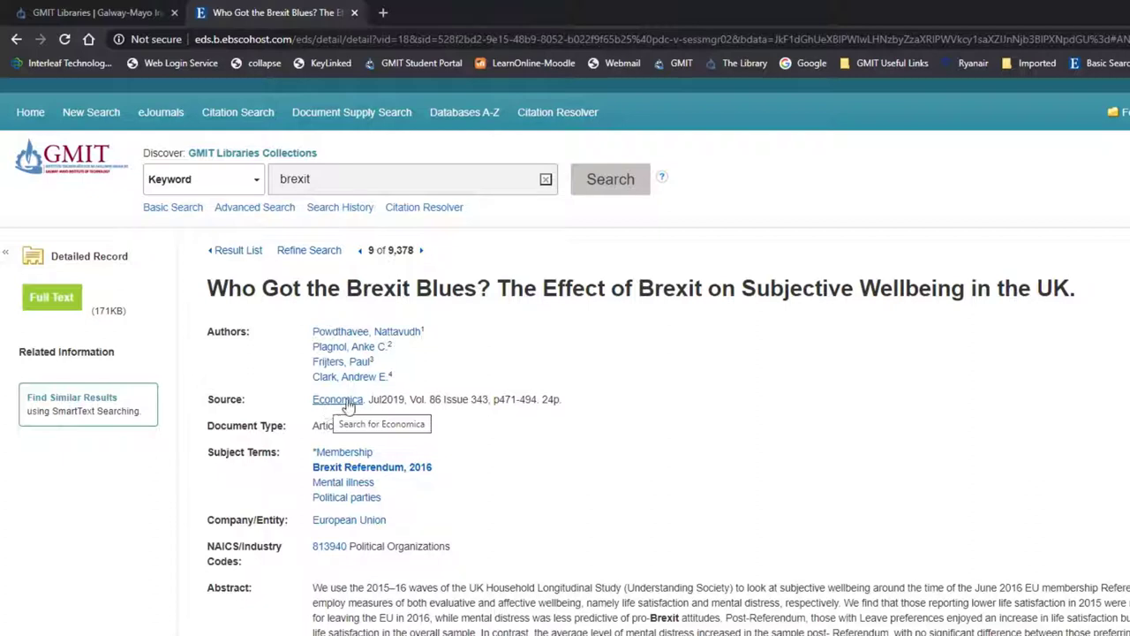
pyautogui.moveTo(446, 402)
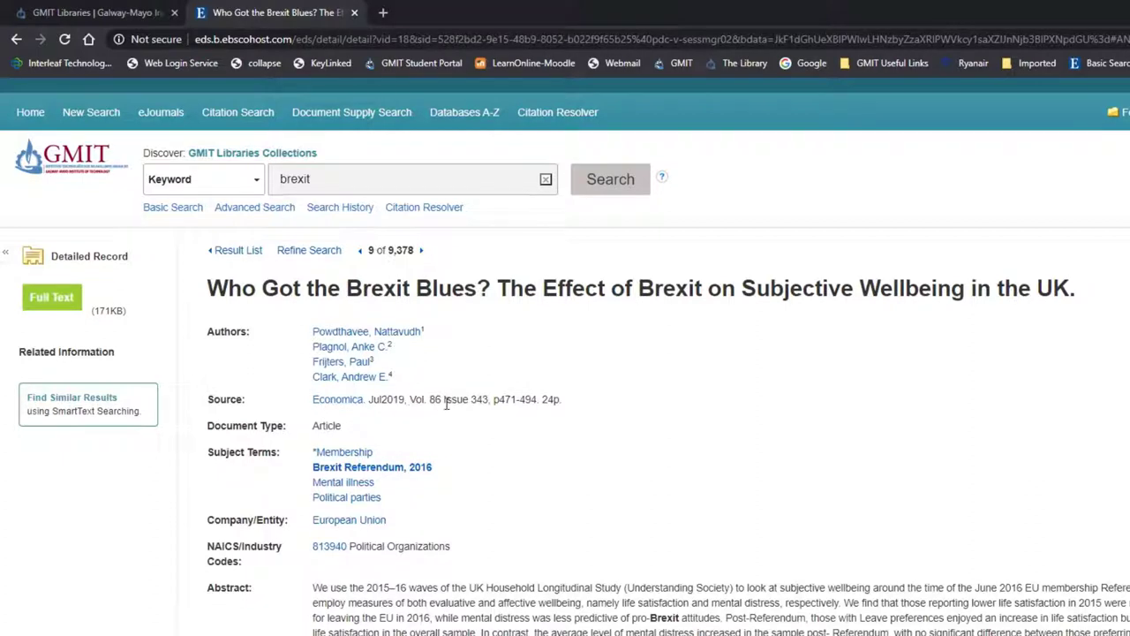
pyautogui.moveTo(615, 422)
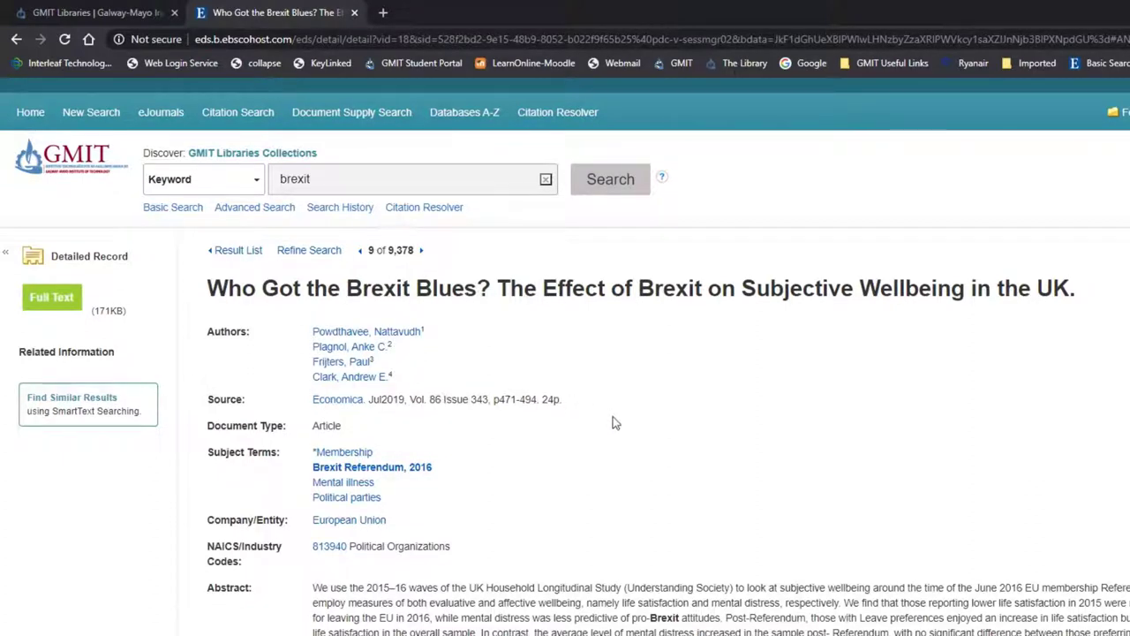
pyautogui.moveTo(654, 451)
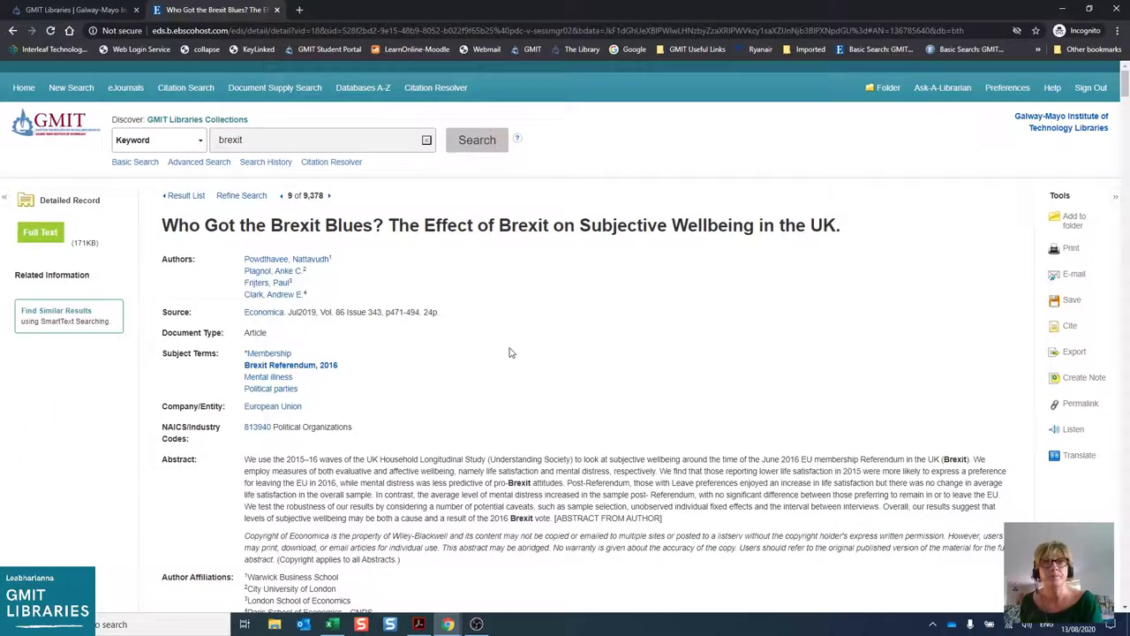
pyautogui.scroll(-3)
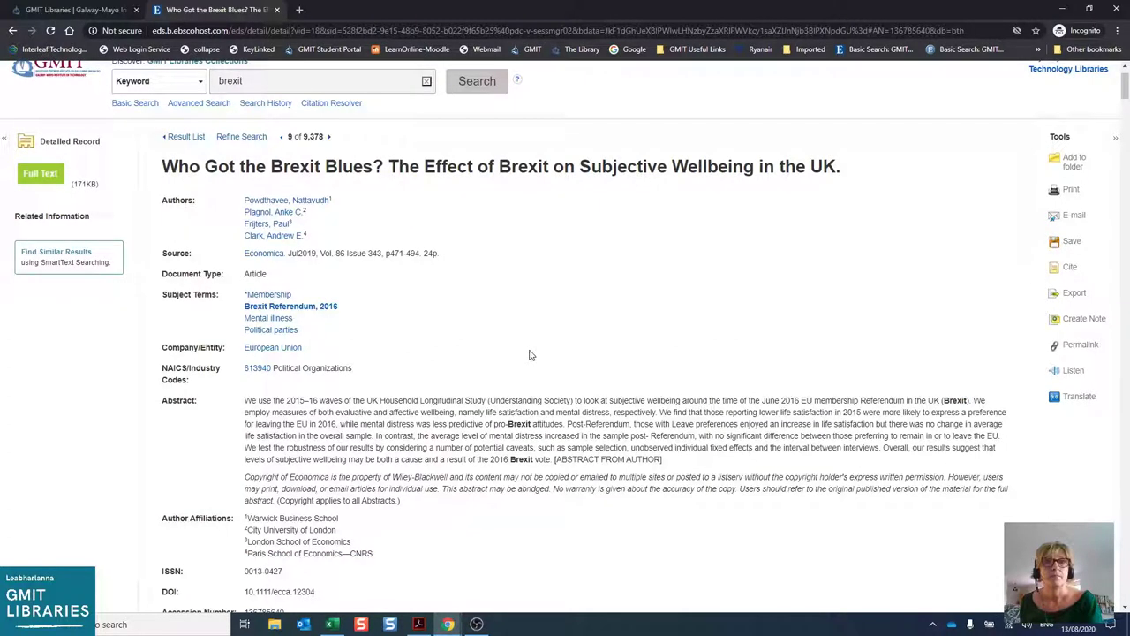
pyautogui.moveTo(544, 380)
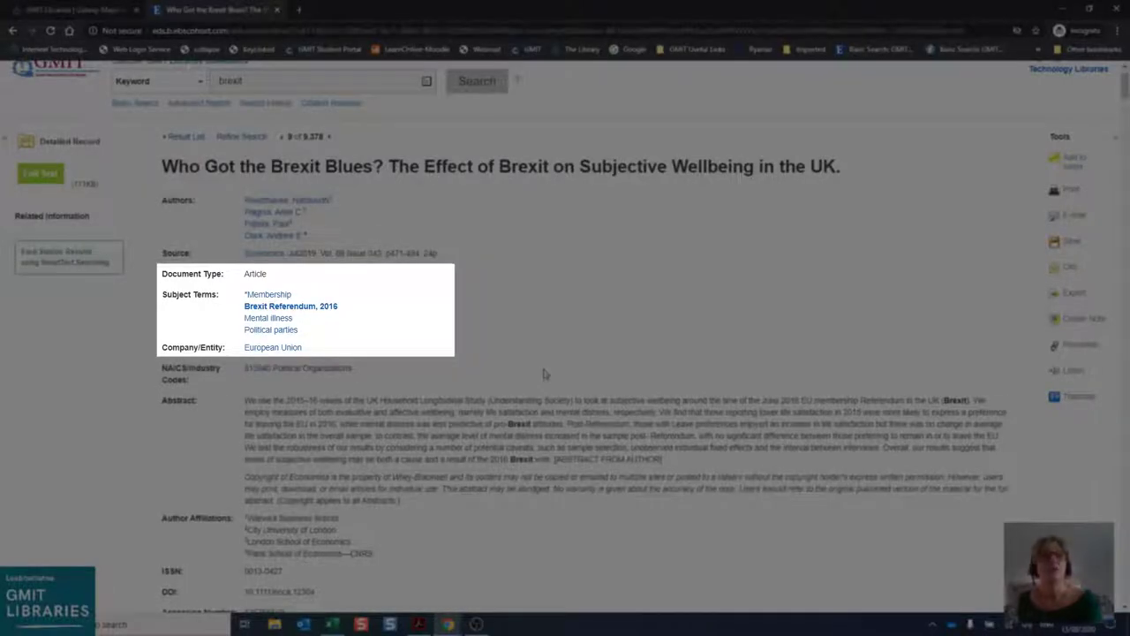
pyautogui.moveTo(302, 279)
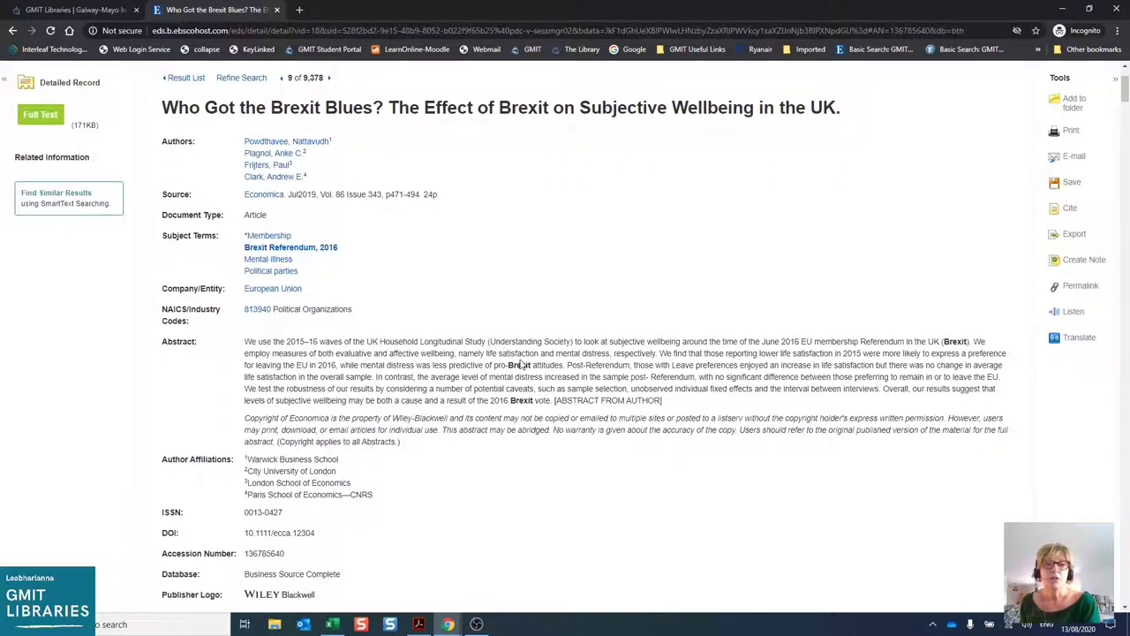
pyautogui.moveTo(492, 398)
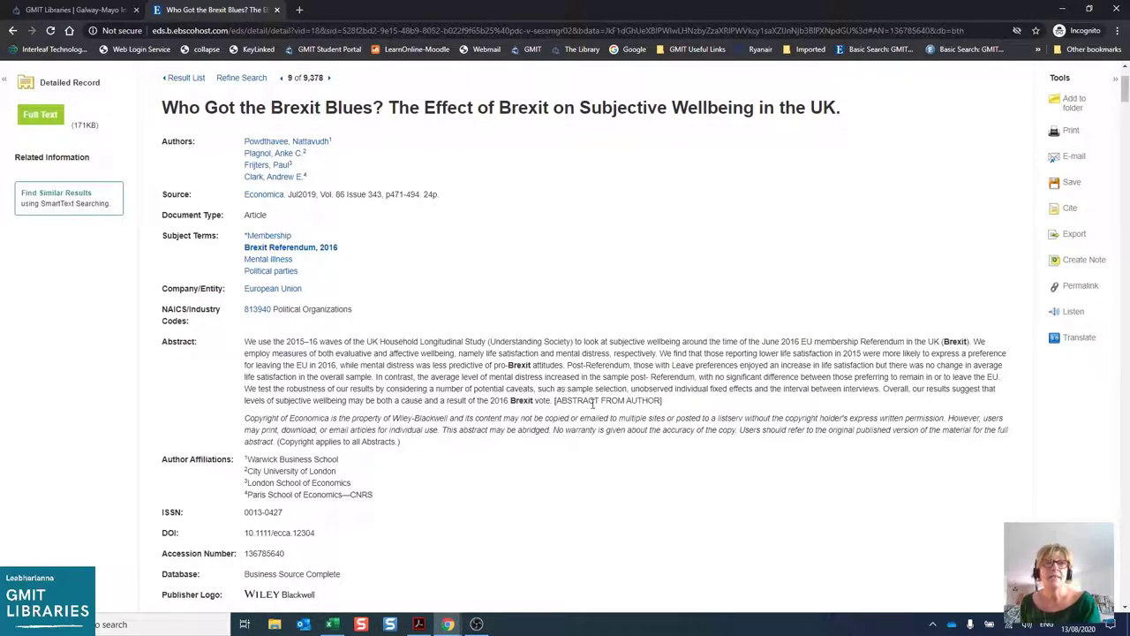
pyautogui.moveTo(750, 408)
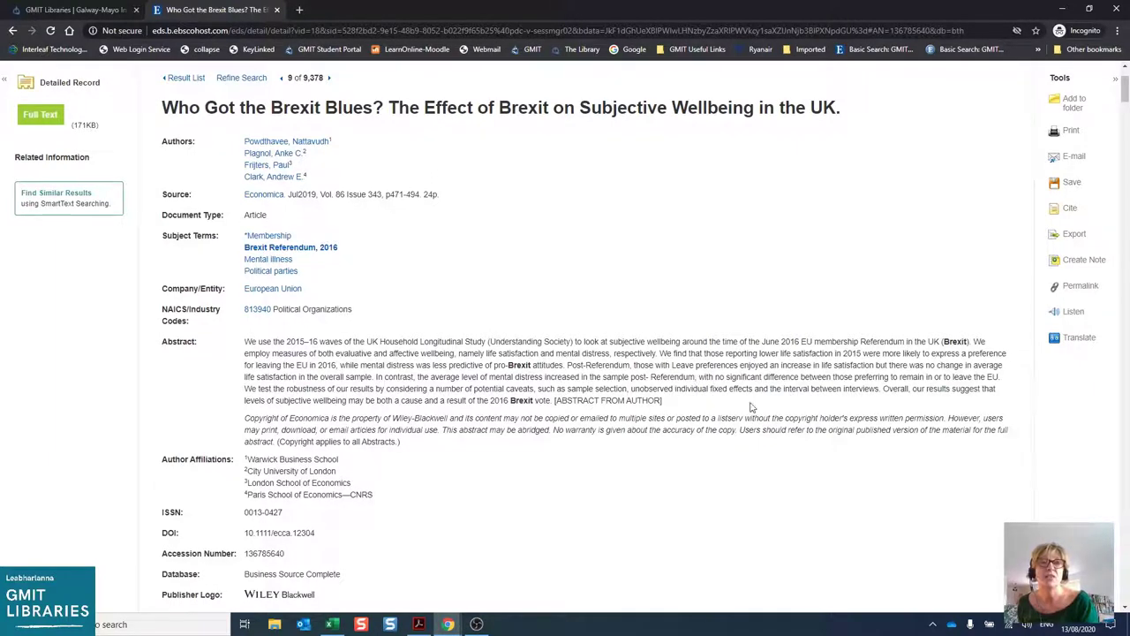
pyautogui.moveTo(870, 382)
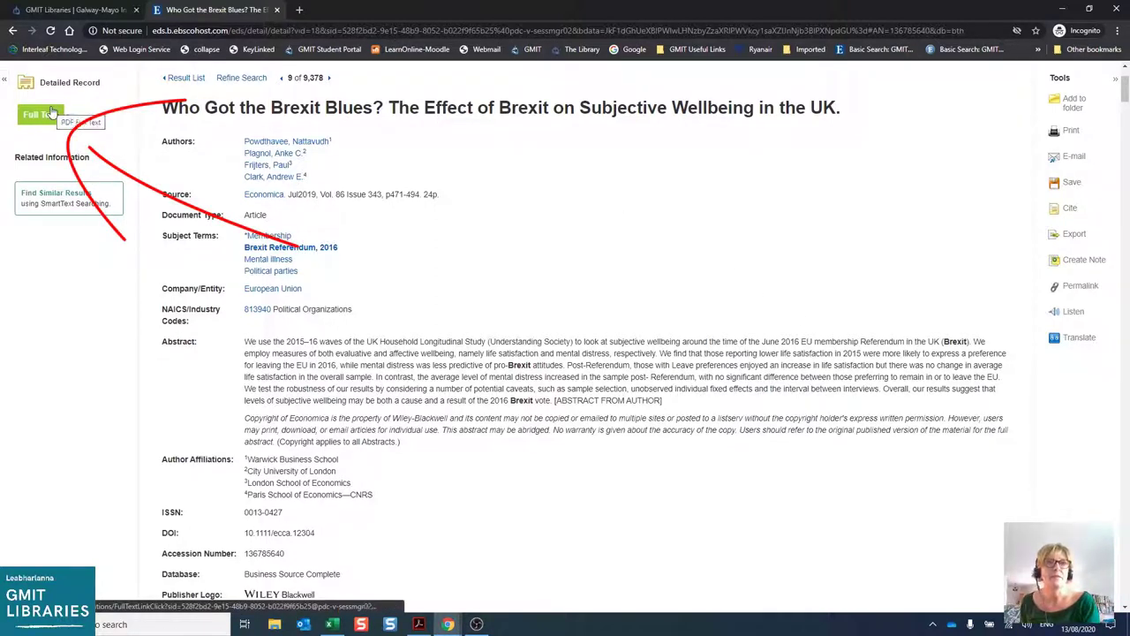
# - Open 'Who Got the Brexit Blues?' as PDF full text and read to page 4
pyautogui.click(41, 114)
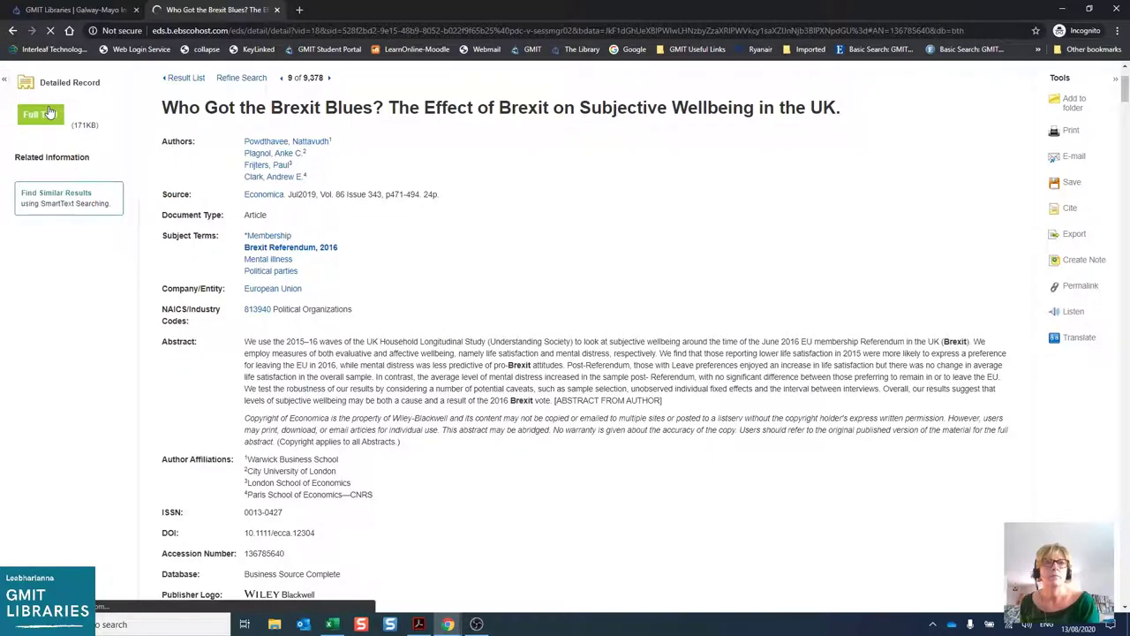
pyautogui.click(40, 115)
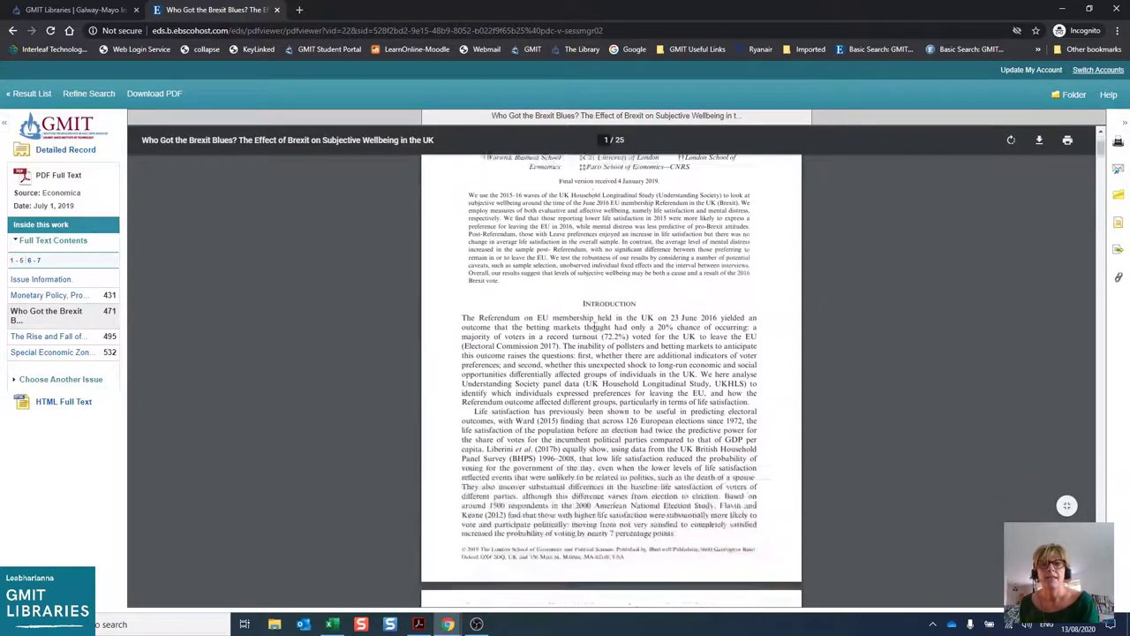
pyautogui.scroll(-3)
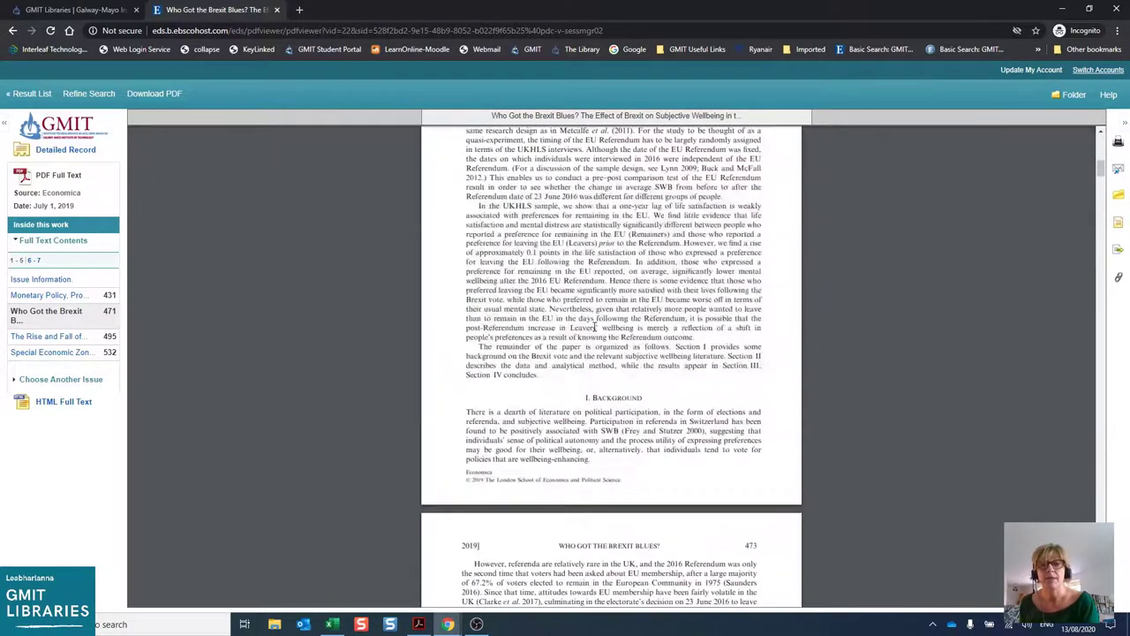
pyautogui.scroll(-3)
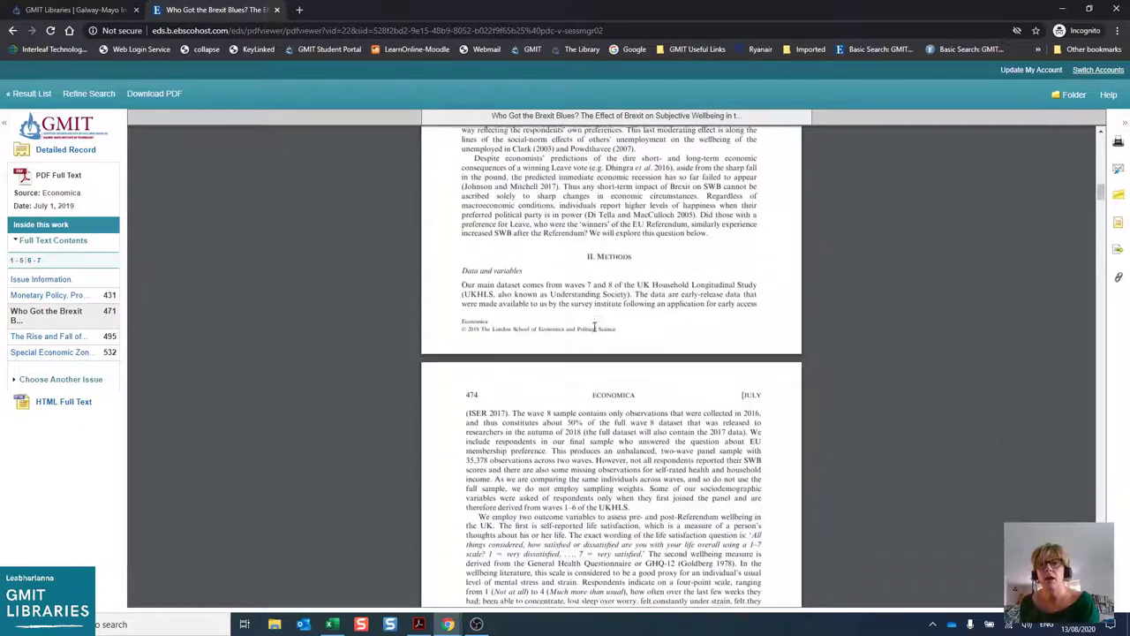
pyautogui.scroll(-3)
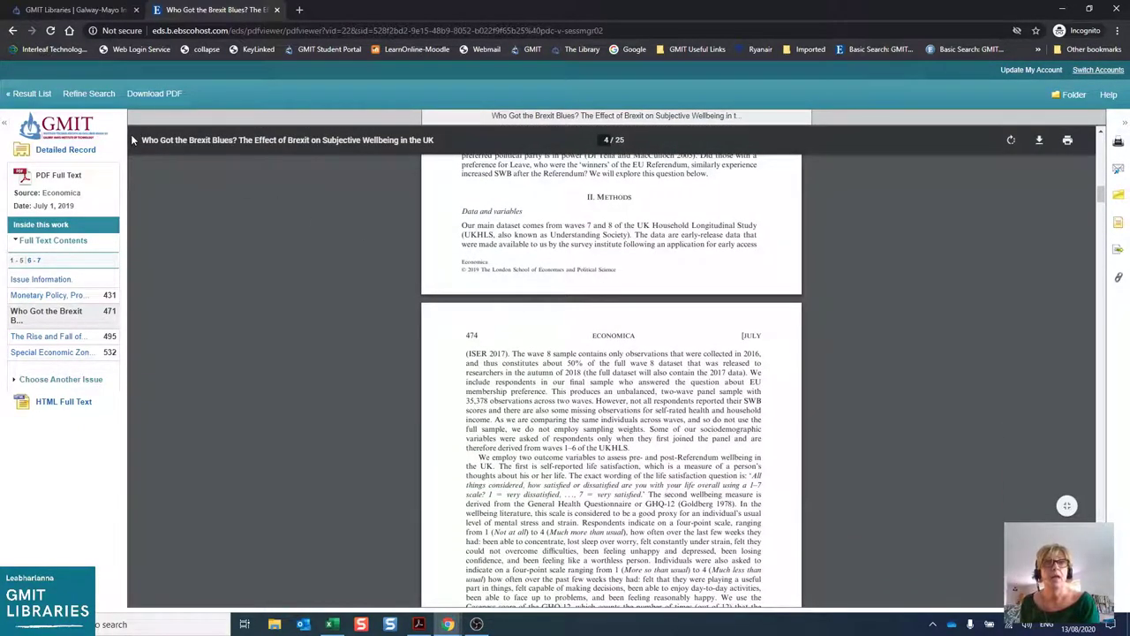
pyautogui.moveTo(184, 184)
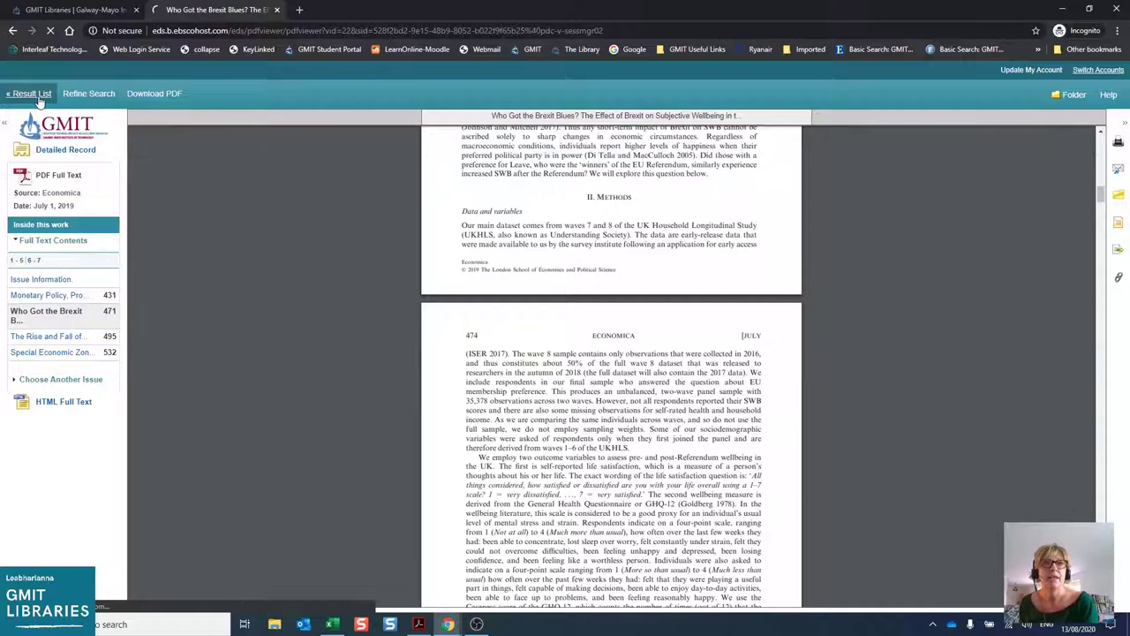
# - Return to the result list and re-search for 'brexit ireland', getting 7,797 results
pyautogui.click(30, 93)
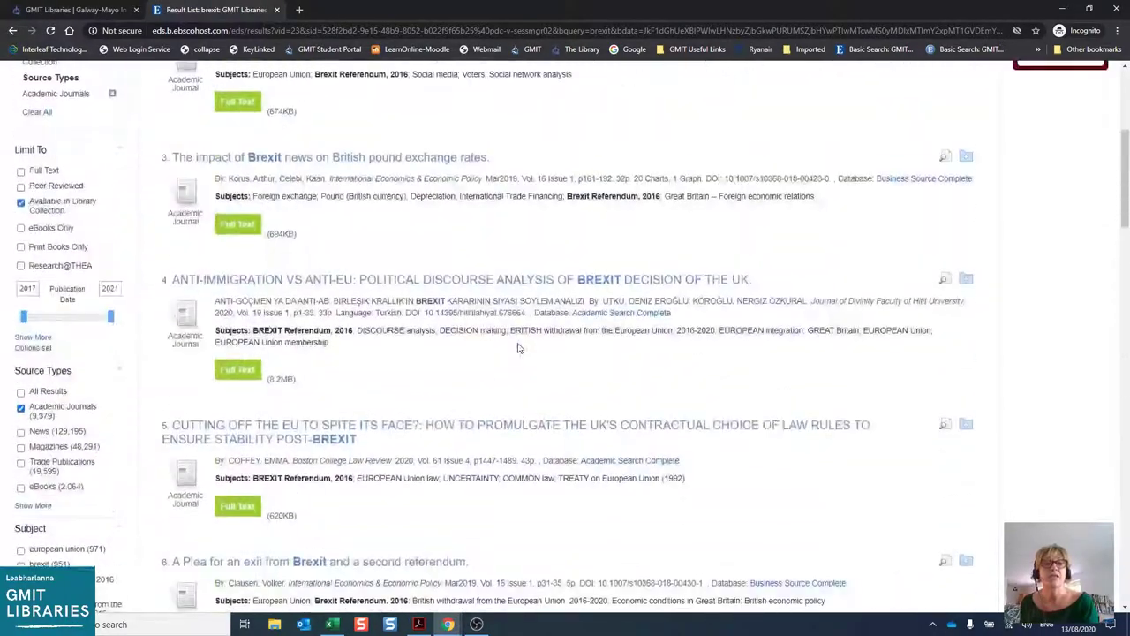
pyautogui.scroll(3)
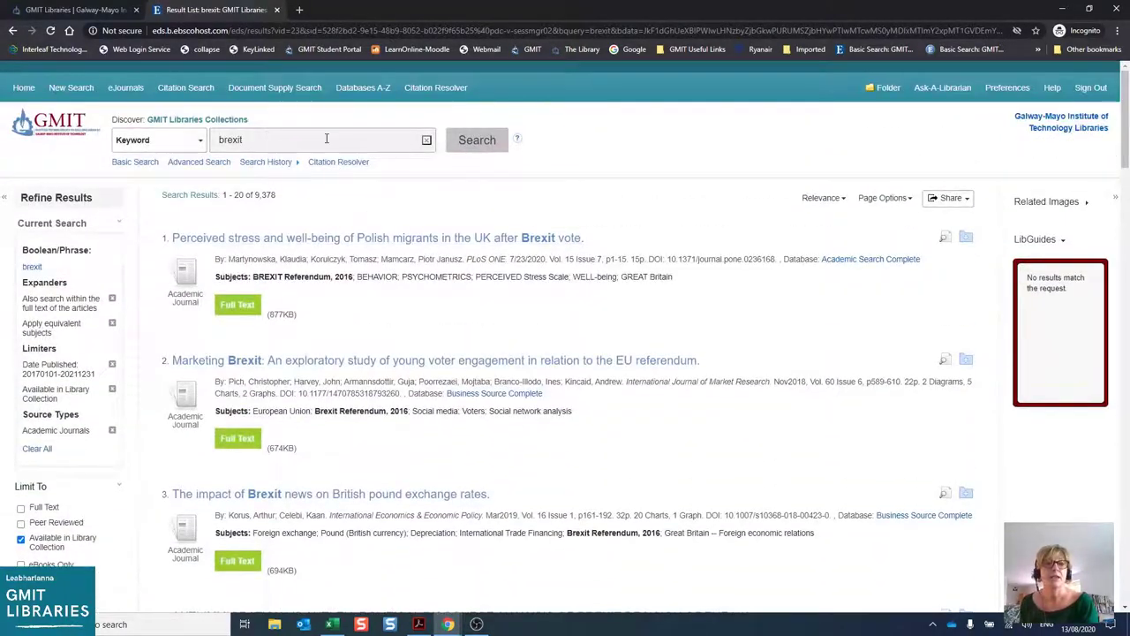
pyautogui.click(322, 139)
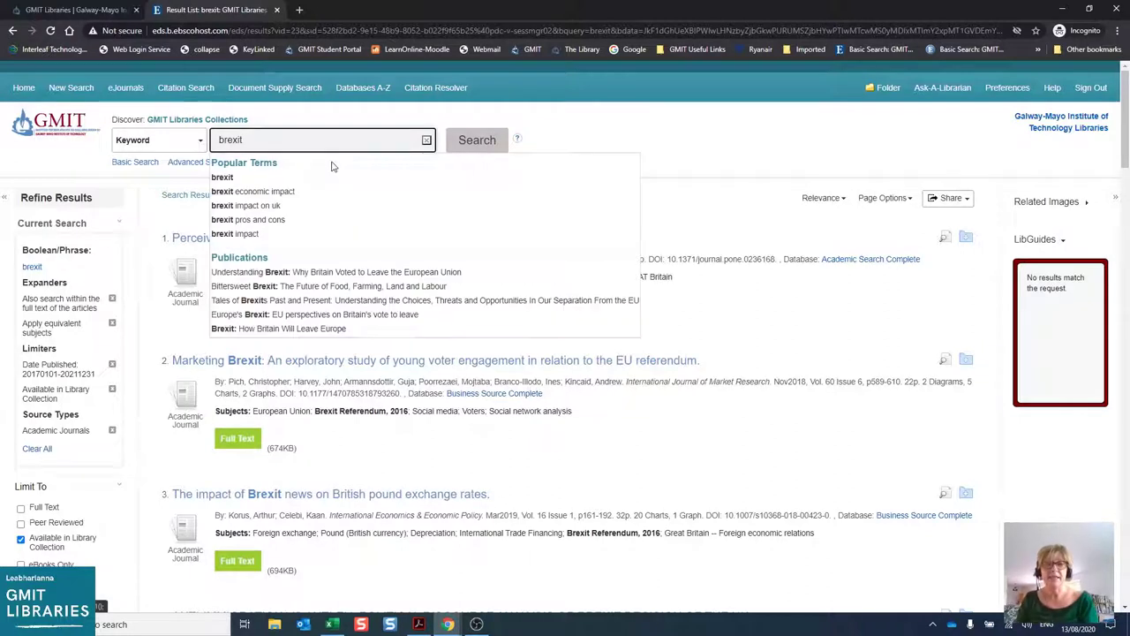
pyautogui.write('ireland')
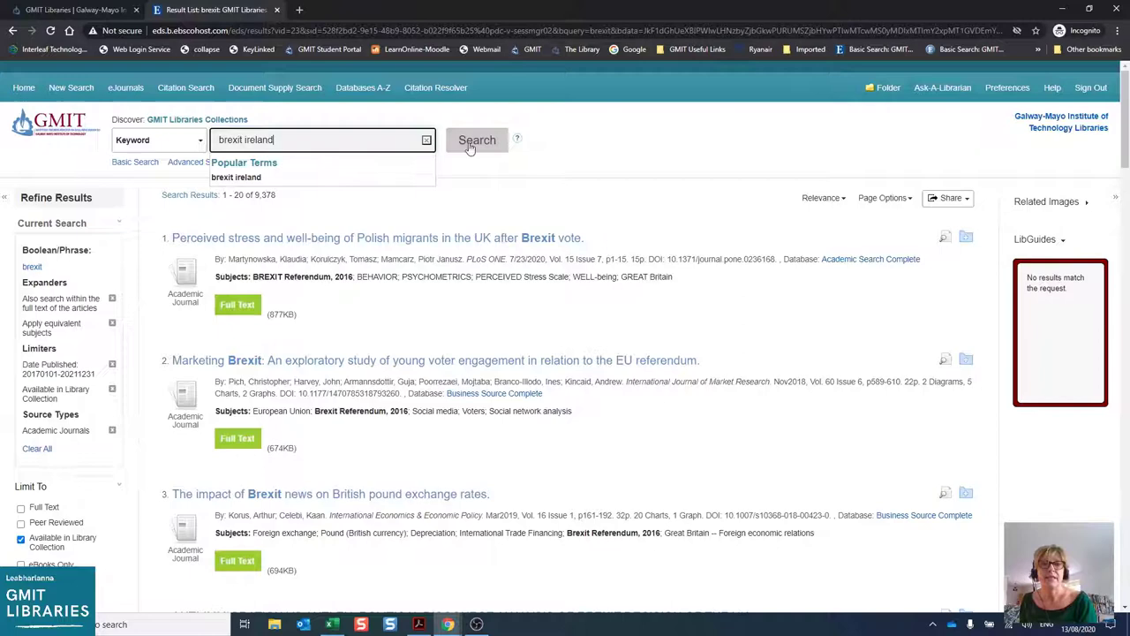
pyautogui.click(476, 139)
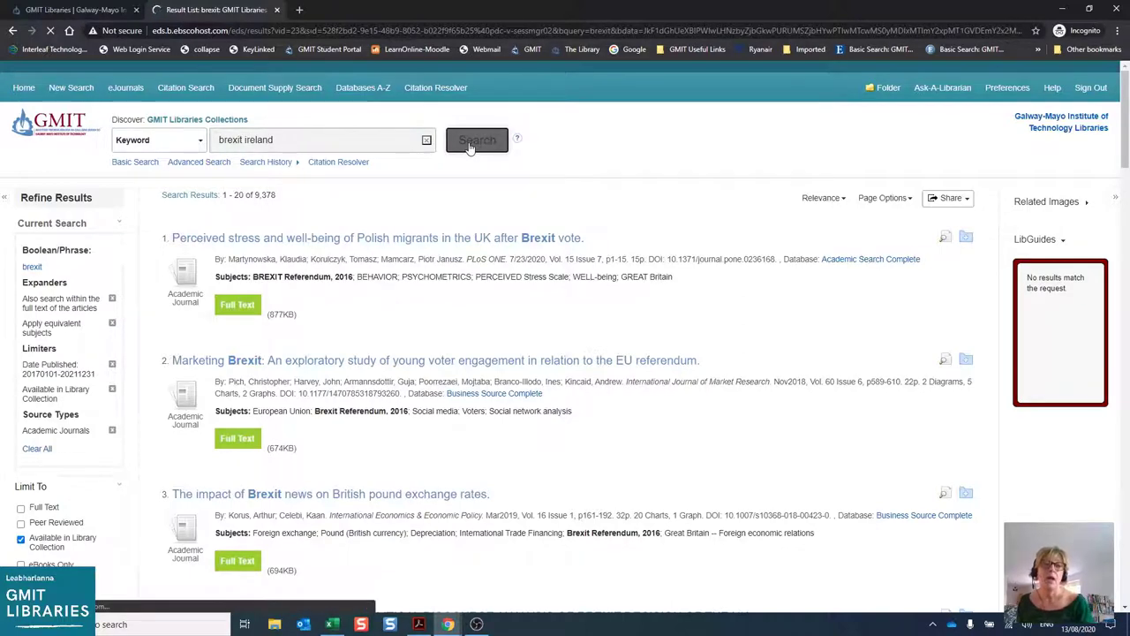
pyautogui.click(477, 146)
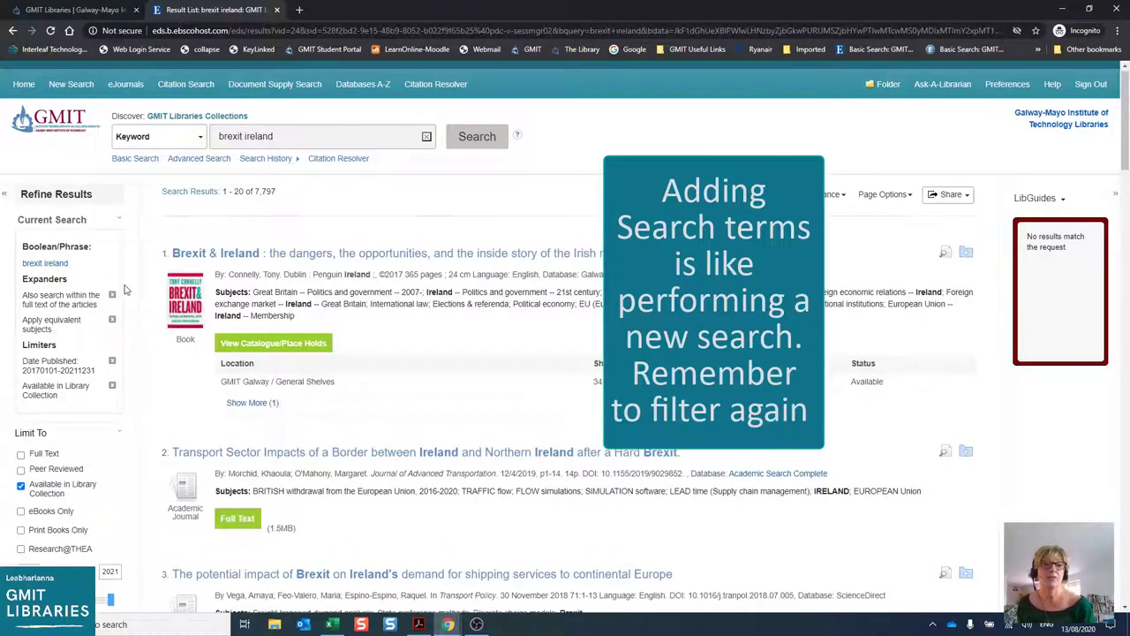
# - Scroll the Refine Results panel down to the Academic Journals source type
pyautogui.scroll(-3)
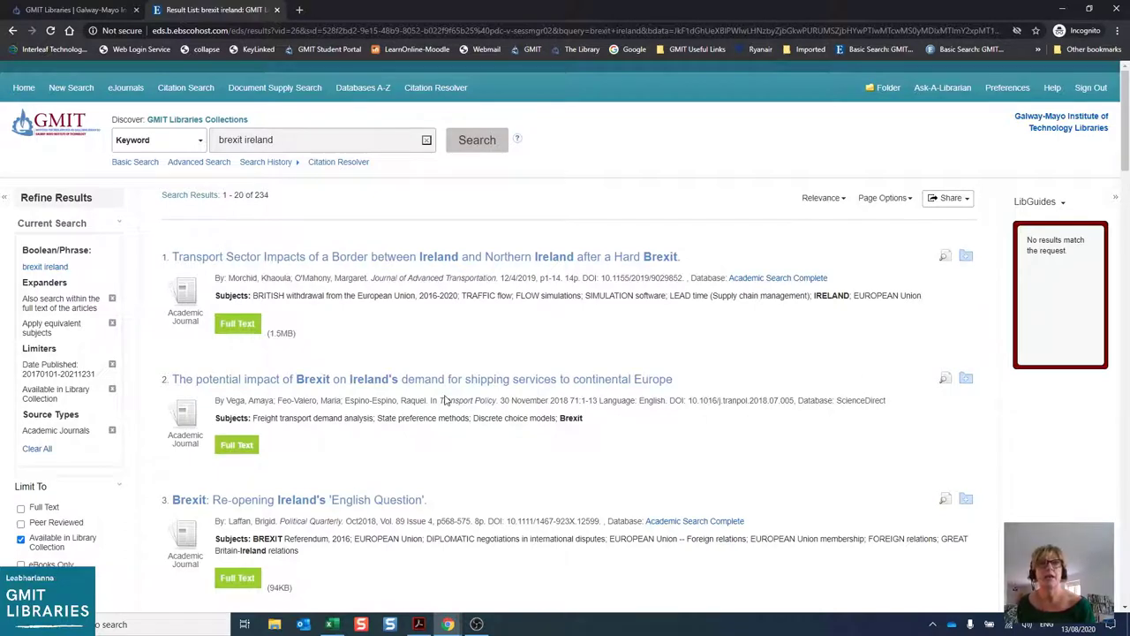
pyautogui.moveTo(658, 371)
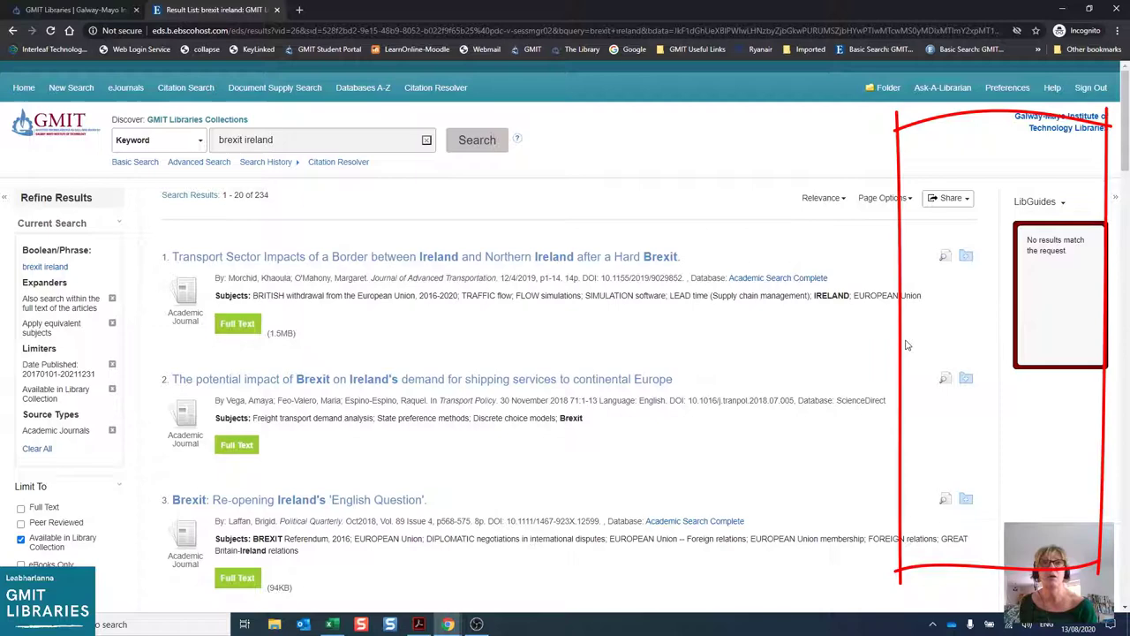
# - Add the Transport Sector Impacts article and the following result to the folder
pyautogui.click(965, 255)
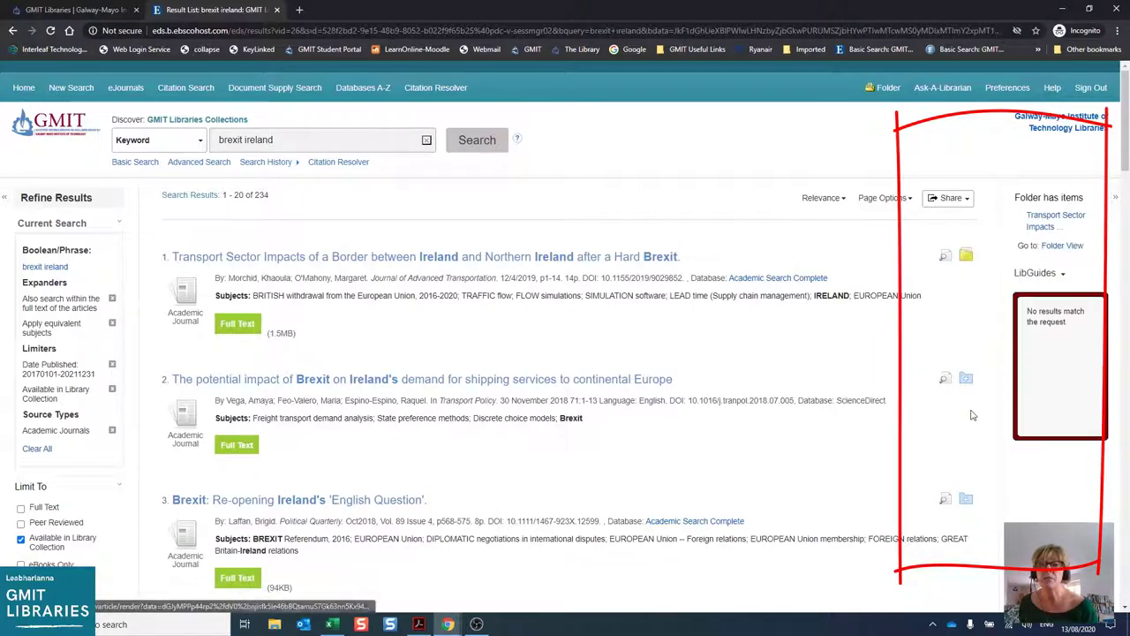
pyautogui.scroll(-3)
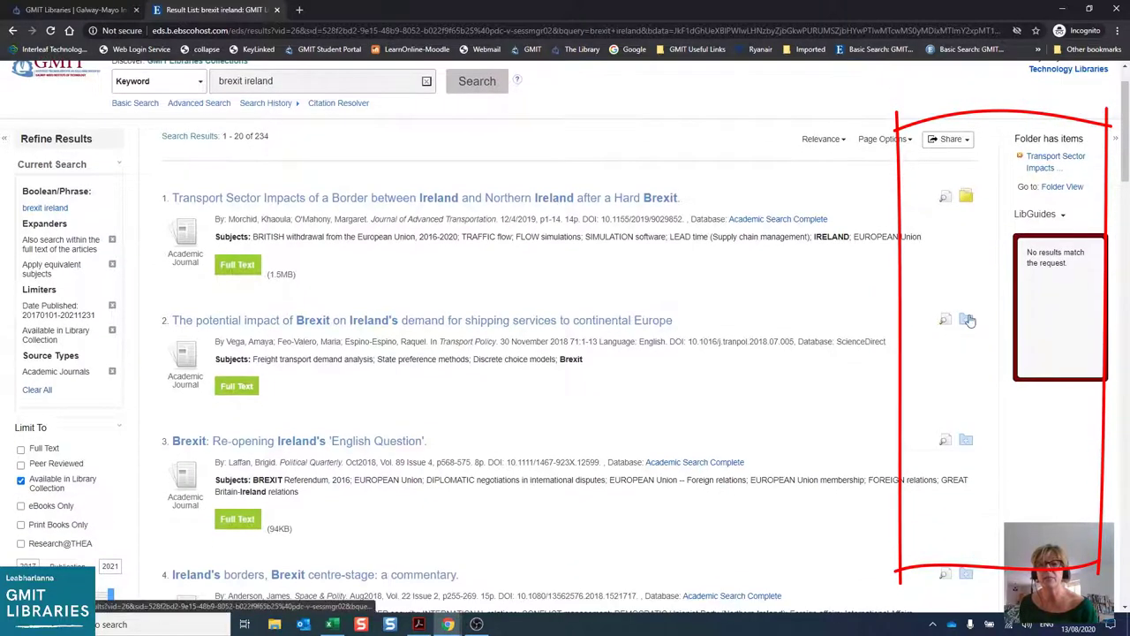
pyautogui.click(967, 318)
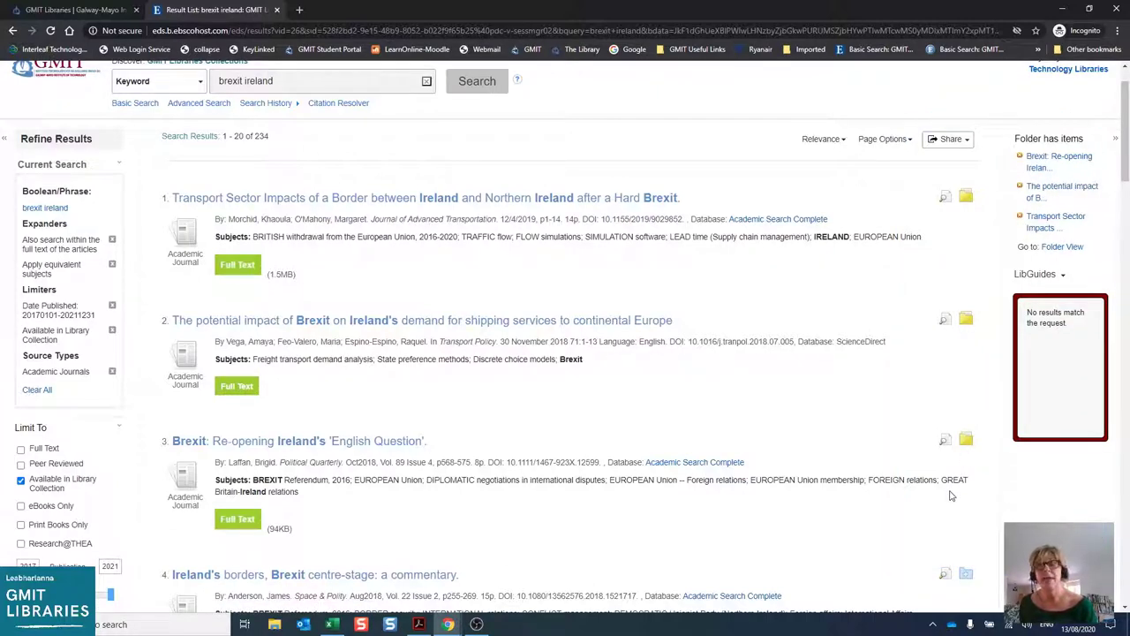
pyautogui.scroll(3)
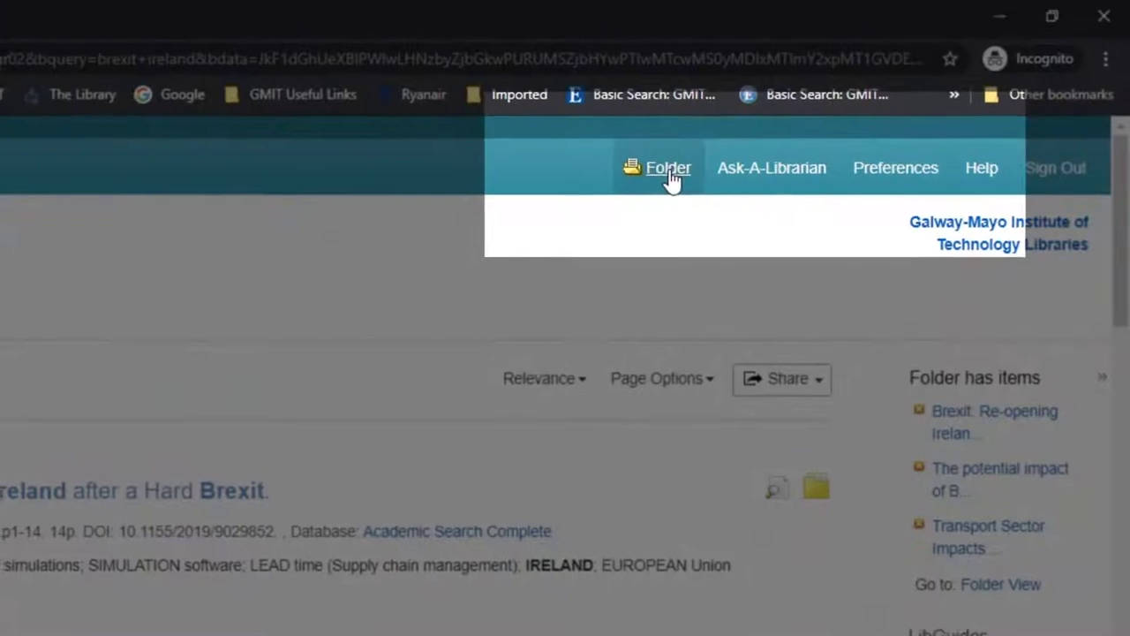
# - View My Folder: Articles listing the three saved brexit ireland articles
pyautogui.click(668, 167)
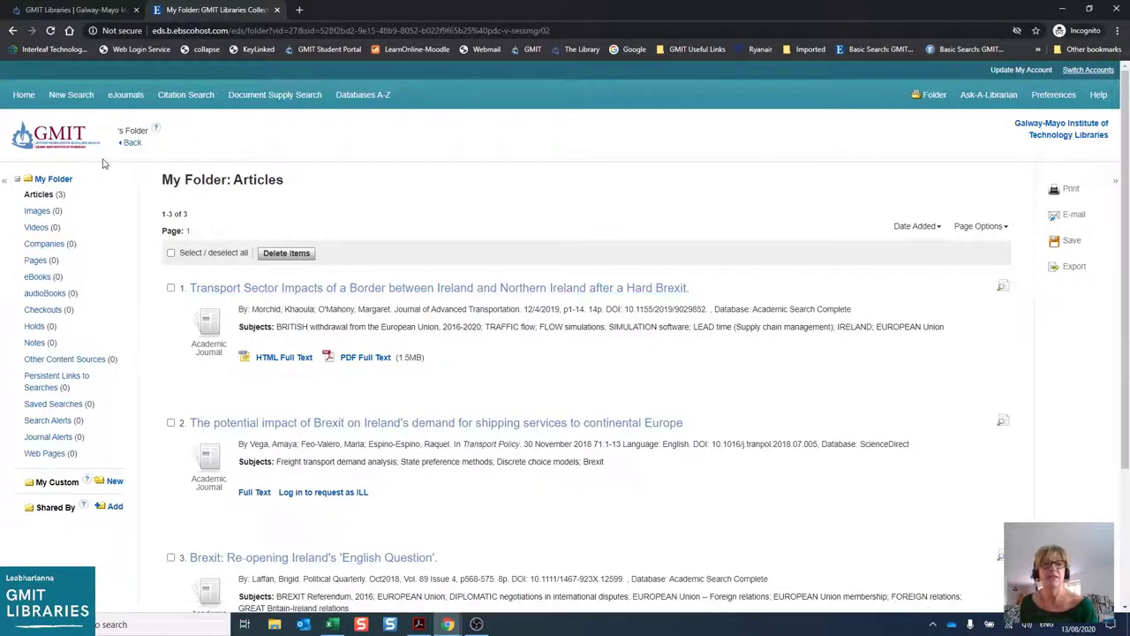
pyautogui.moveTo(530, 185)
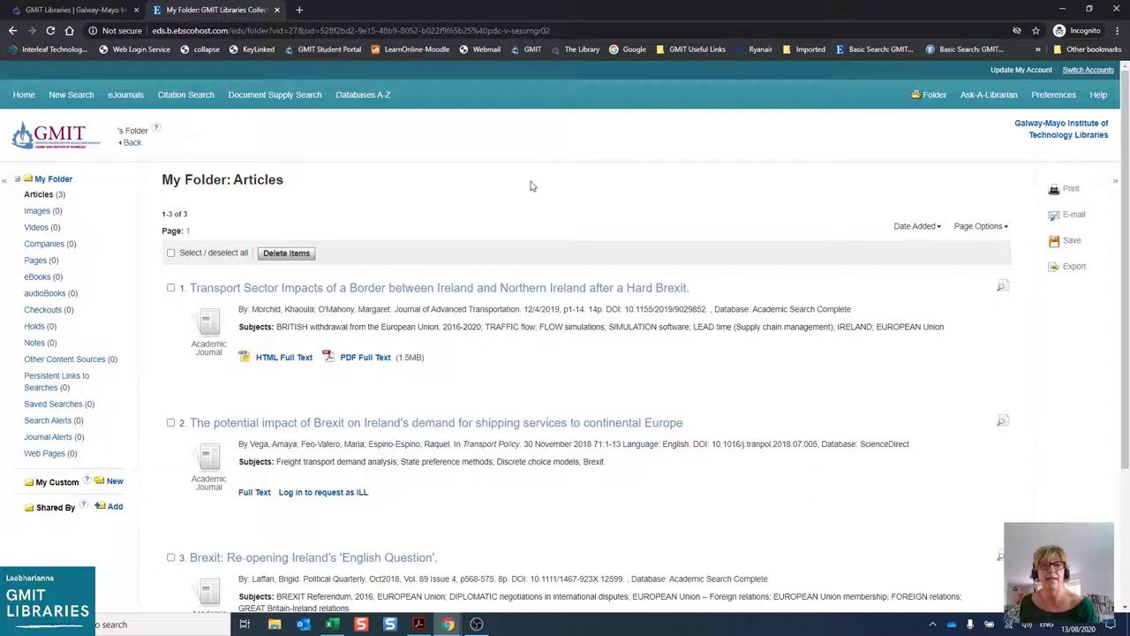
pyautogui.moveTo(551, 204)
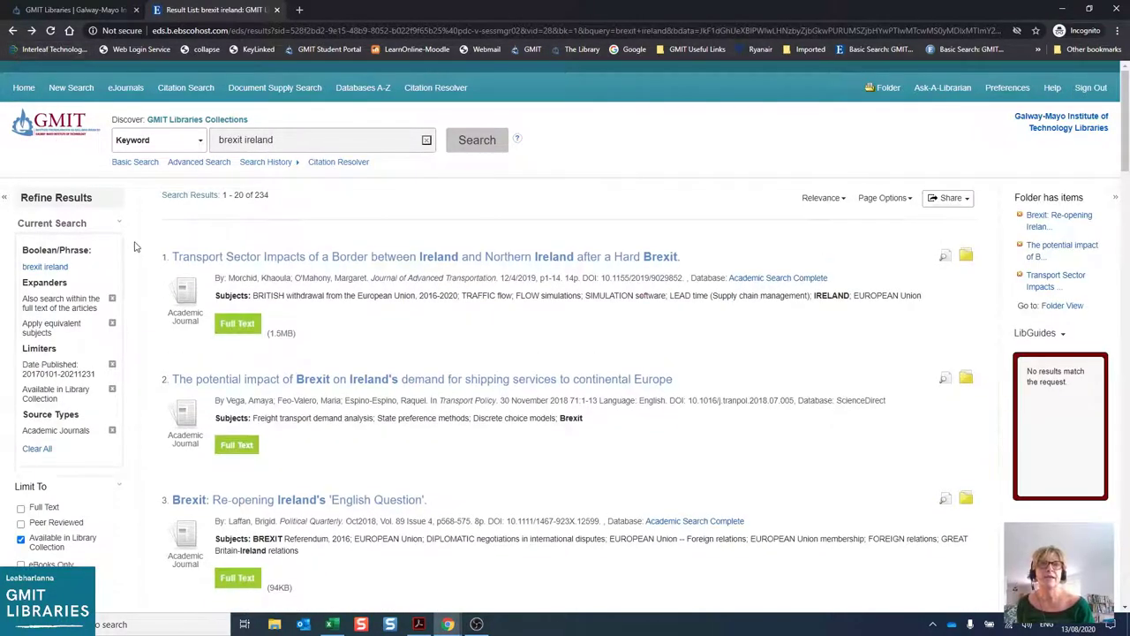
pyautogui.moveTo(177, 256)
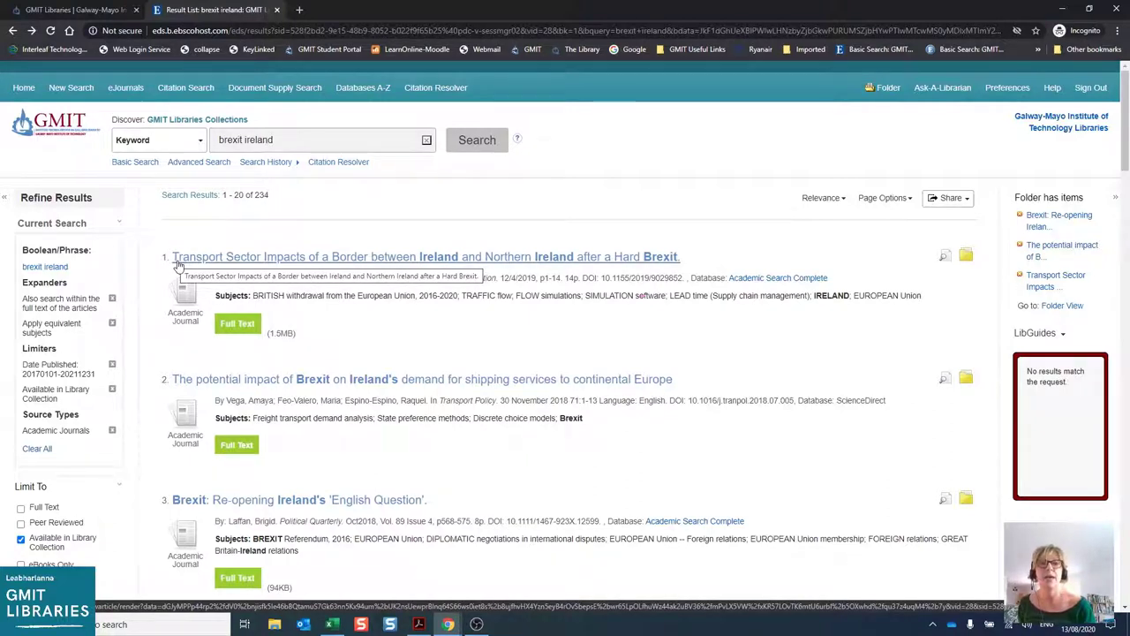
pyautogui.moveTo(309, 174)
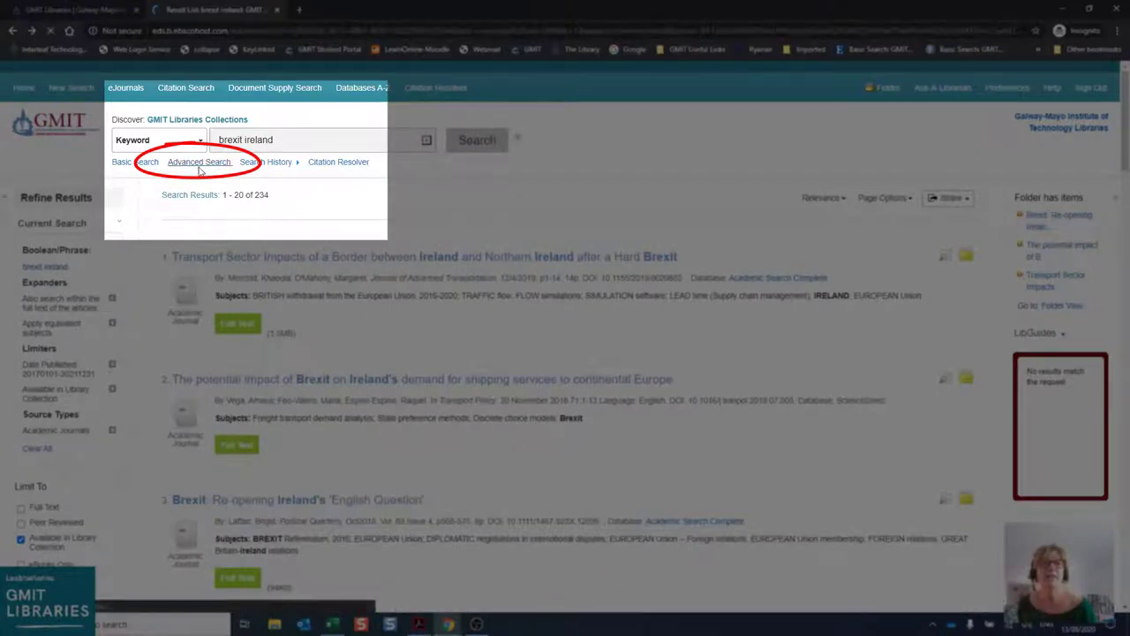
# - Advanced-search brexit ireland AND agriculture in AB Abstract, yielding 48 results
pyautogui.click(198, 162)
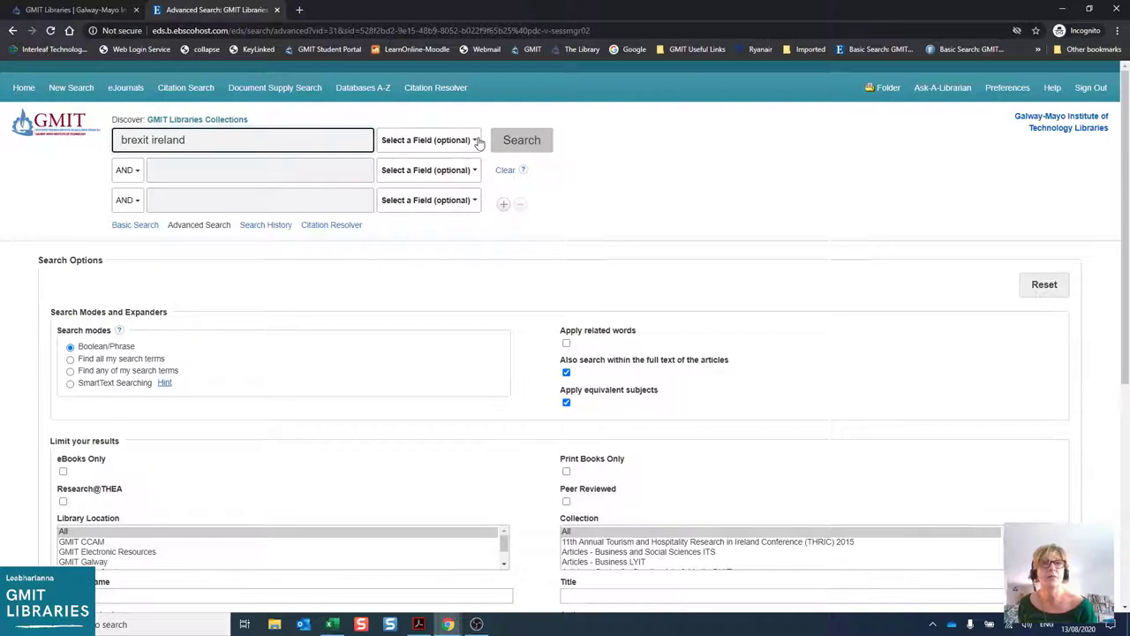
pyautogui.click(429, 139)
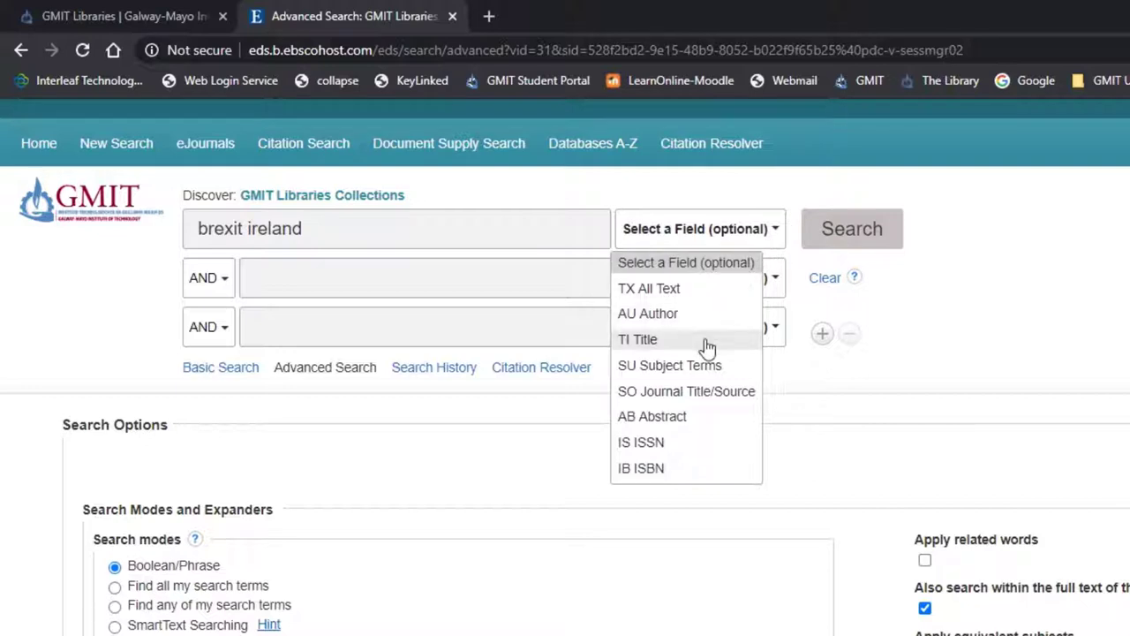
pyautogui.moveTo(694, 391)
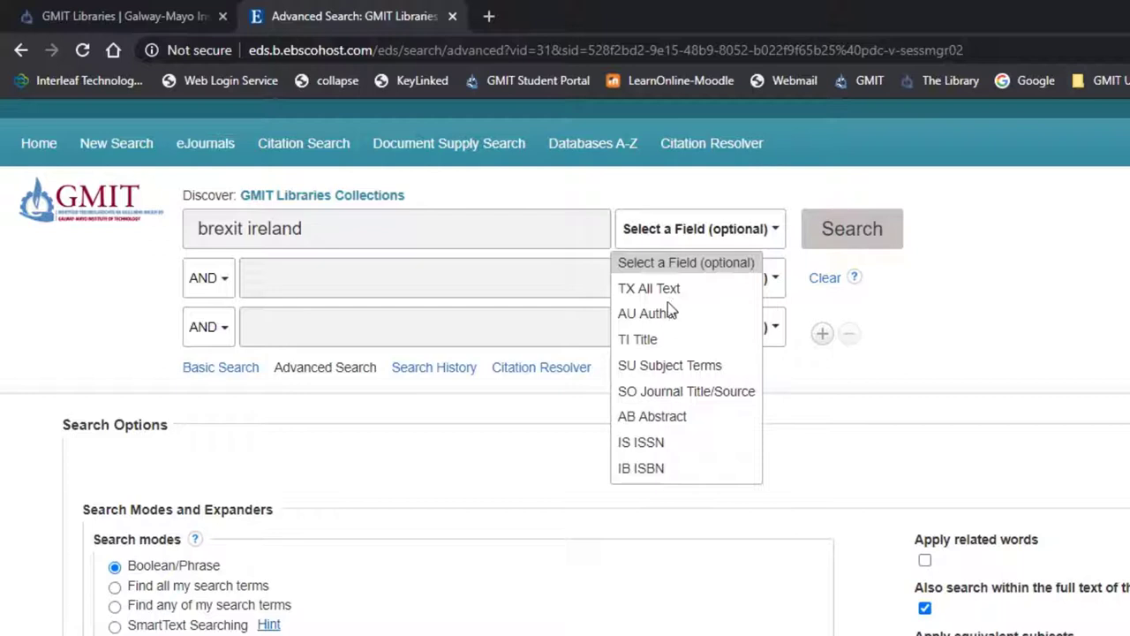
pyautogui.moveTo(638, 339)
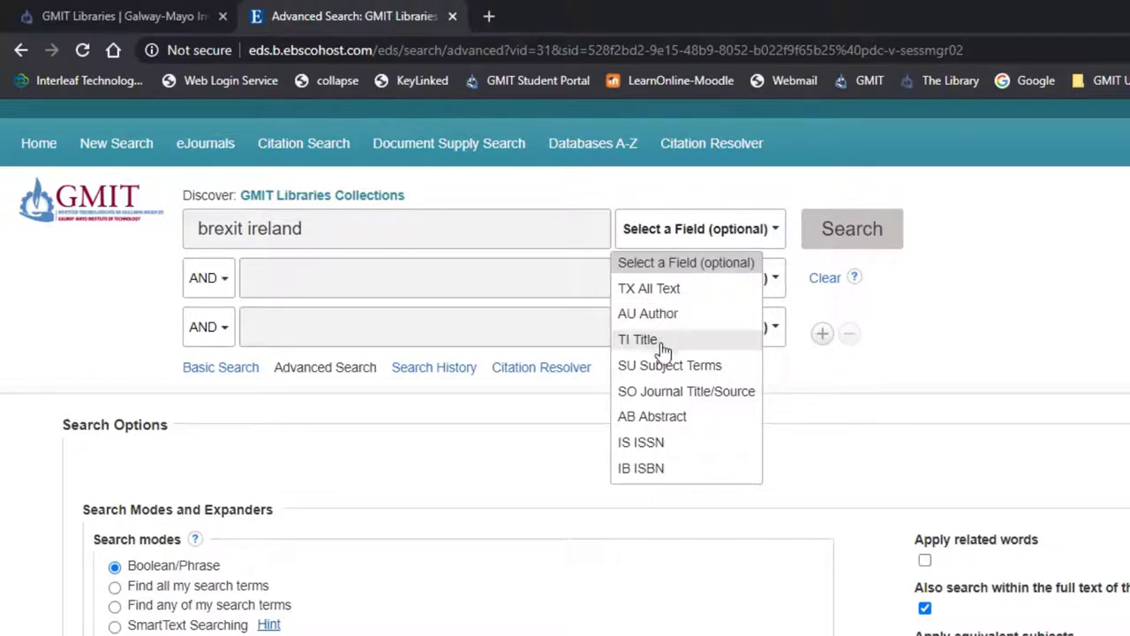
pyautogui.moveTo(676, 386)
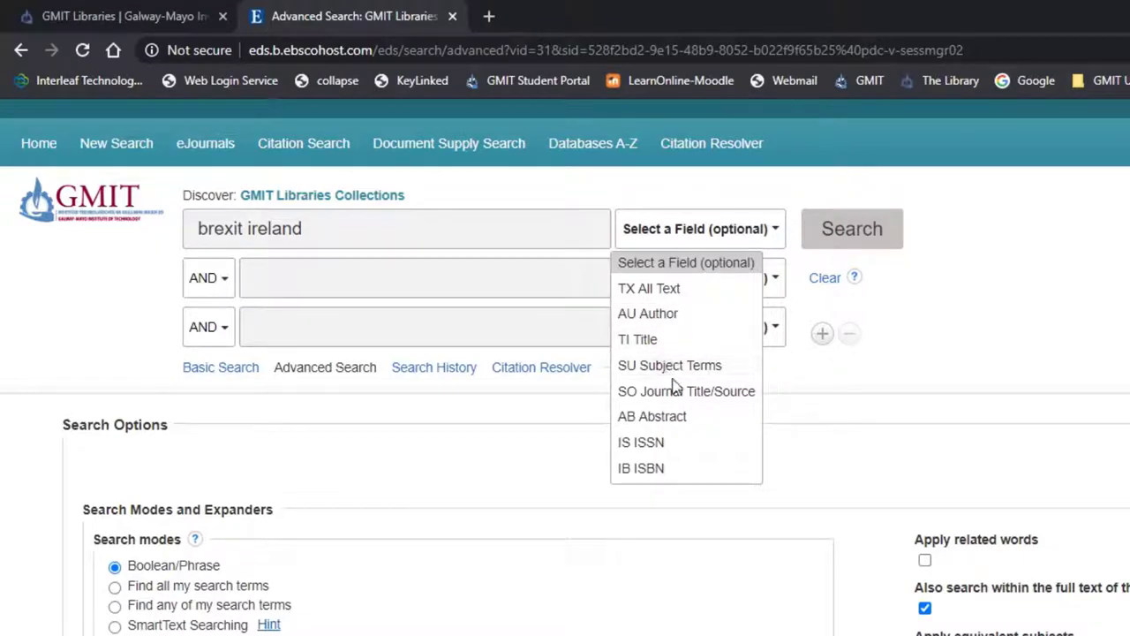
pyautogui.moveTo(688, 416)
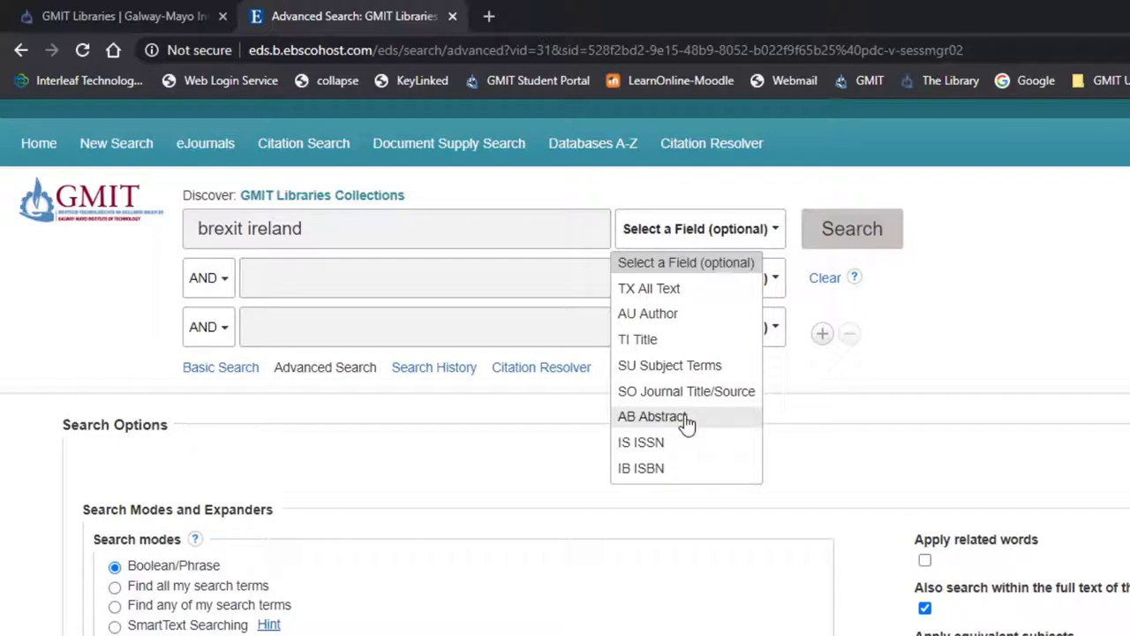
pyautogui.moveTo(677, 494)
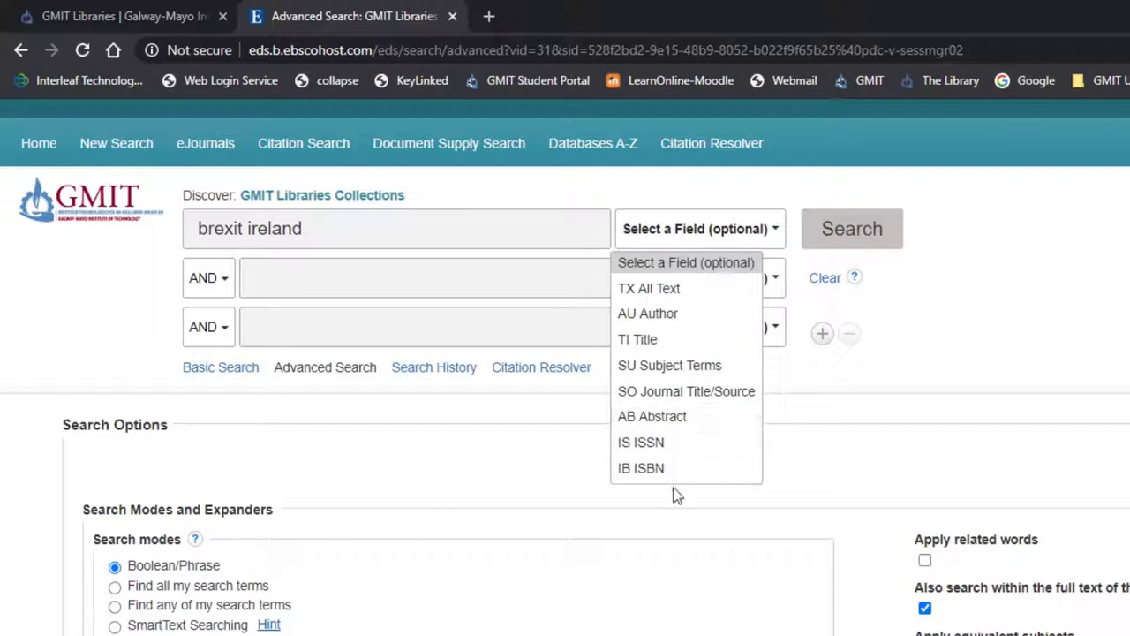
pyautogui.moveTo(556, 406)
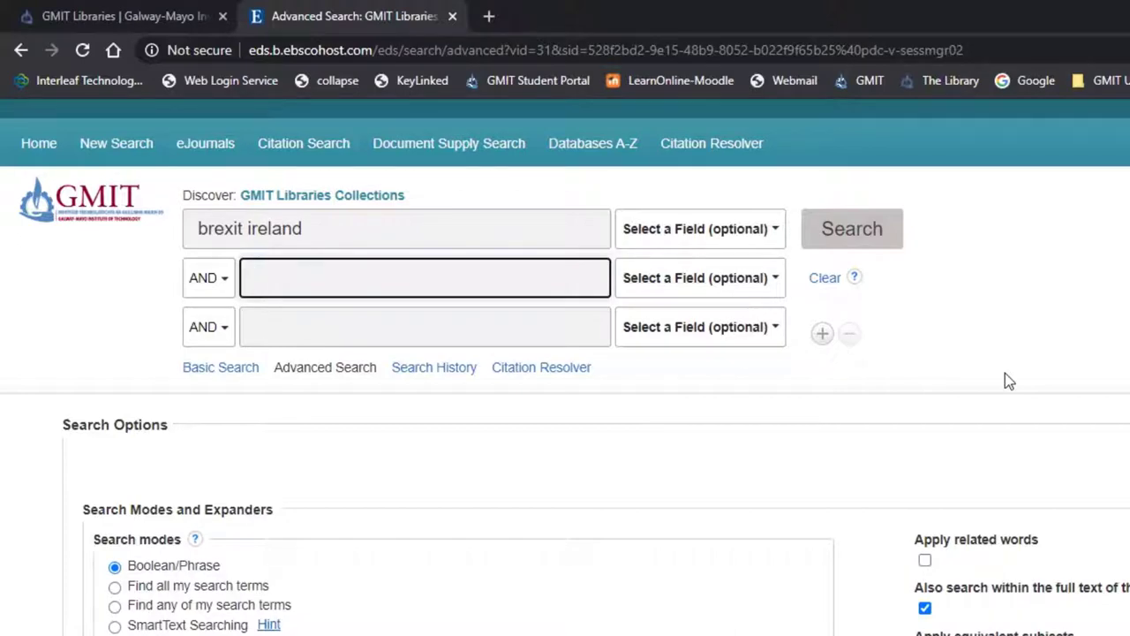
pyautogui.write('agriculture')
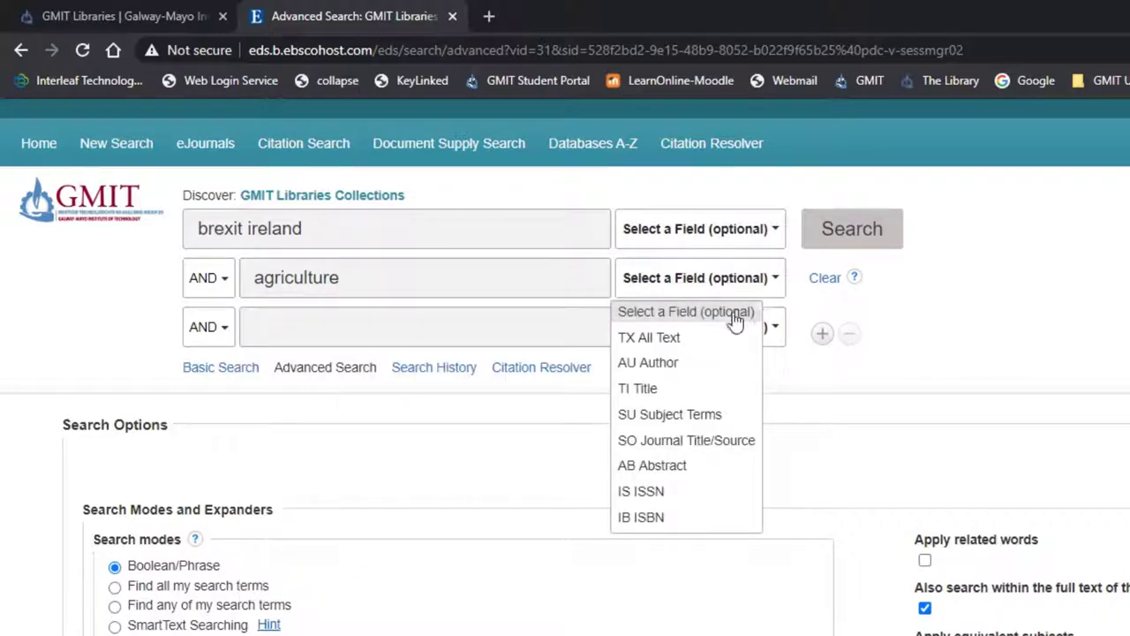
pyautogui.moveTo(669, 414)
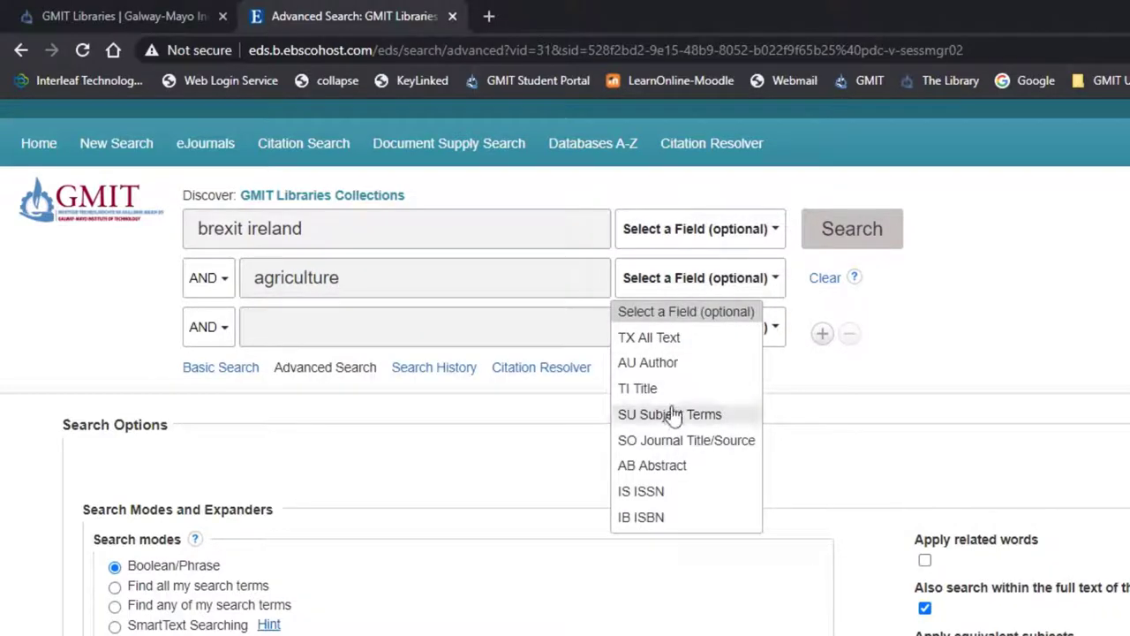
pyautogui.moveTo(719, 398)
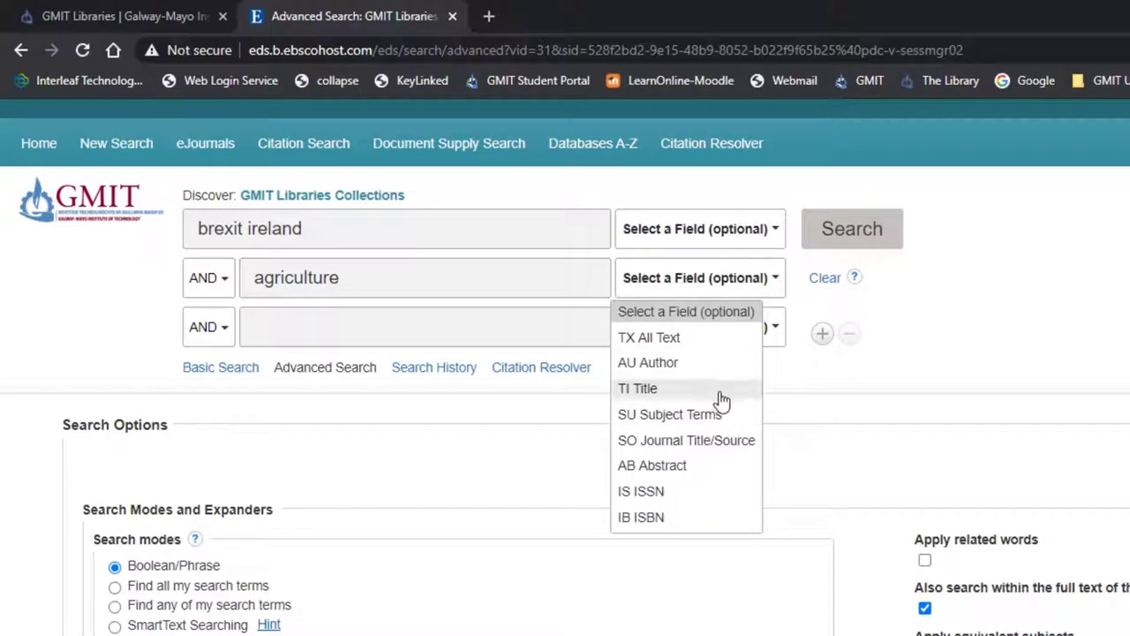
pyautogui.click(652, 466)
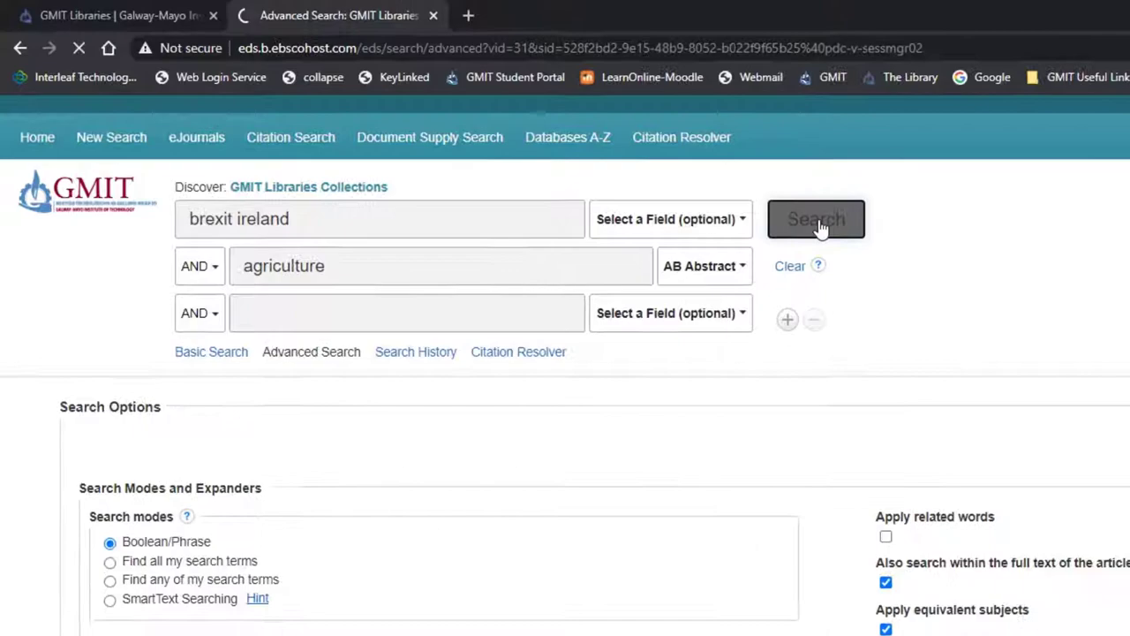
pyautogui.click(814, 218)
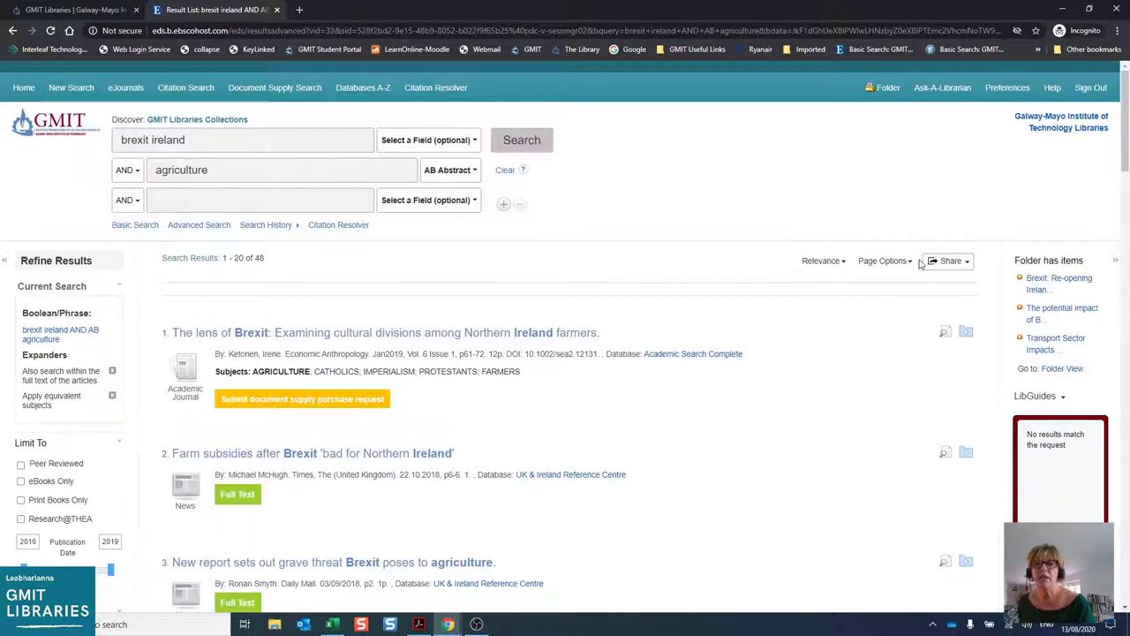
# - Show 50 results per page, then request 'The lens of Brexit' via document supply
pyautogui.click(883, 261)
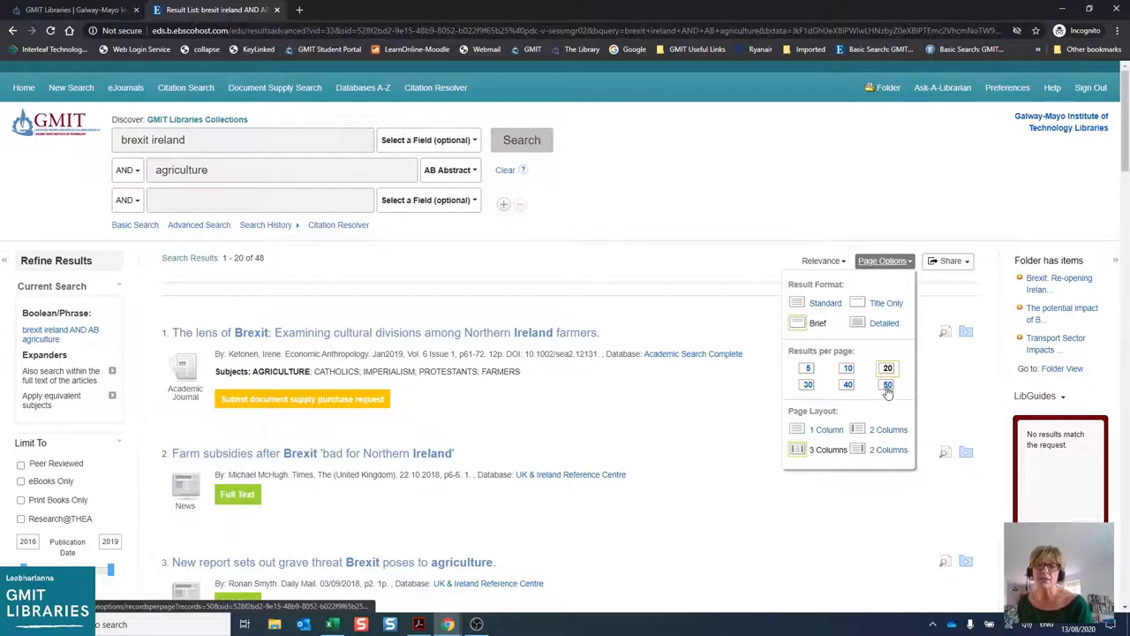
pyautogui.click(887, 384)
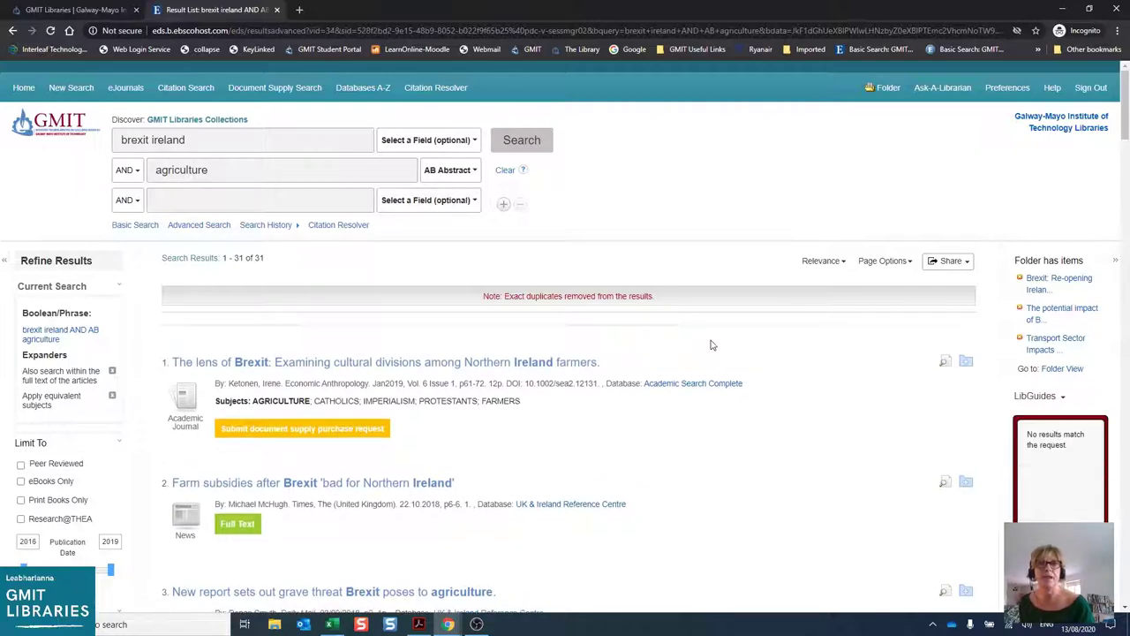
pyautogui.scroll(-3)
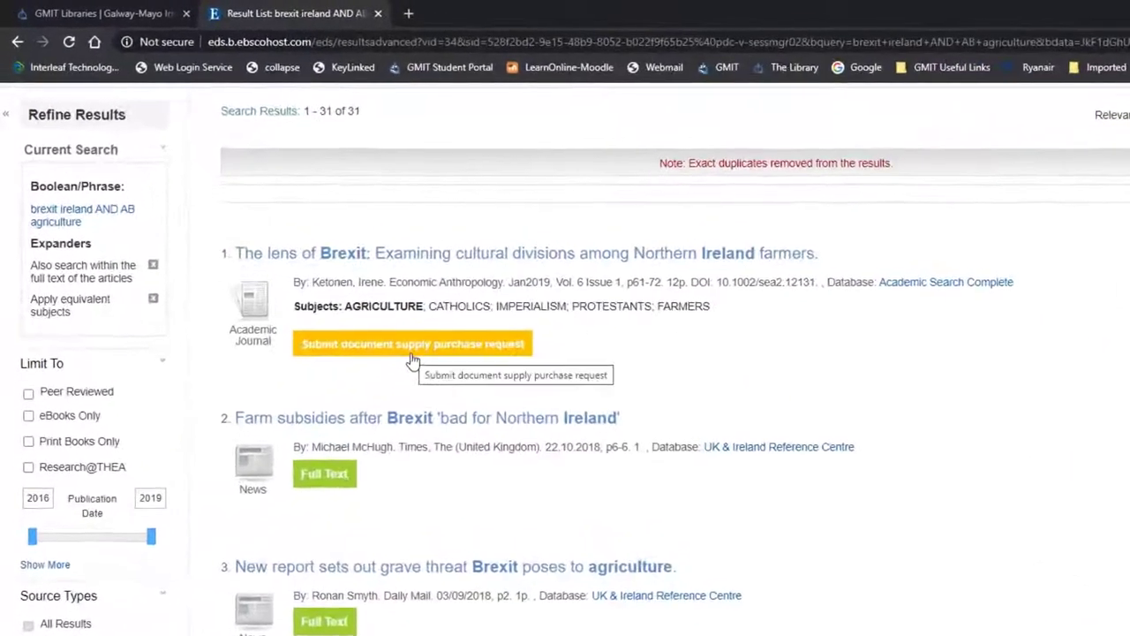
pyautogui.scroll(-3)
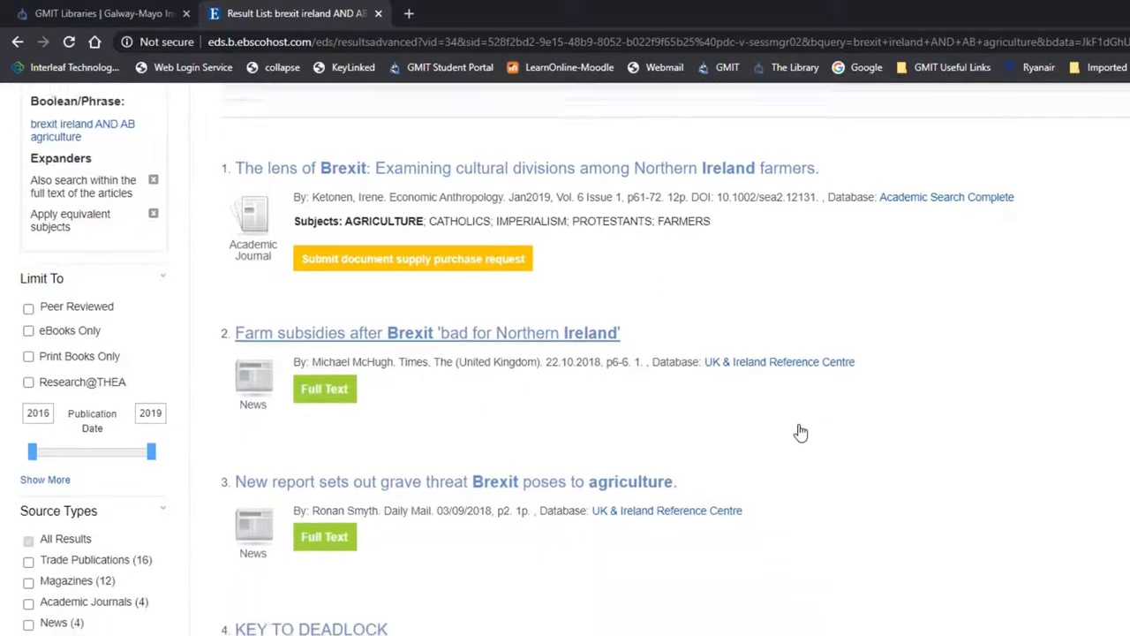
pyautogui.scroll(-3)
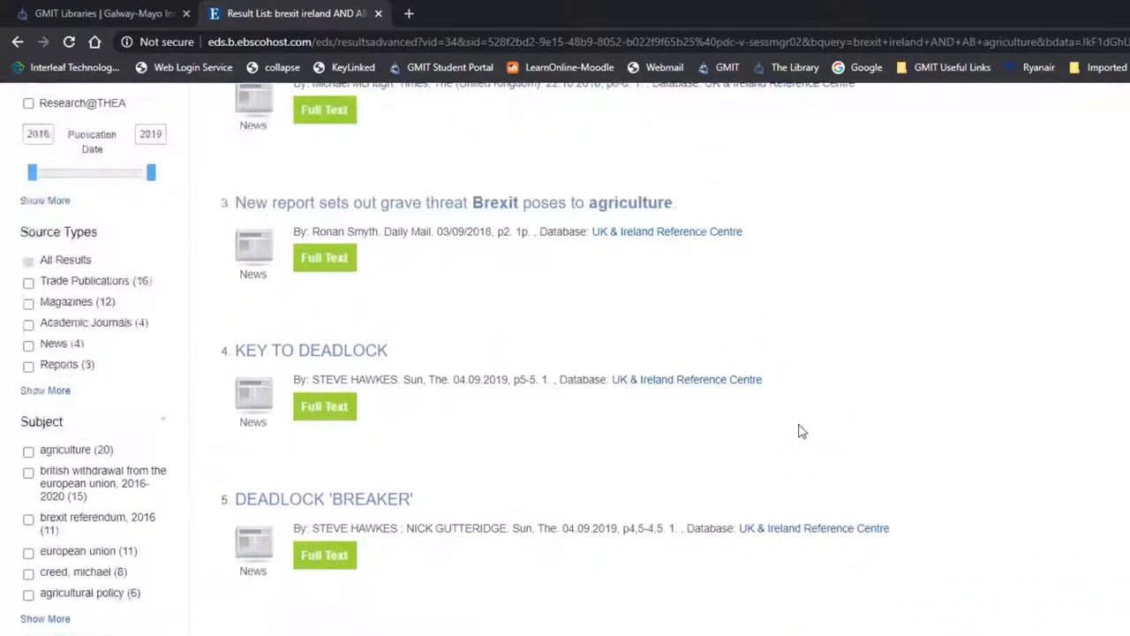
pyautogui.scroll(3)
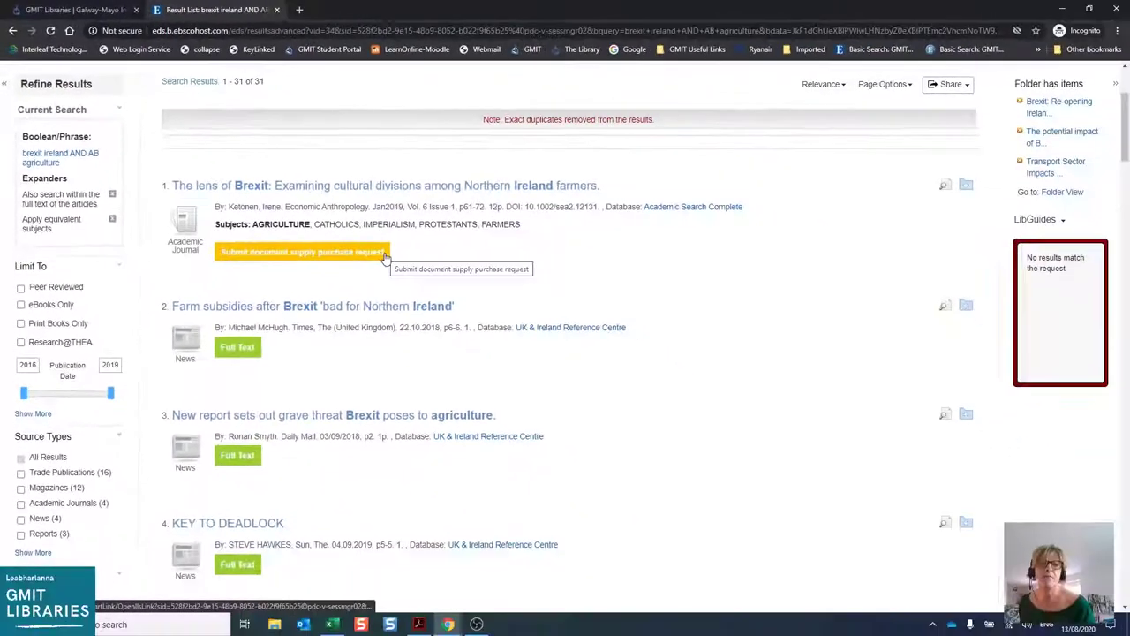
pyautogui.moveTo(346, 268)
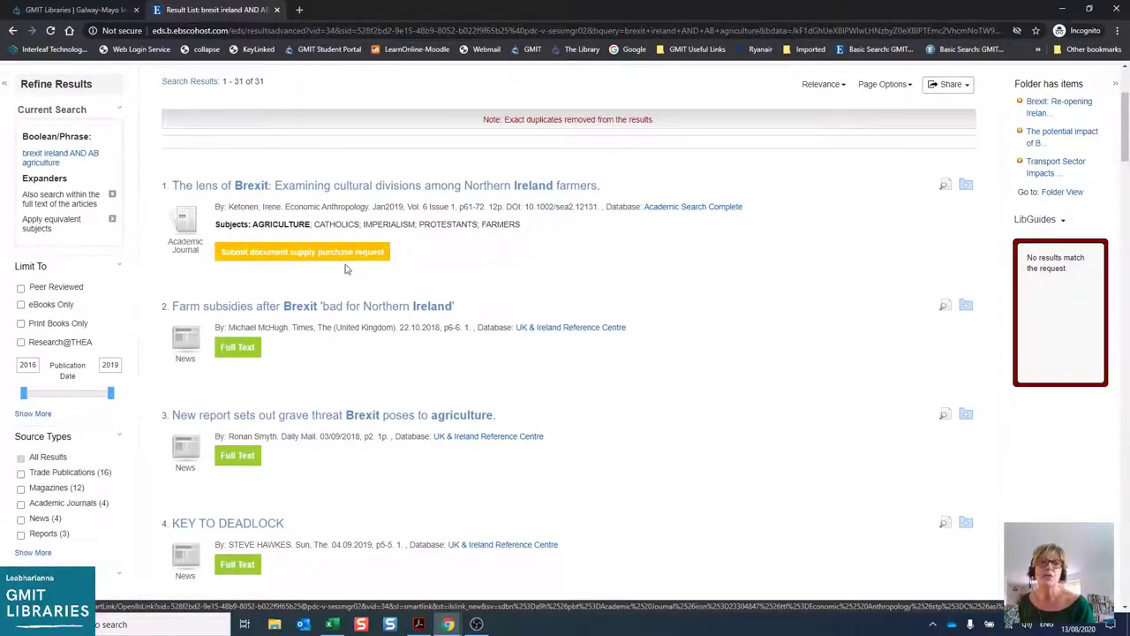
pyautogui.moveTo(342, 252)
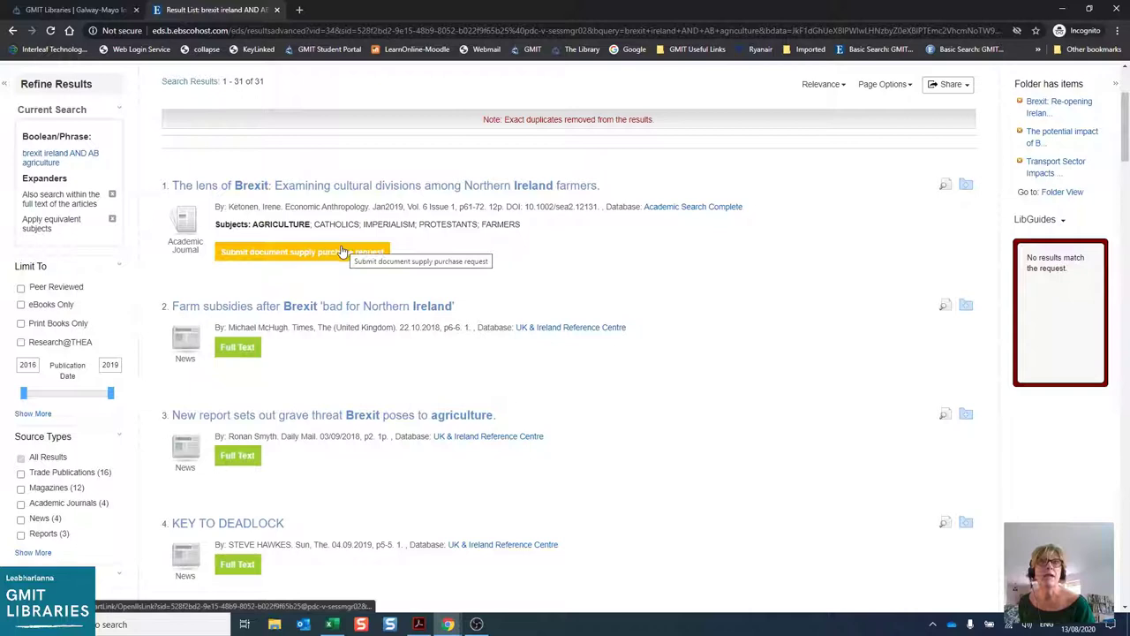
pyautogui.moveTo(433, 282)
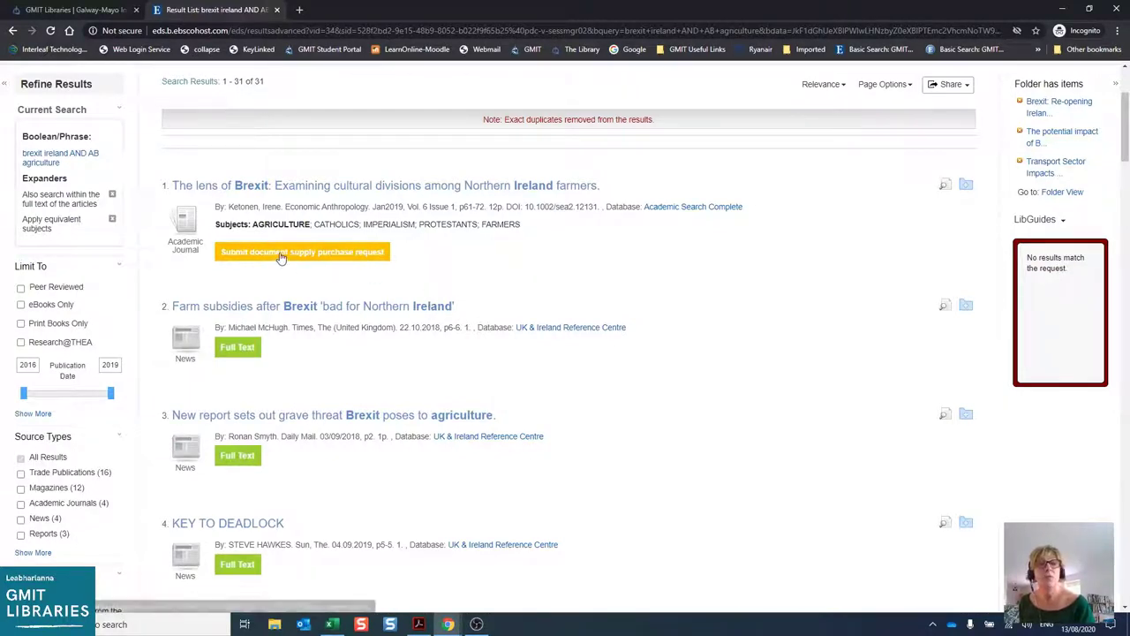
pyautogui.moveTo(284, 256)
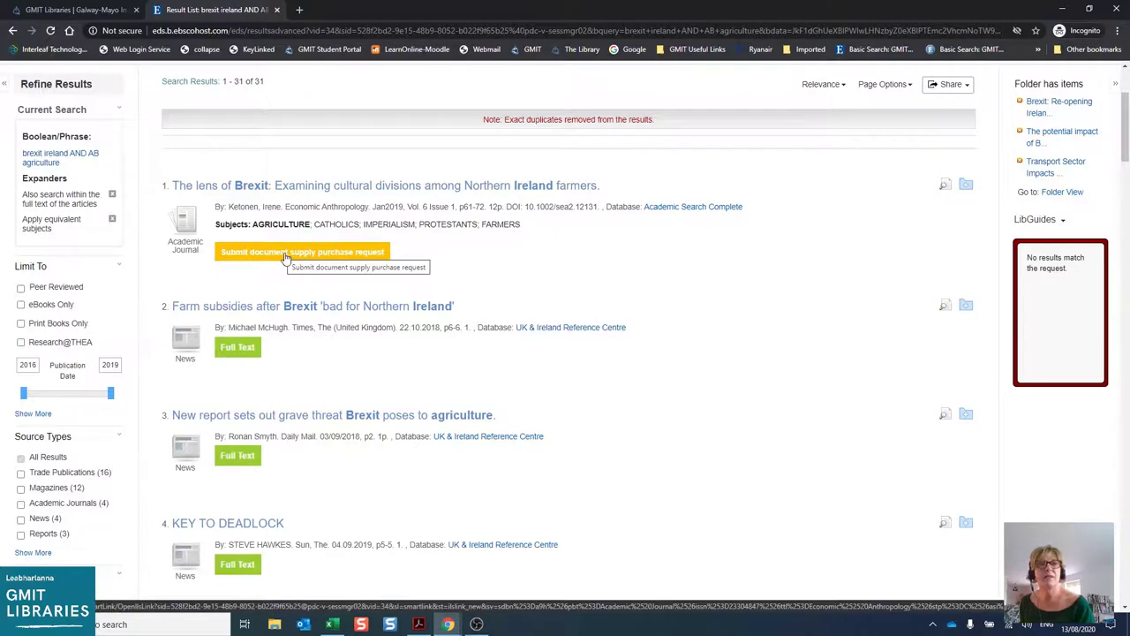
pyautogui.click(303, 252)
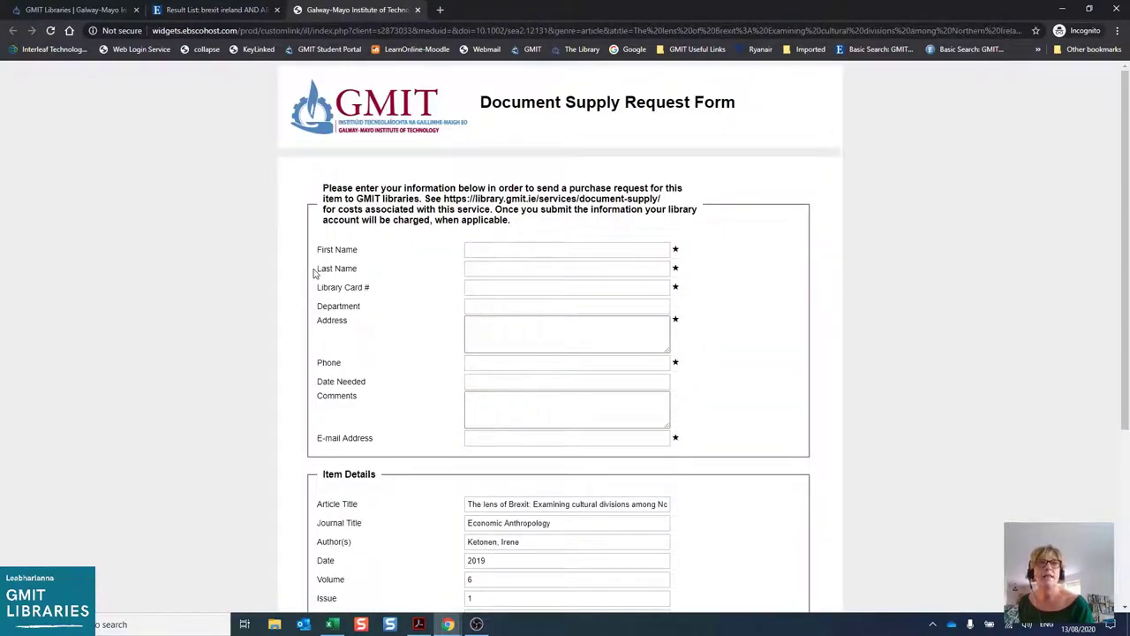
# - Close the Galway-Mayo document supply form tab, returning to the 31 Brexit results
pyautogui.scroll(-3)
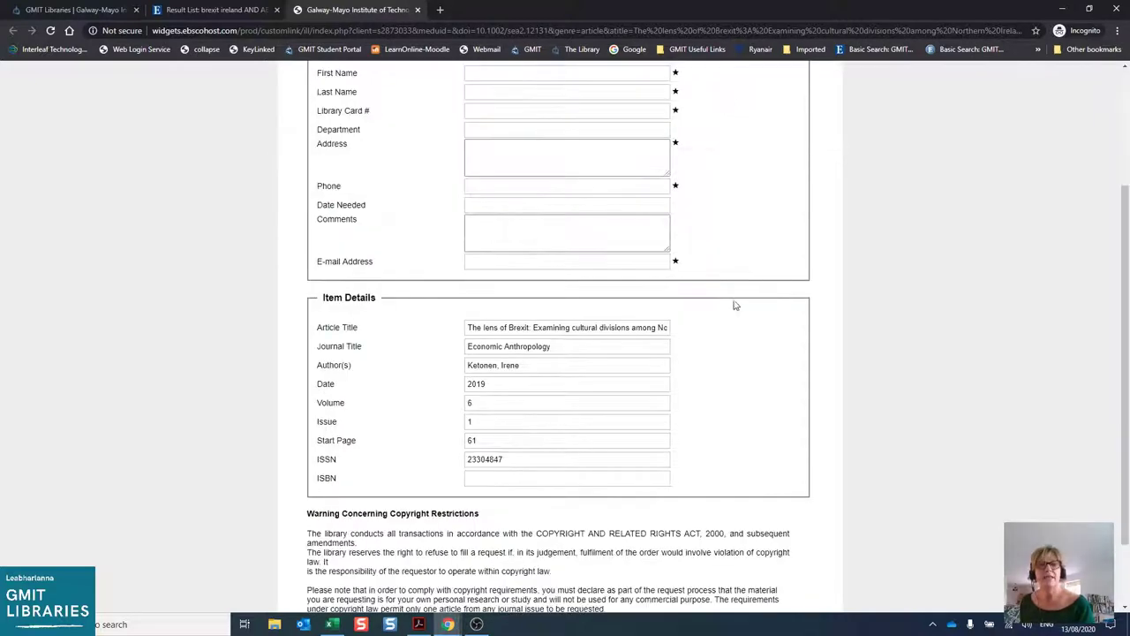
pyautogui.moveTo(488, 343)
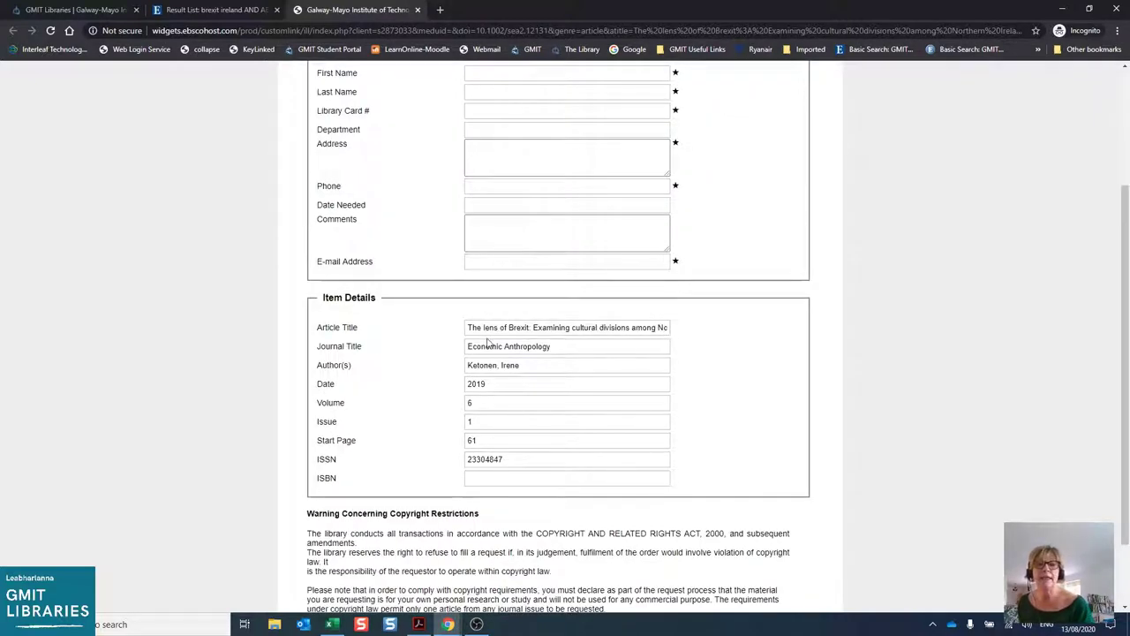
pyautogui.scroll(3)
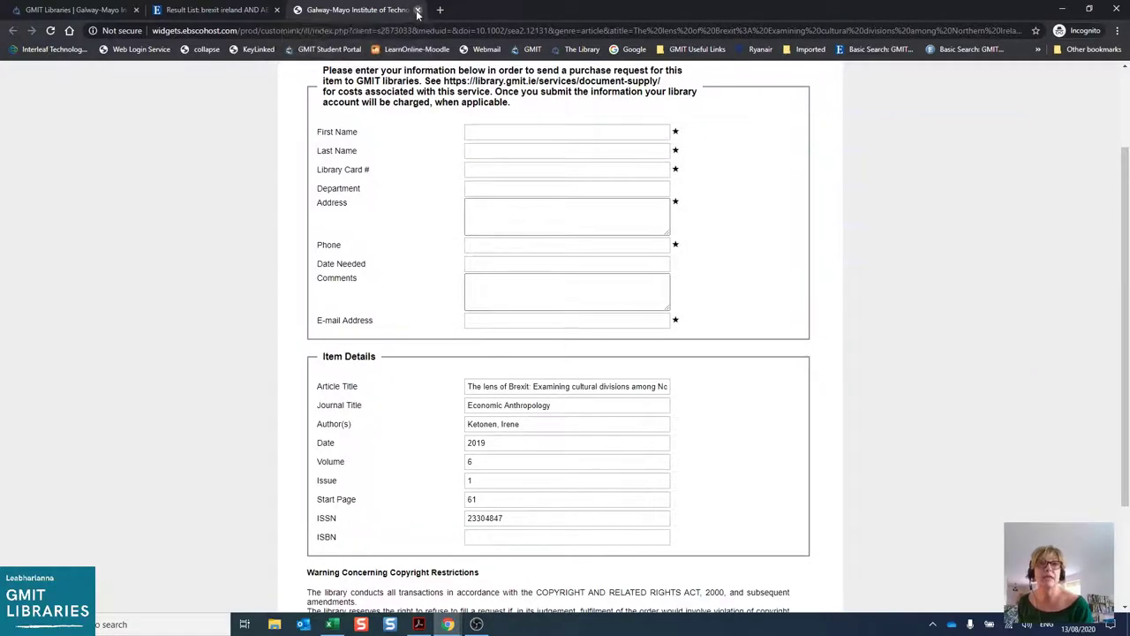
pyautogui.click(418, 9)
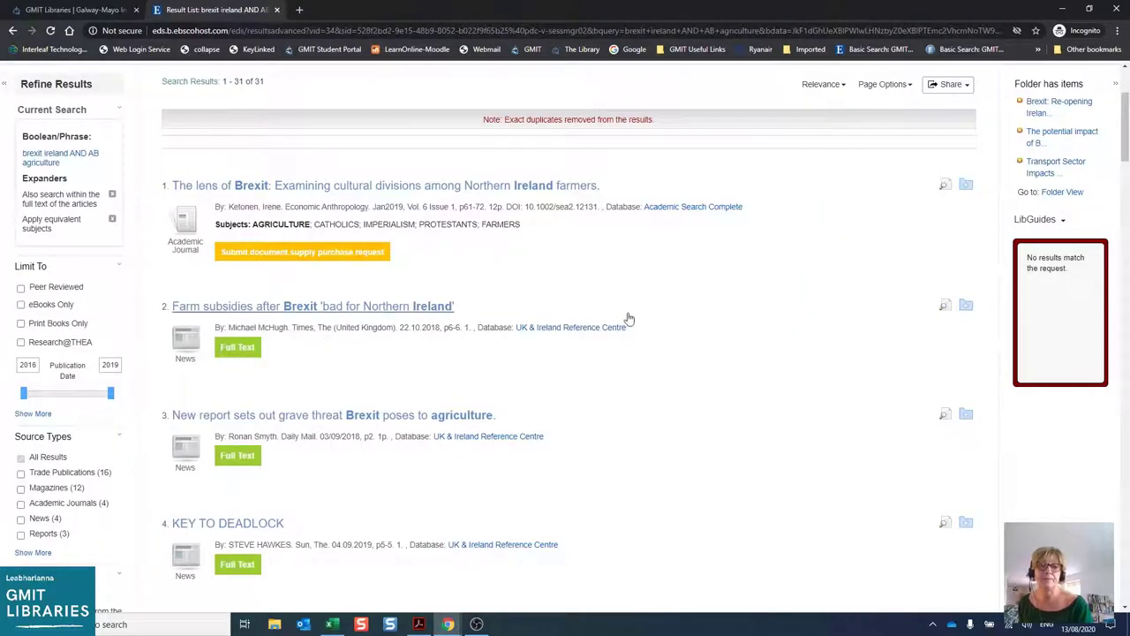
# - Open result 23, "EU deal could 'rebalance' UK constitution, says Jenkin."
pyautogui.scroll(-3)
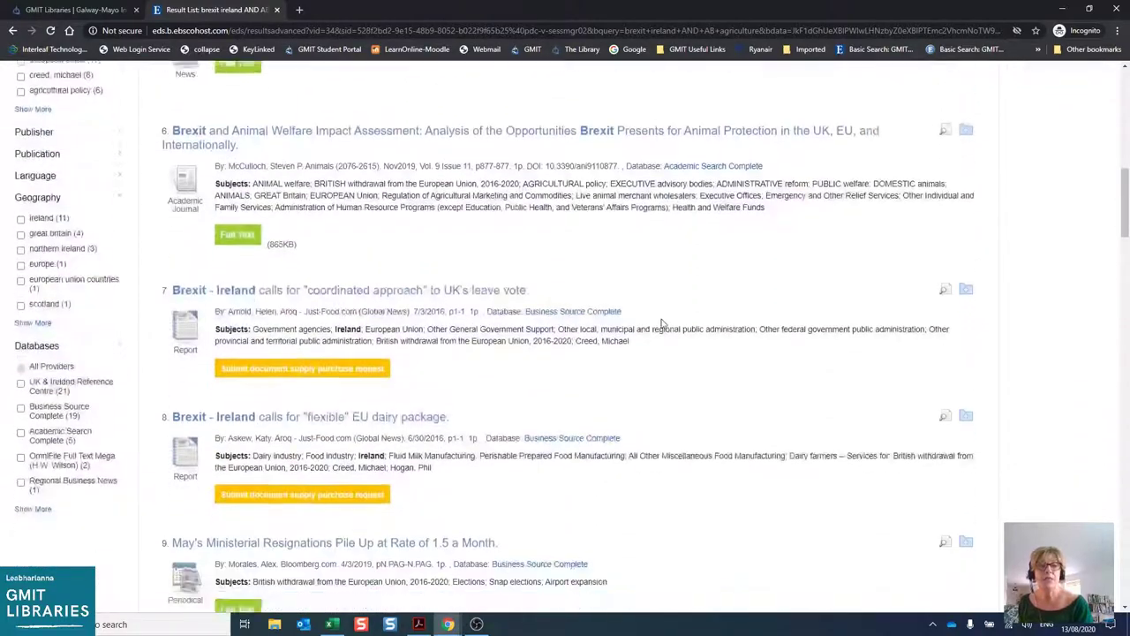
pyautogui.scroll(-3)
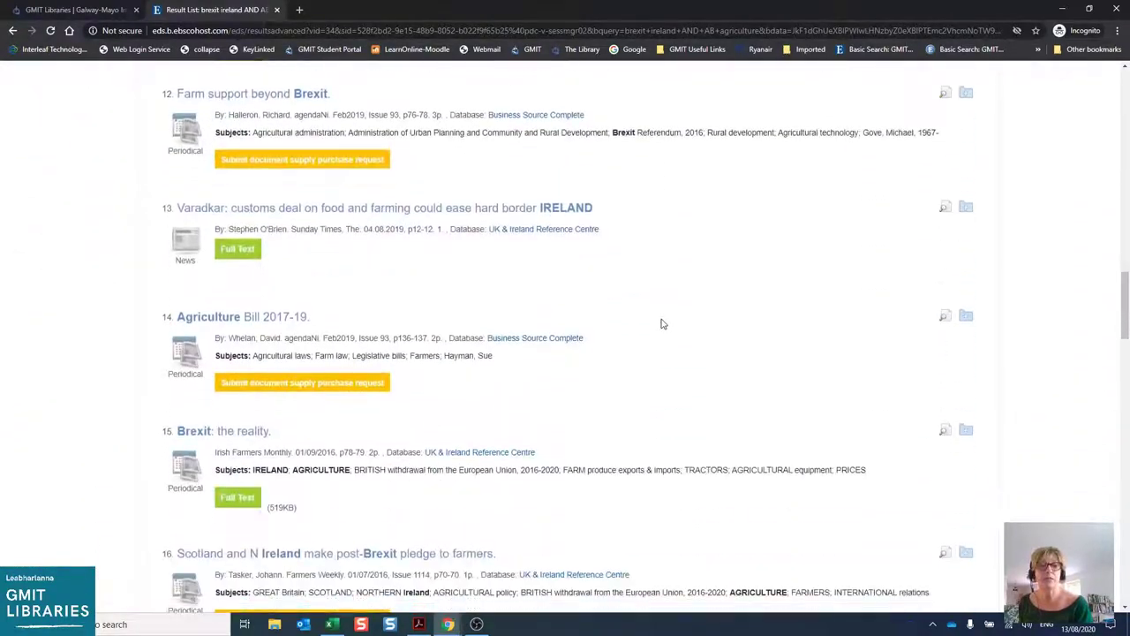
pyautogui.scroll(-3)
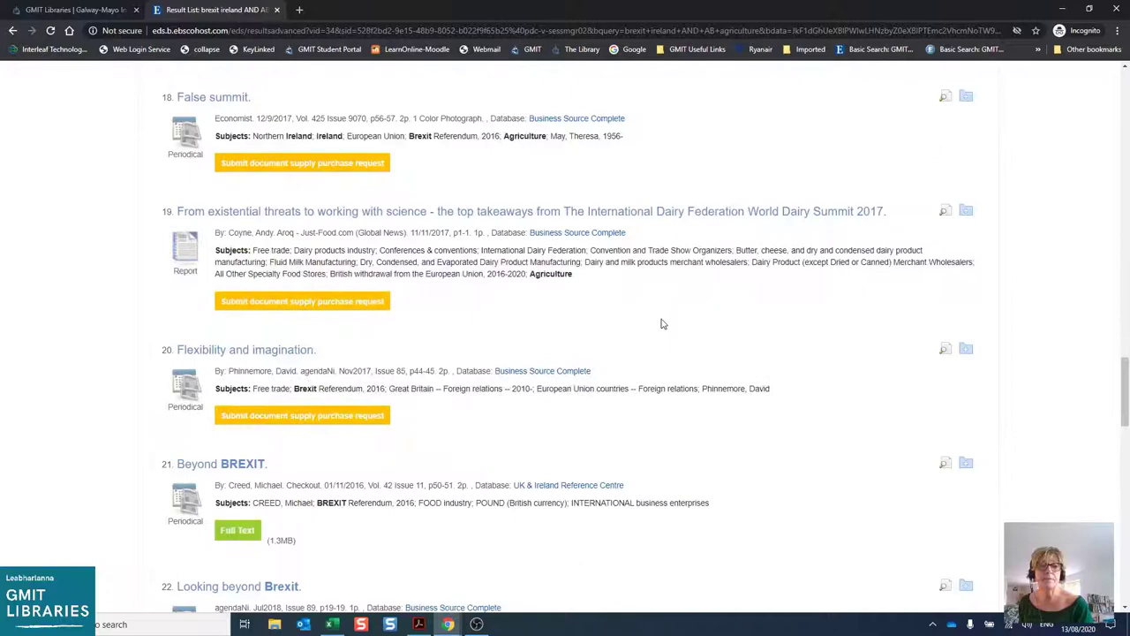
pyautogui.scroll(-3)
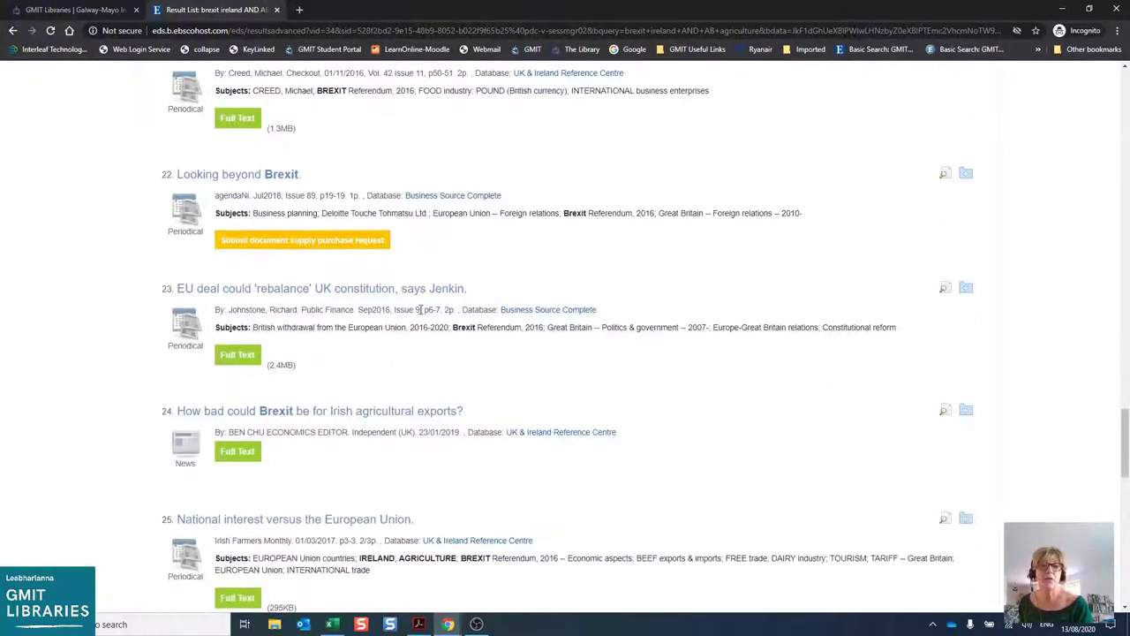
pyautogui.click(322, 288)
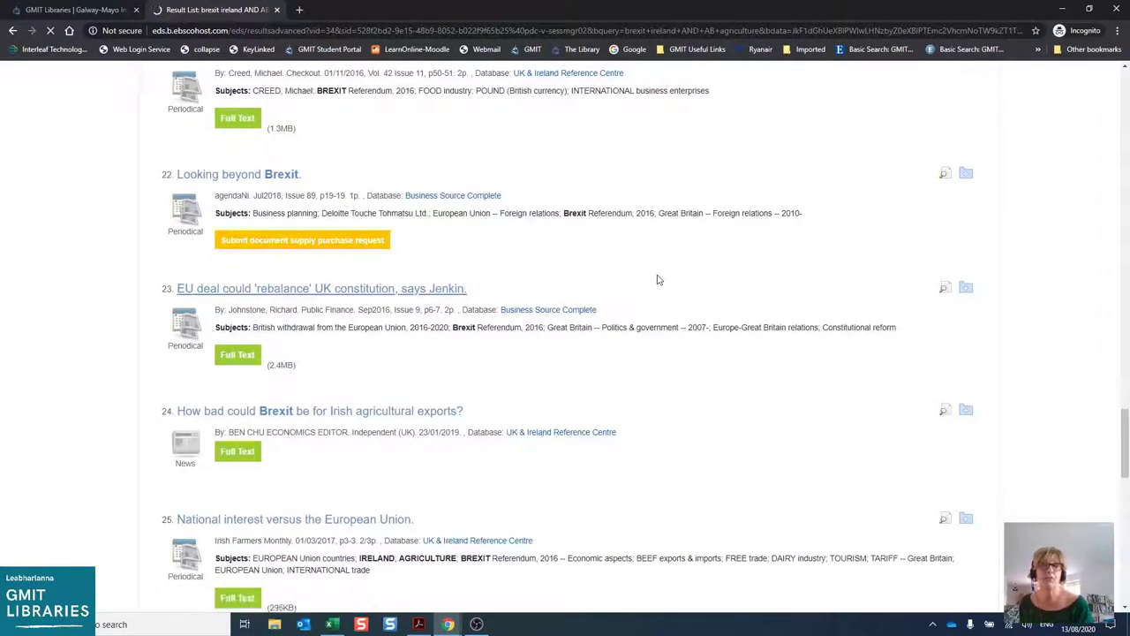
pyautogui.click(321, 288)
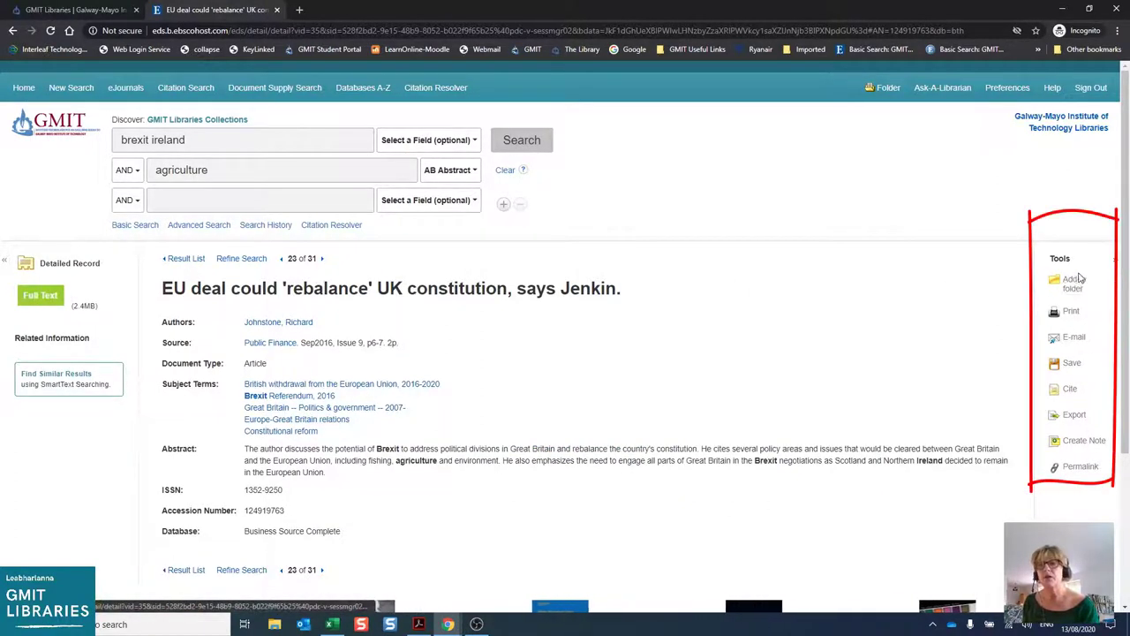
pyautogui.moveTo(1071, 311)
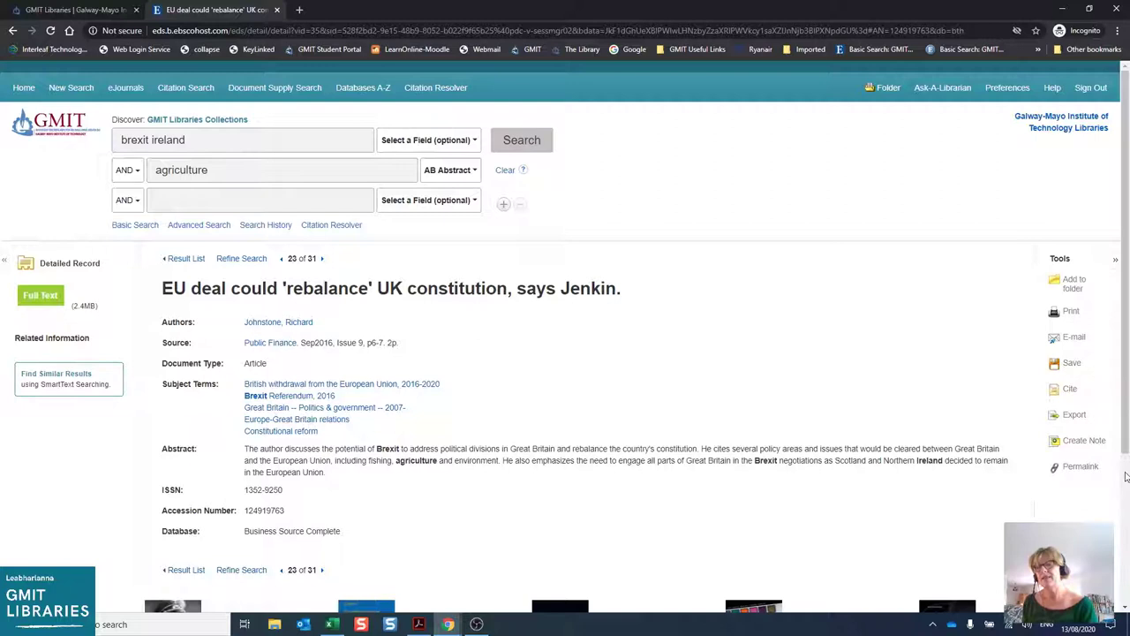
pyautogui.moveTo(1065, 501)
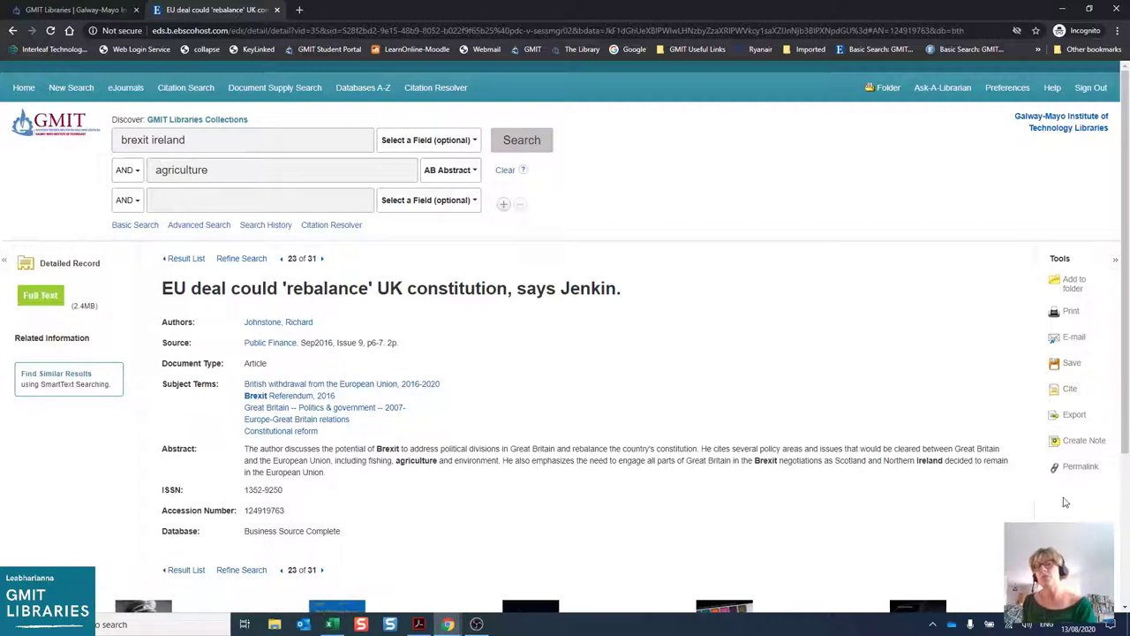
pyautogui.click(1081, 466)
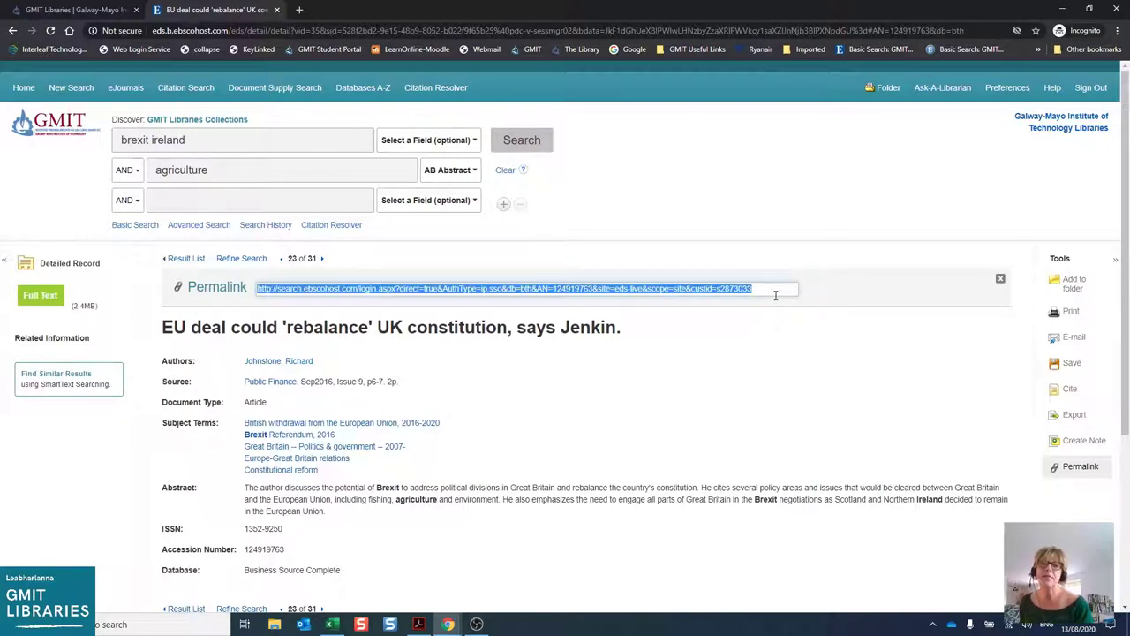
pyautogui.moveTo(786, 279)
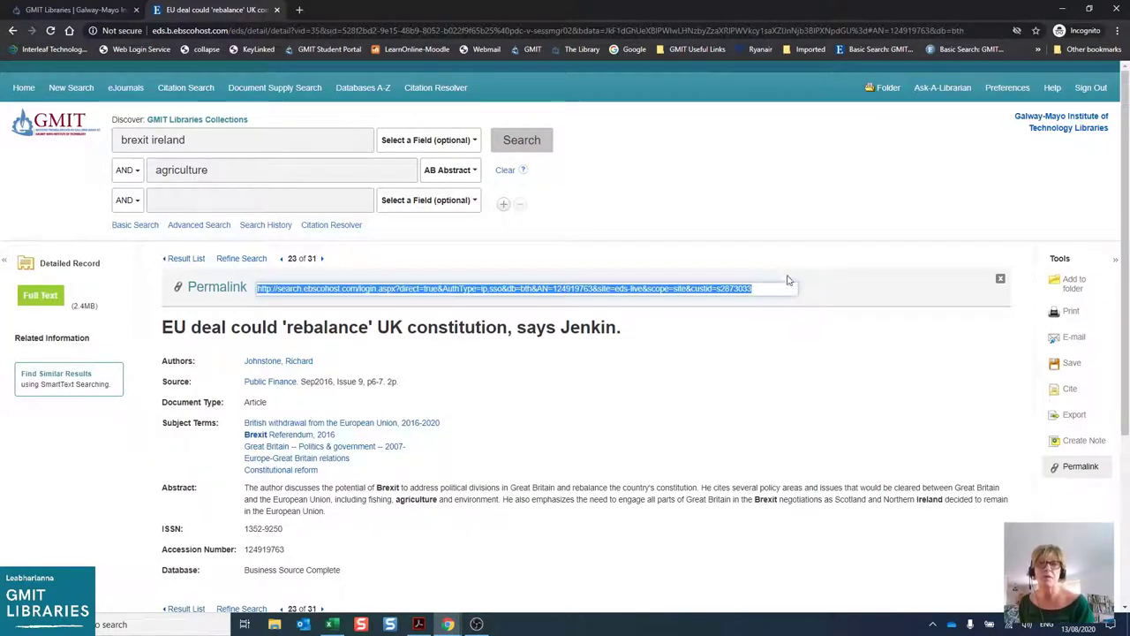
pyautogui.click(1000, 279)
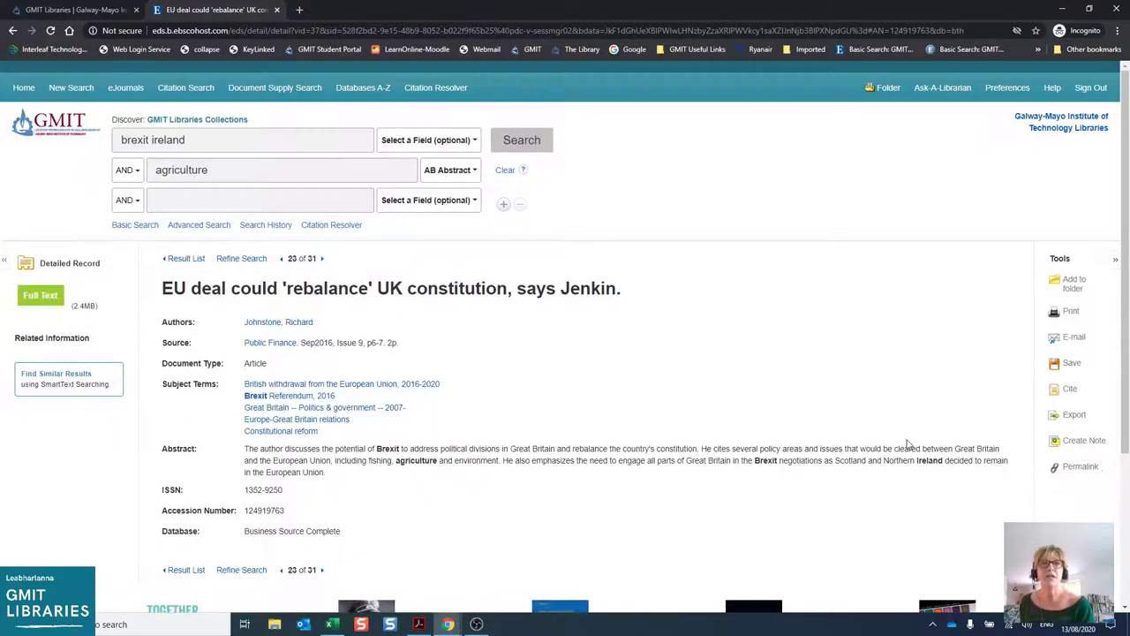
# - Search the subject term 'British withdrawal from the European Union, 2016-2020', yielding 33,019 results
pyautogui.scroll(-3)
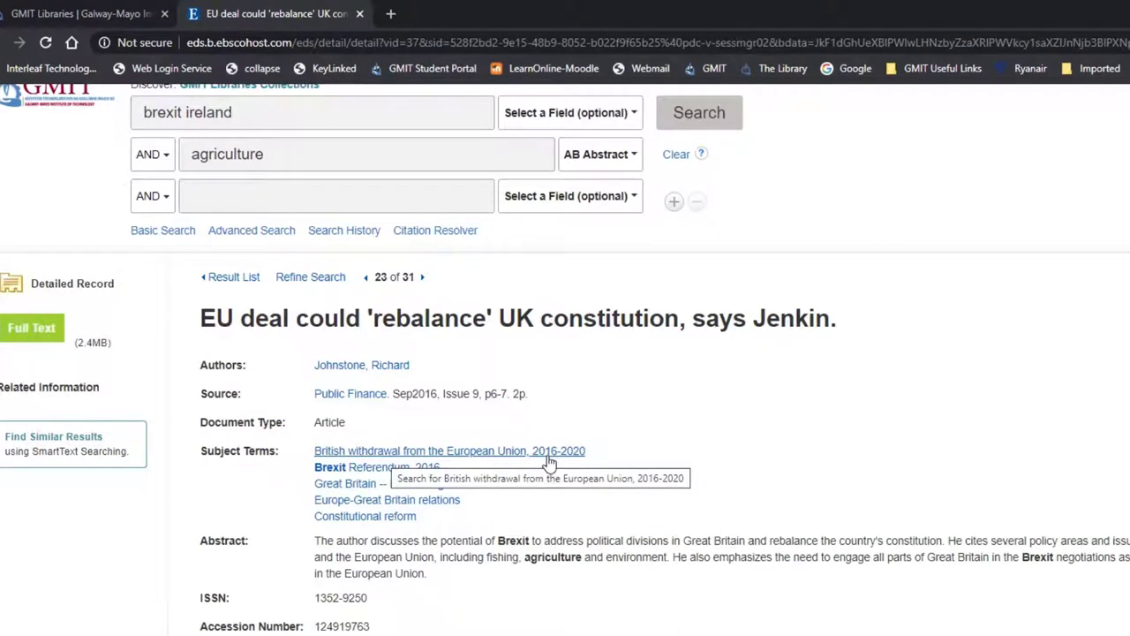
pyautogui.moveTo(609, 451)
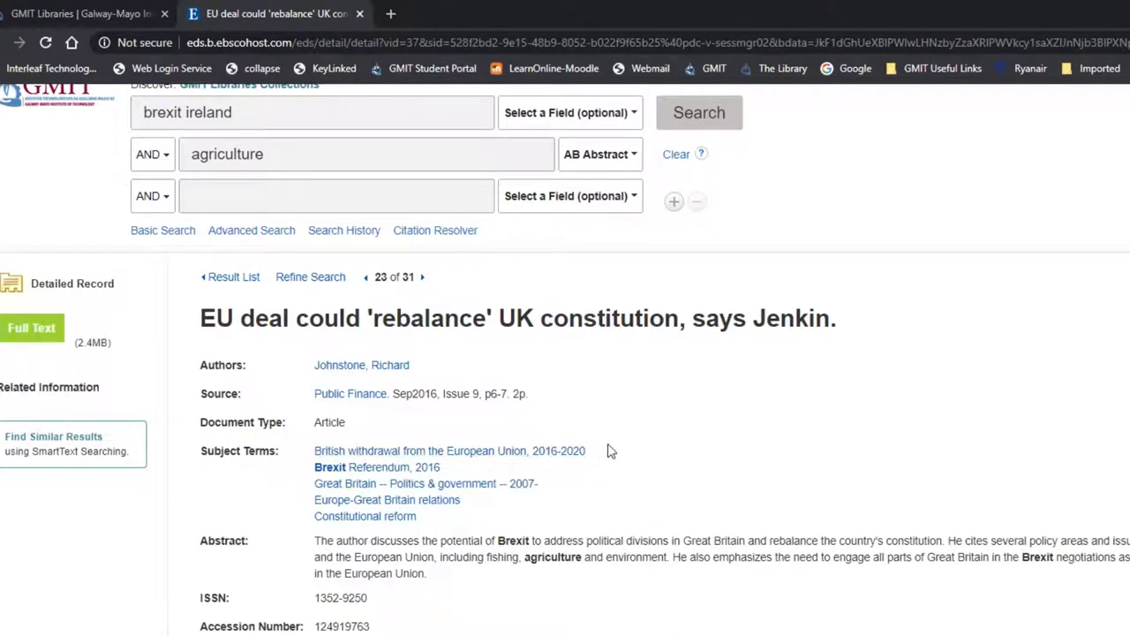
pyautogui.moveTo(415, 483)
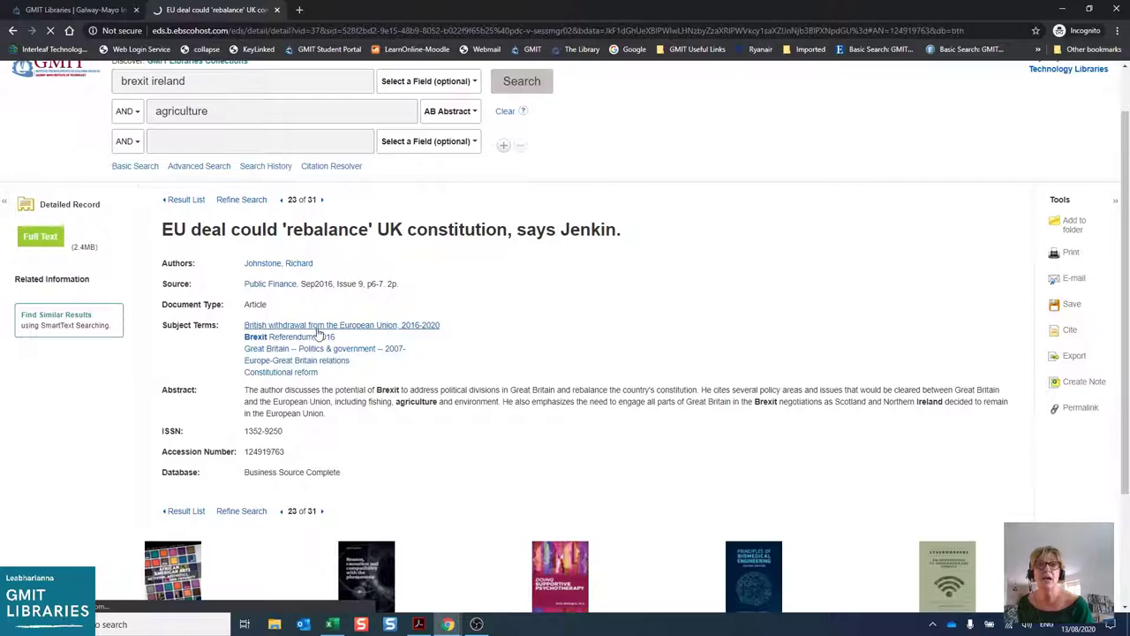
pyautogui.click(341, 325)
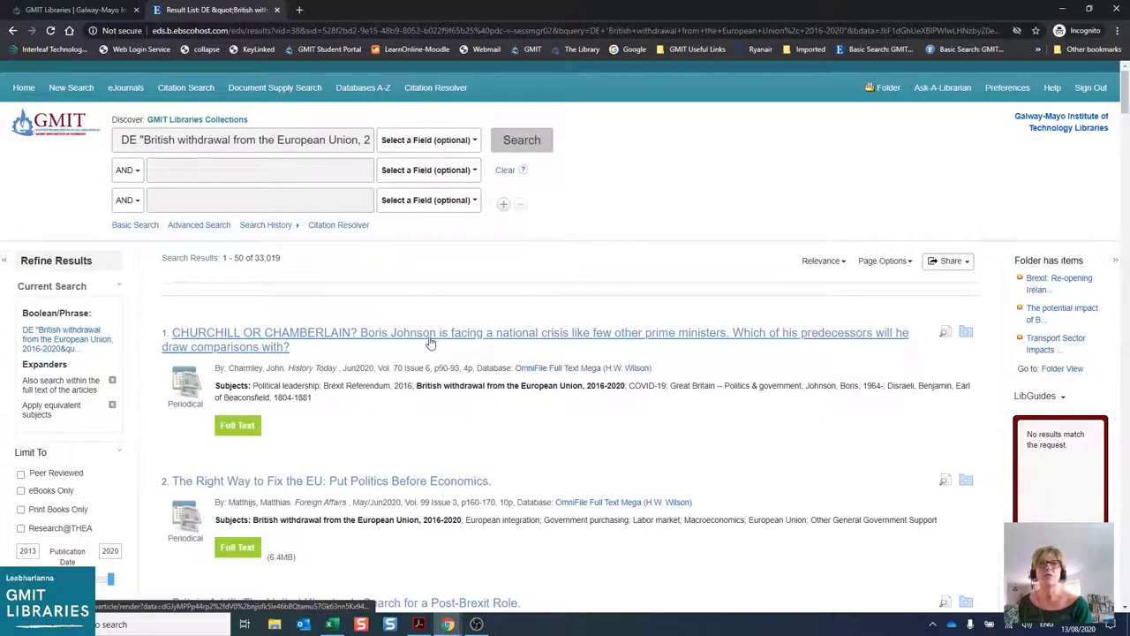
pyautogui.moveTo(433, 342)
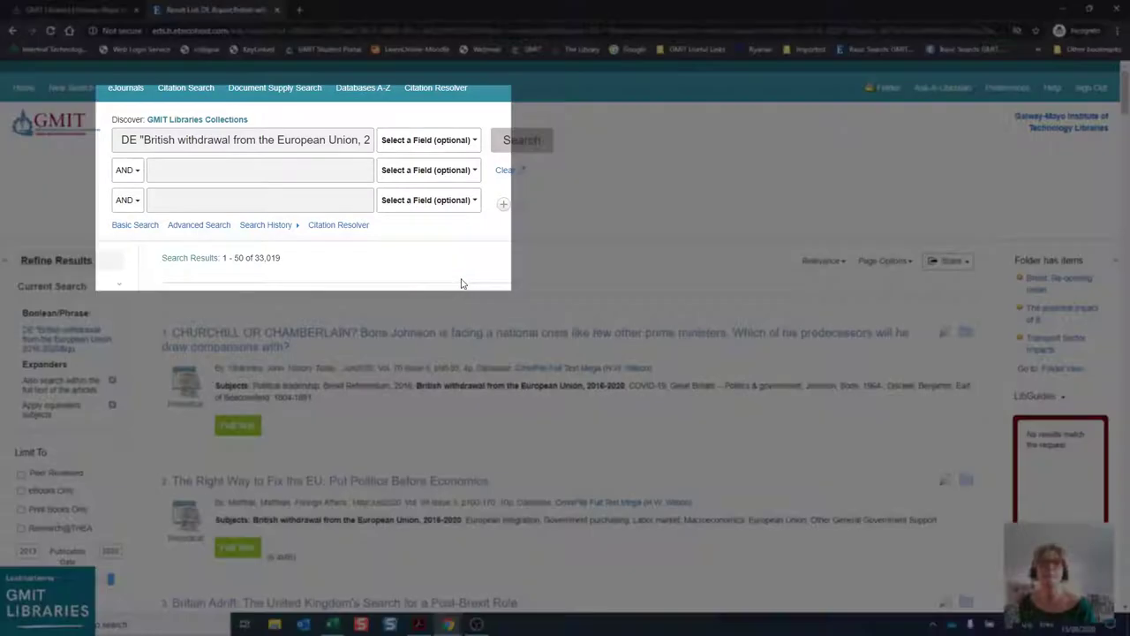
pyautogui.moveTo(301, 281)
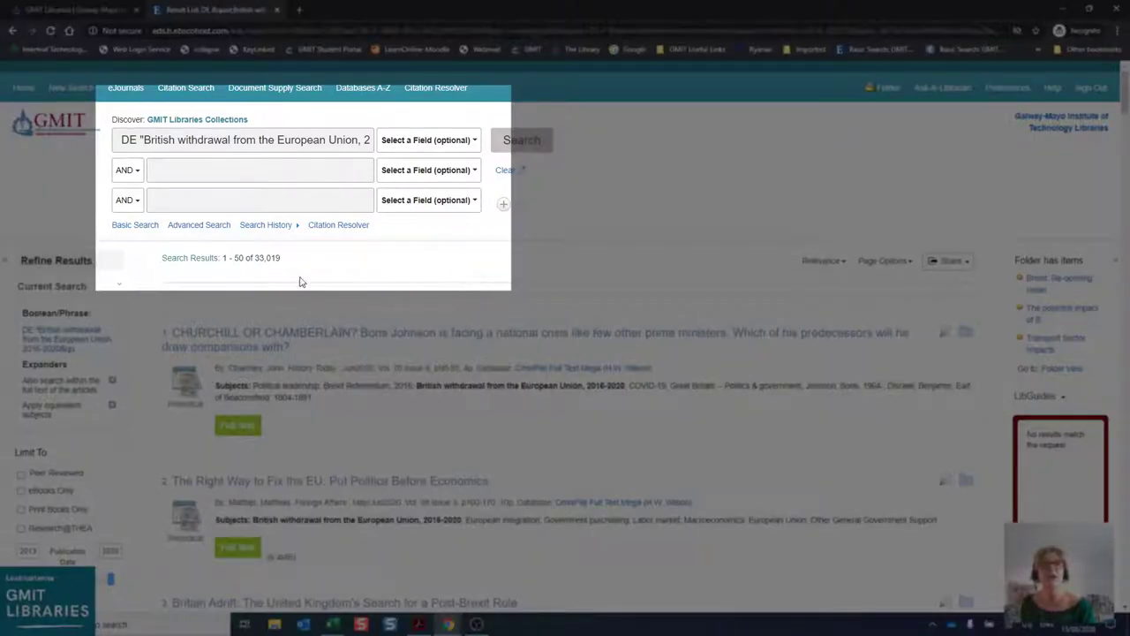
pyautogui.moveTo(273, 268)
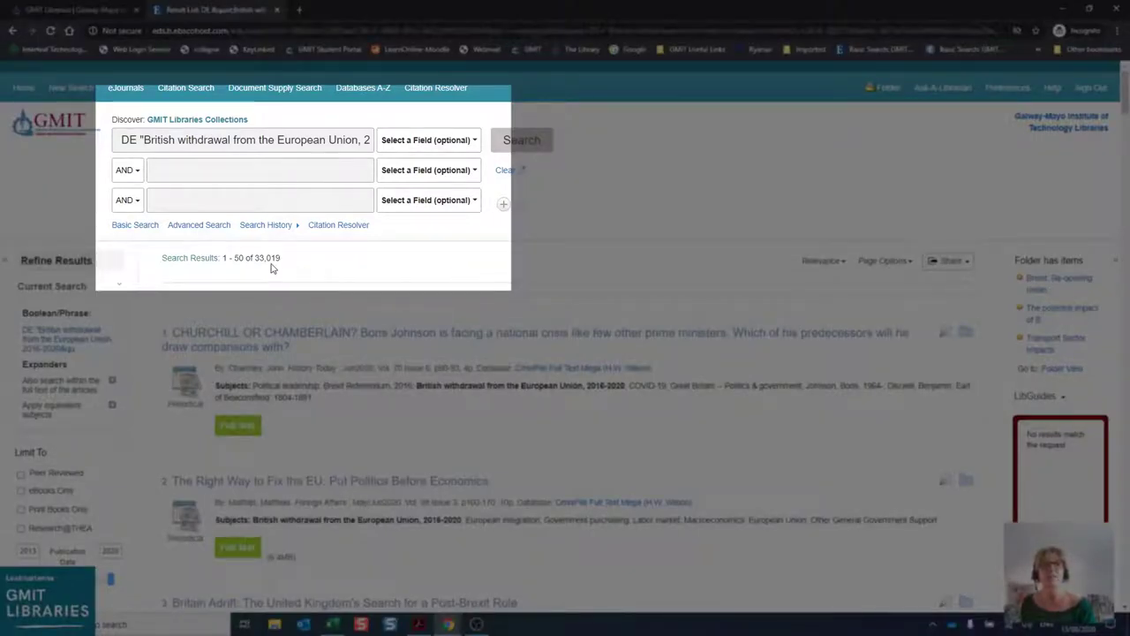
pyautogui.scroll(-3)
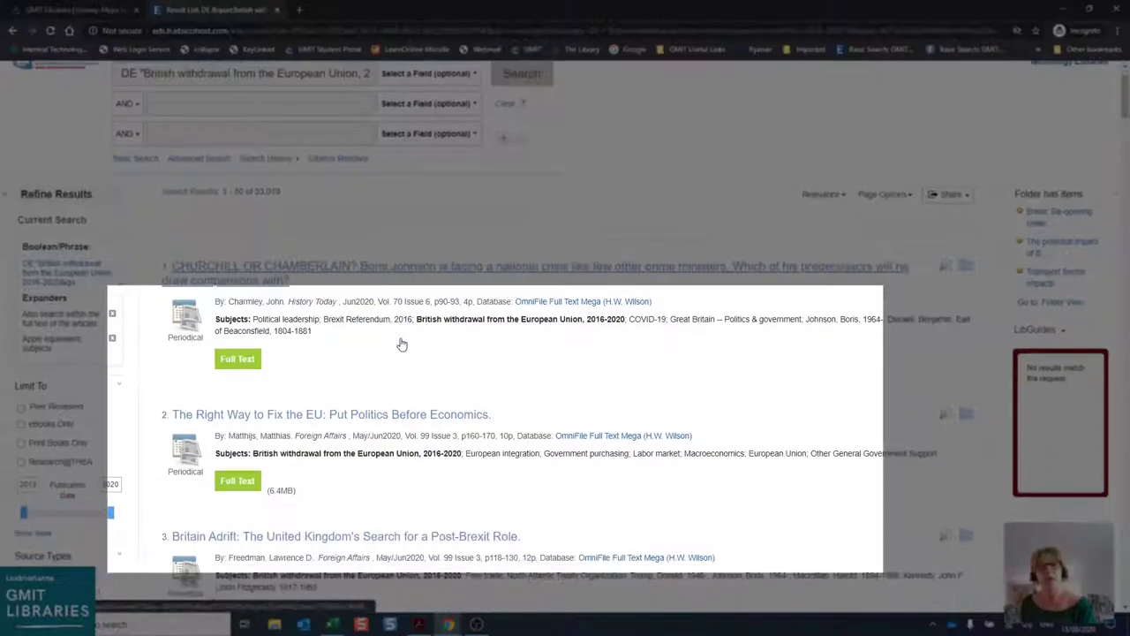
pyautogui.scroll(-3)
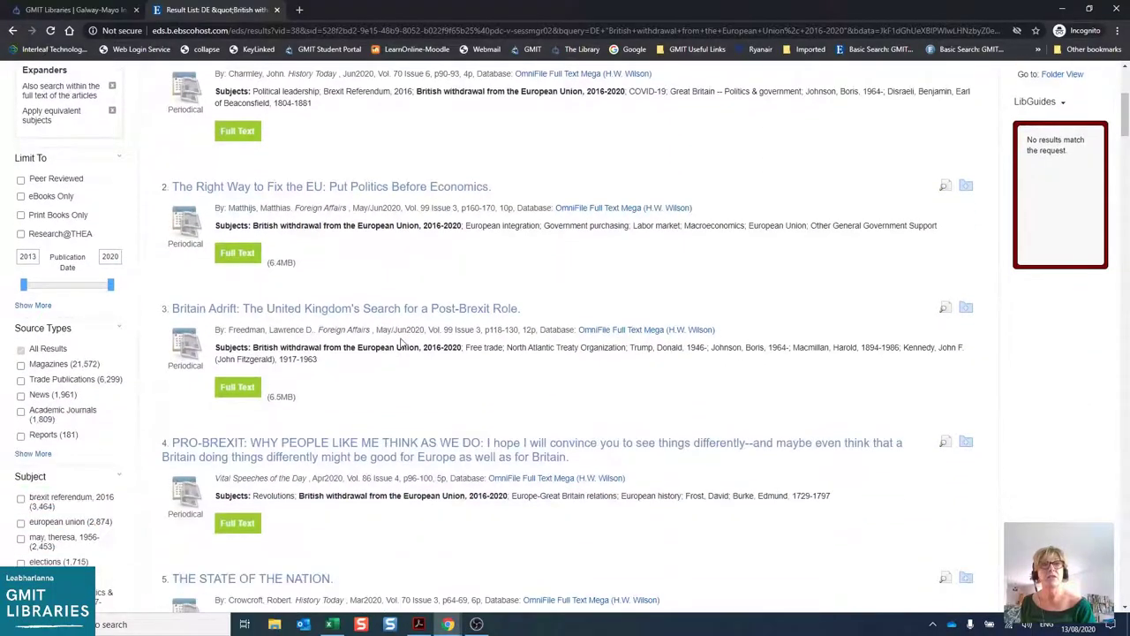
pyautogui.scroll(-3)
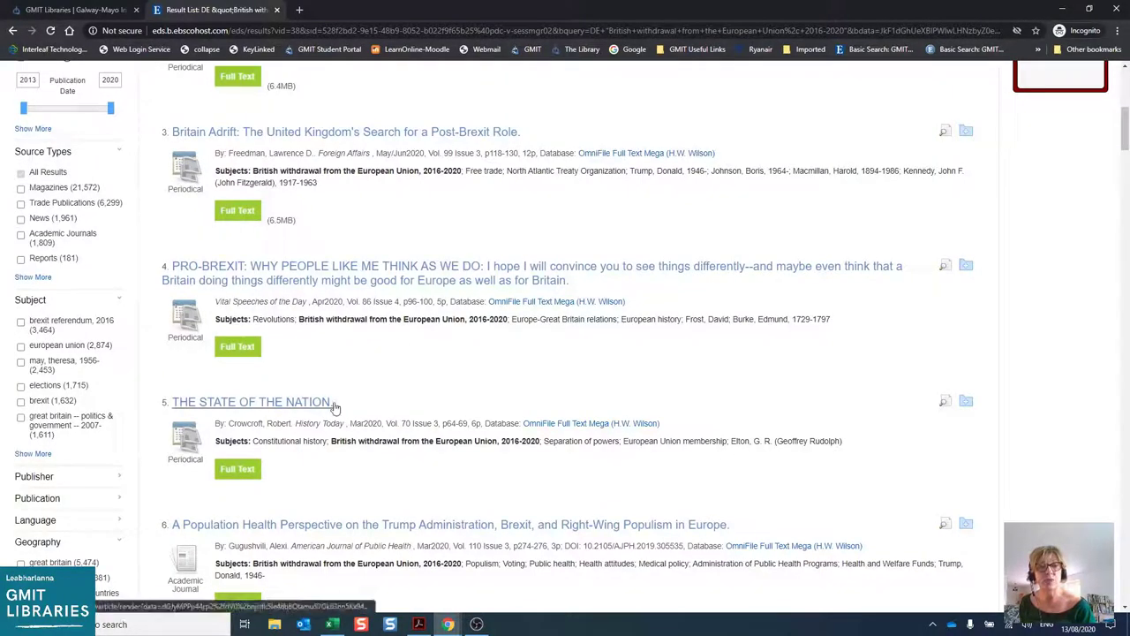
pyautogui.moveTo(334, 407)
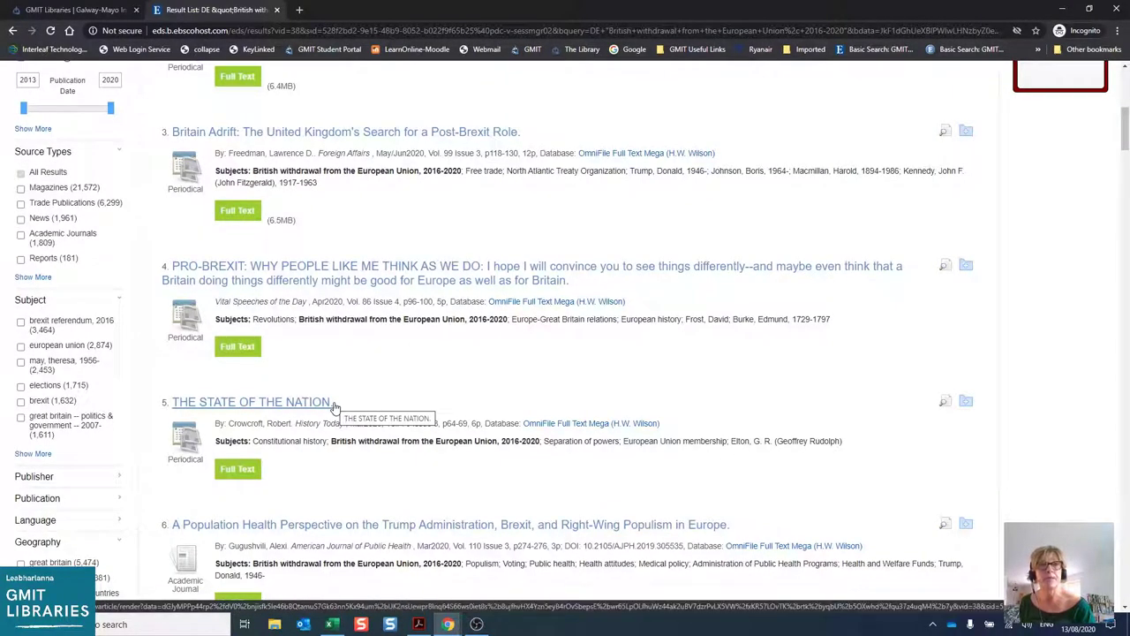
pyautogui.scroll(-3)
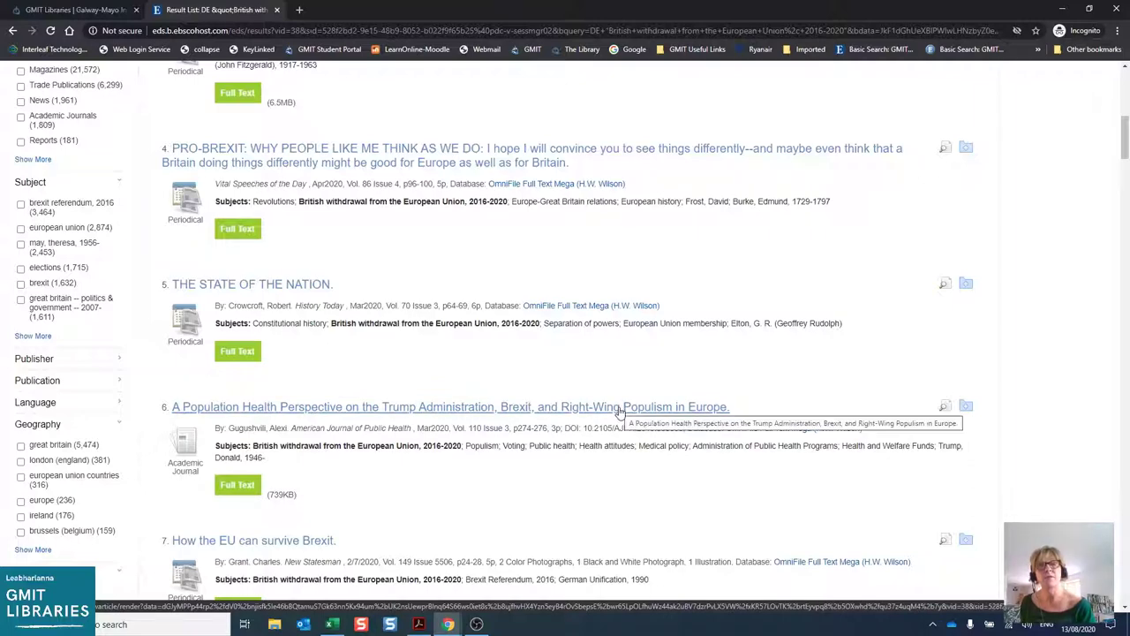
pyautogui.moveTo(614, 415)
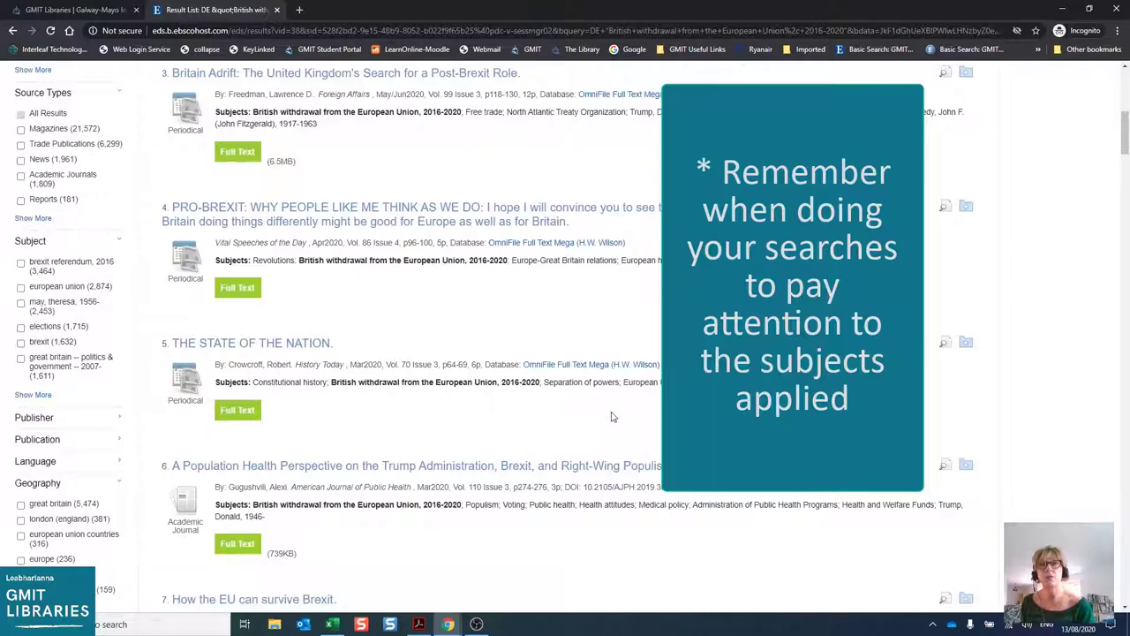
pyautogui.scroll(3)
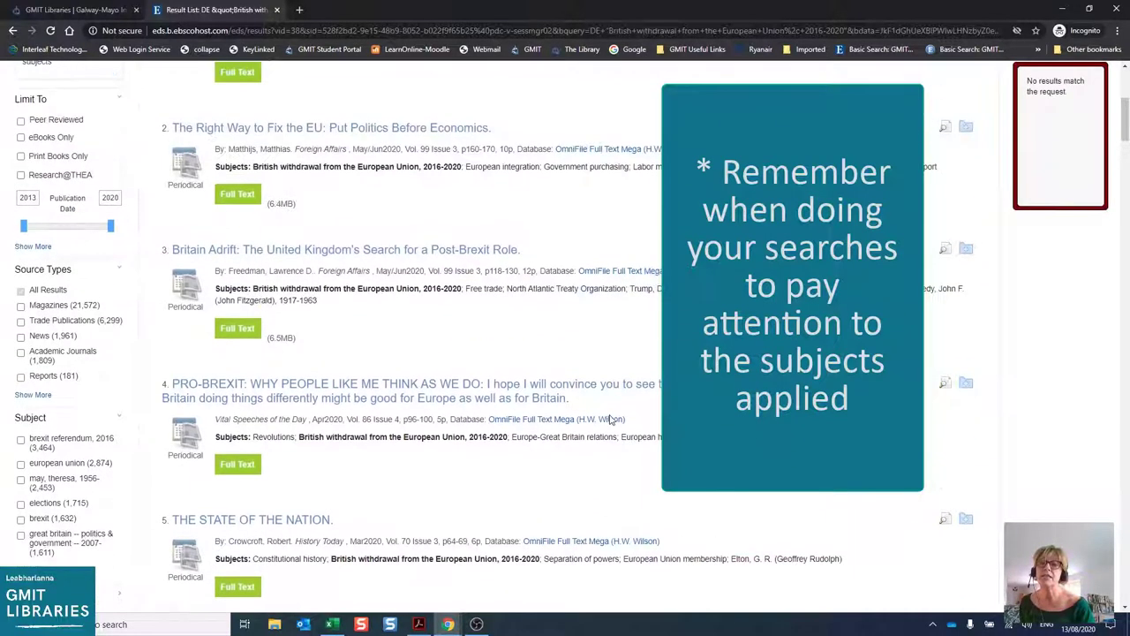